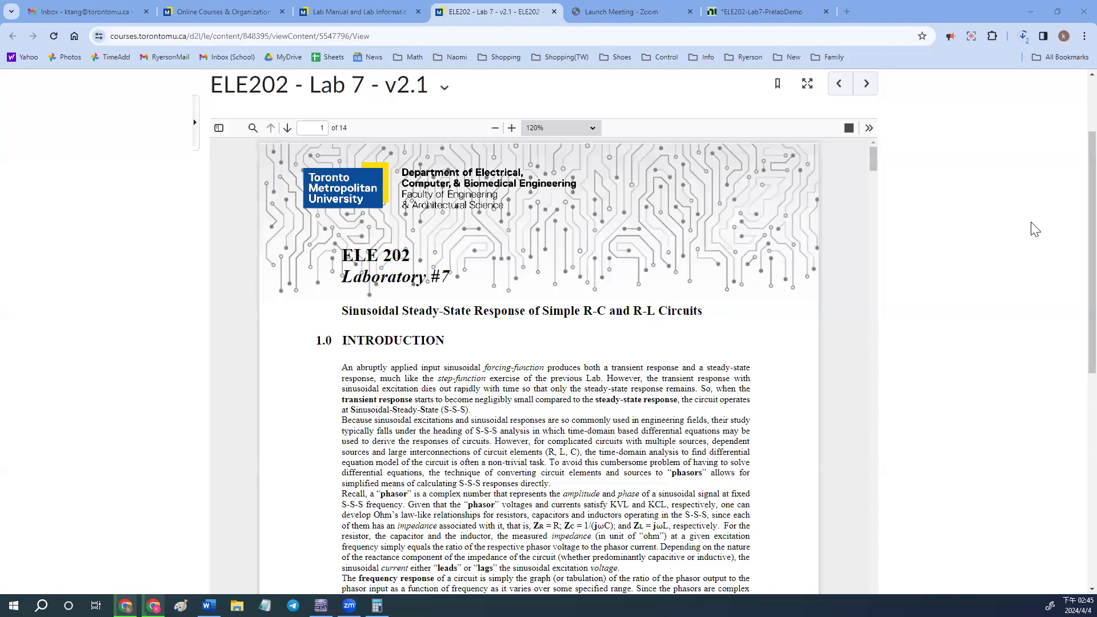
mouse_move(564, 307)
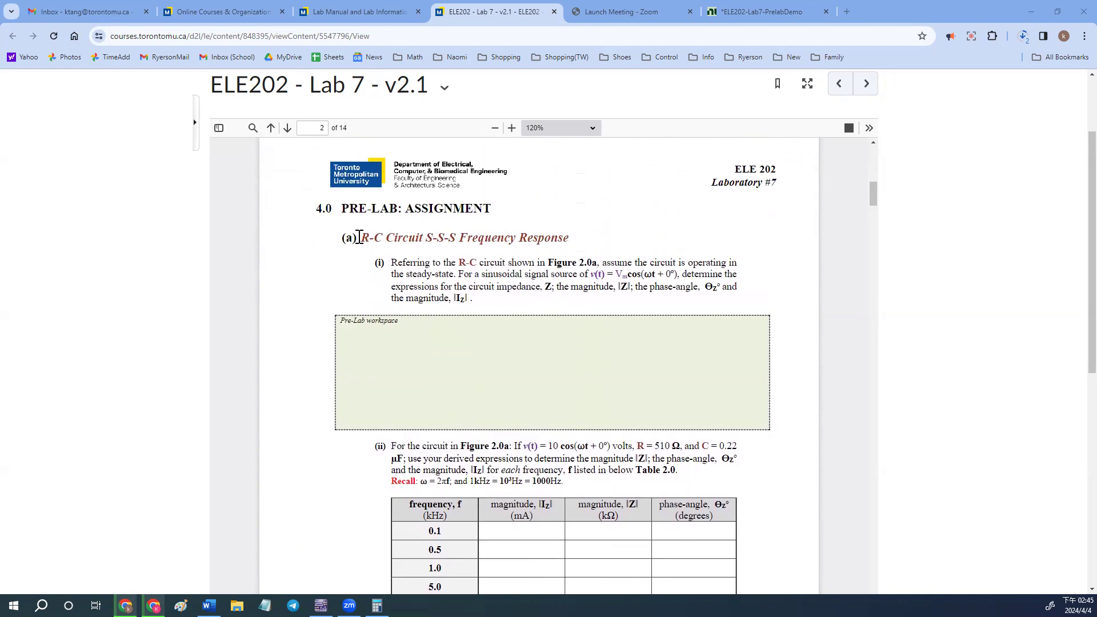
Step: Scroll the Lab 7 PDF to the pre-lab R-C circuit questions and Table 2.0
scroll("down", 3)
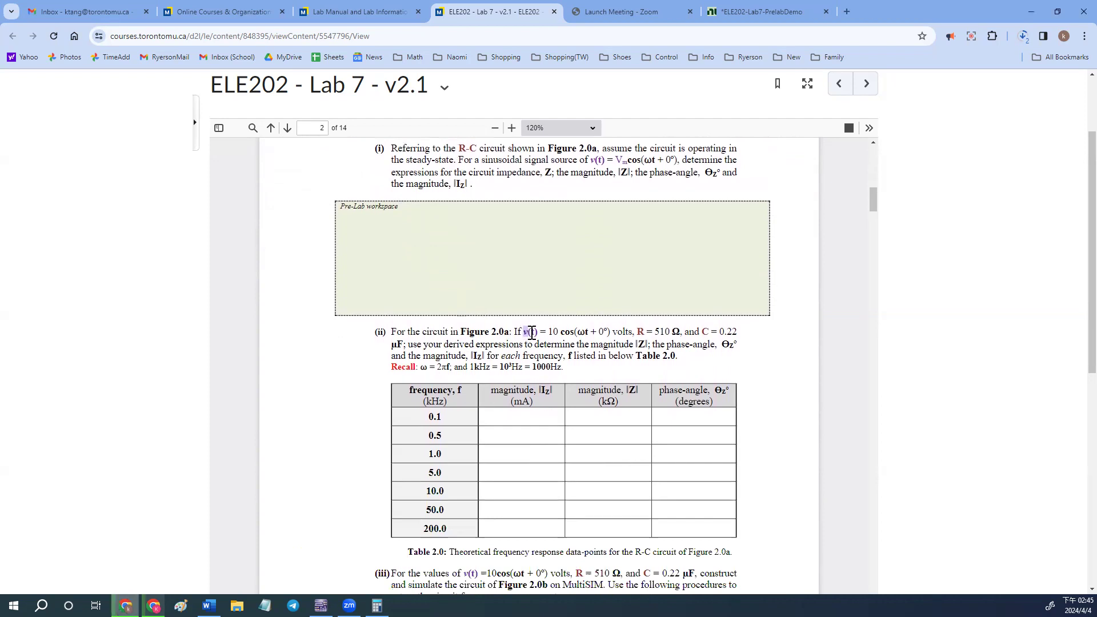
left_click_drag(523, 332, 610, 331)
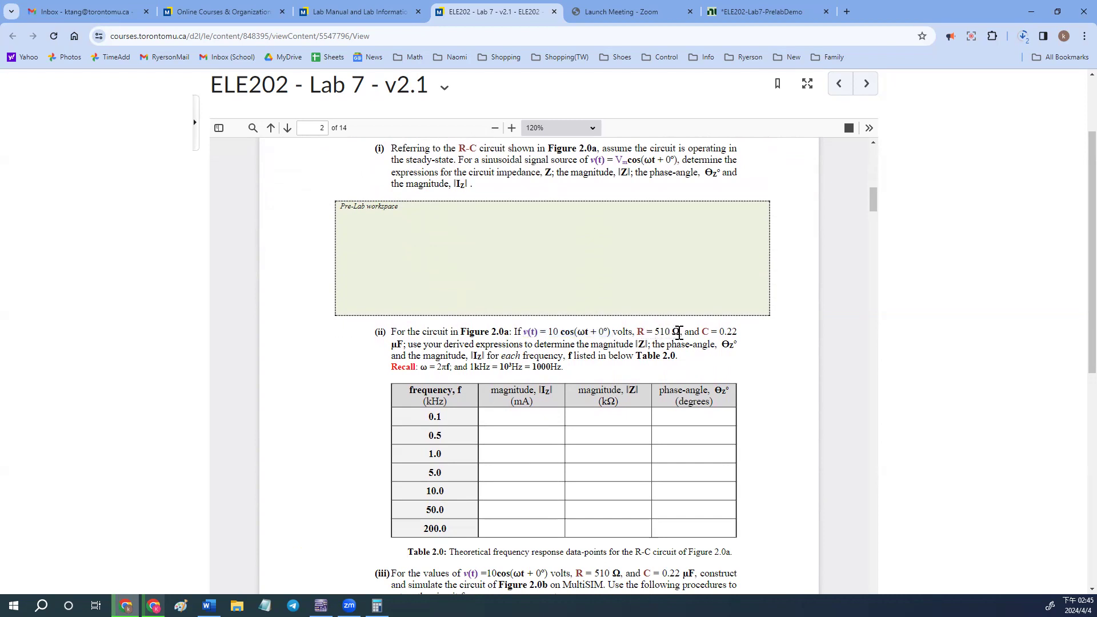
mouse_move(740, 340)
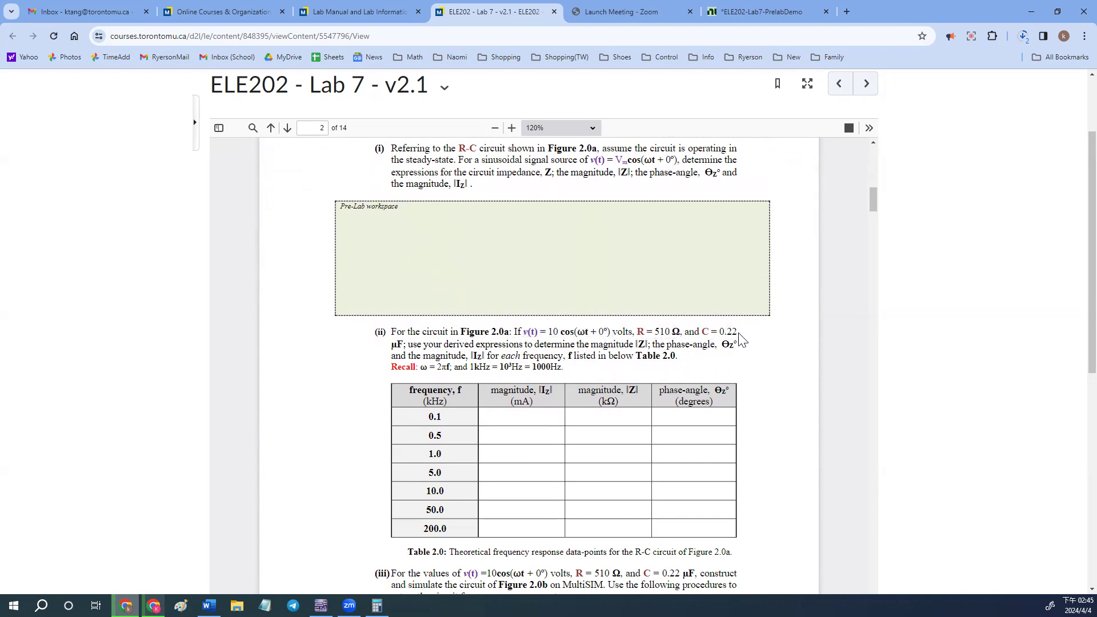
mouse_move(607, 350)
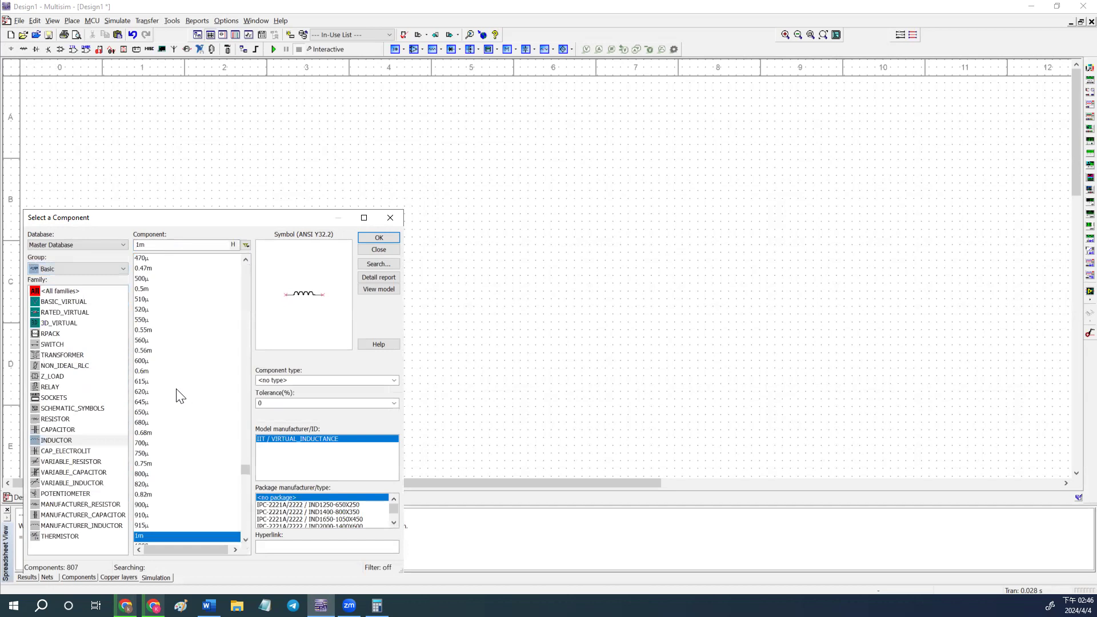
Step: Place a 1 kΩ resistor R1 and a 0.22 µF capacitor C1 from the Basic group
left_click(55, 419)
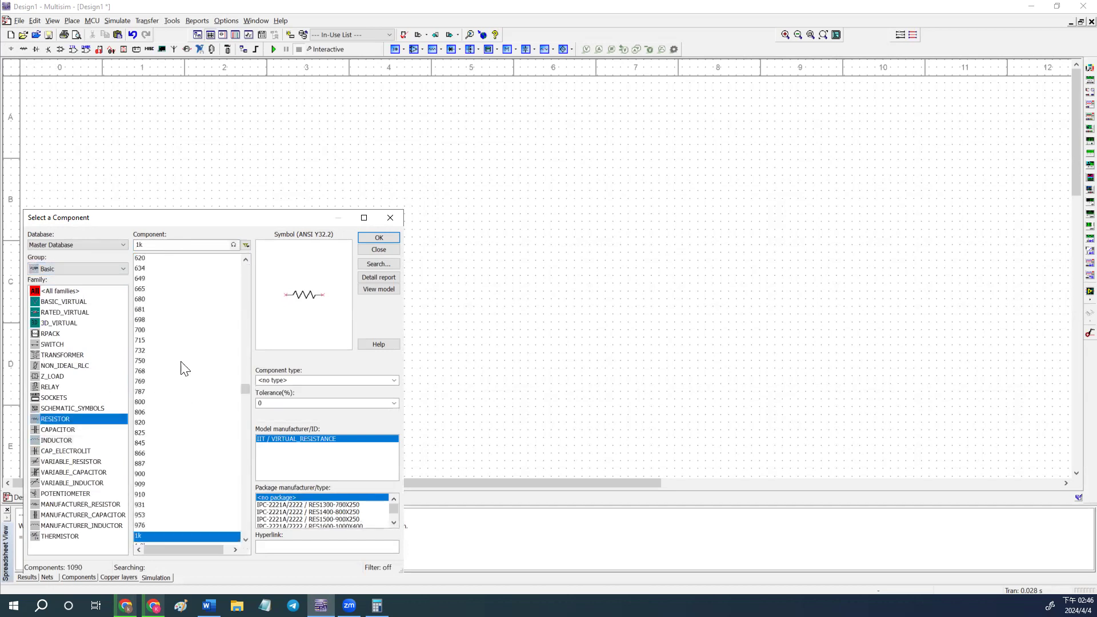
left_click(378, 237)
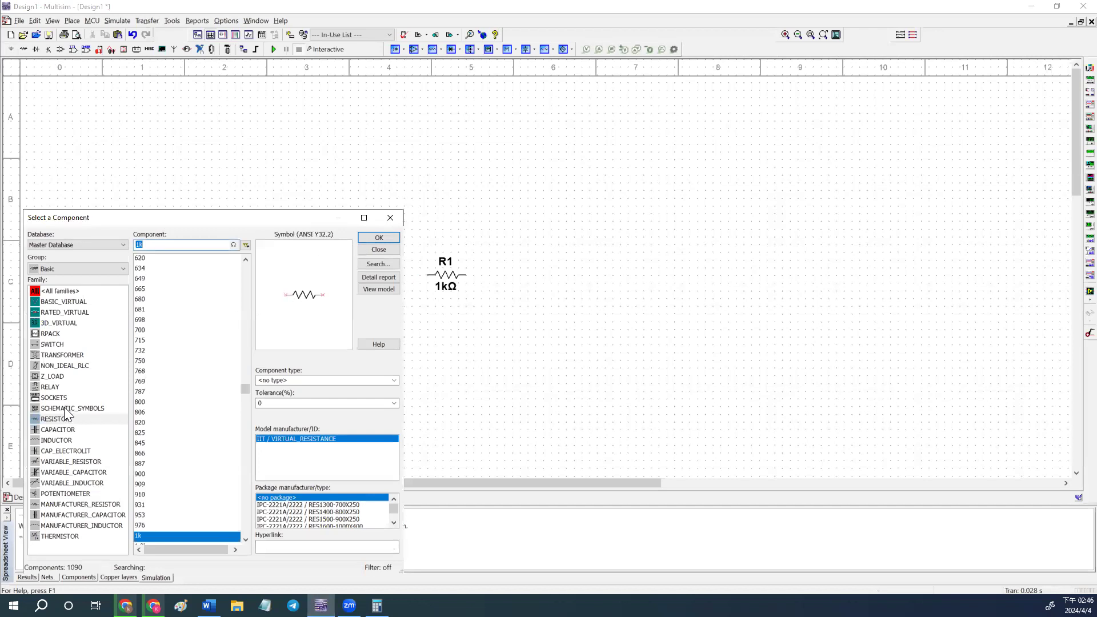
left_click(57, 430)
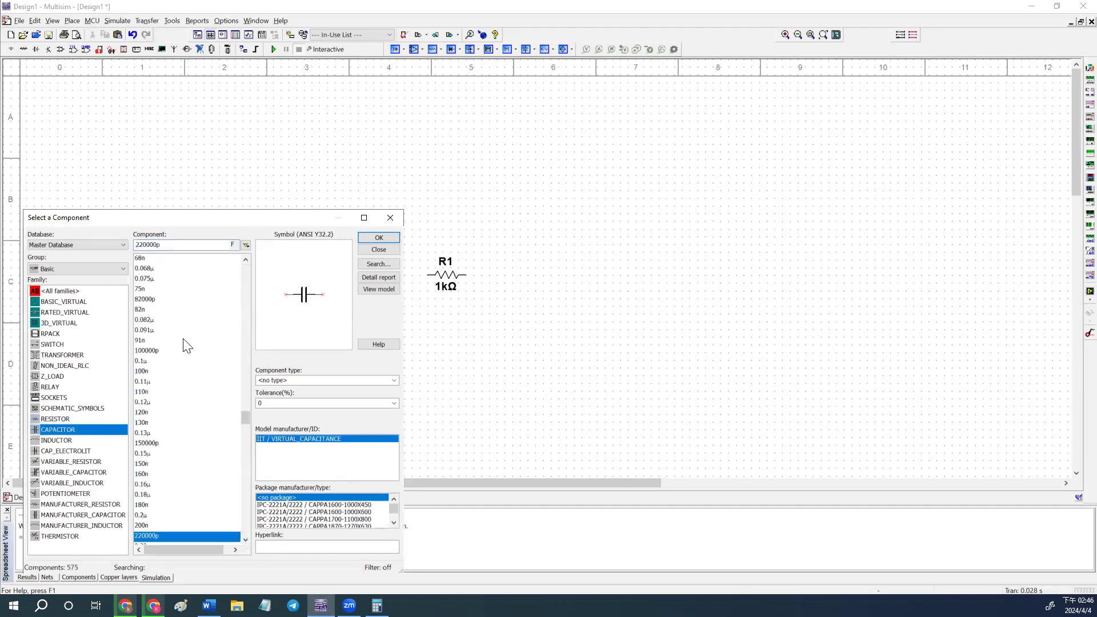
left_click(142, 289)
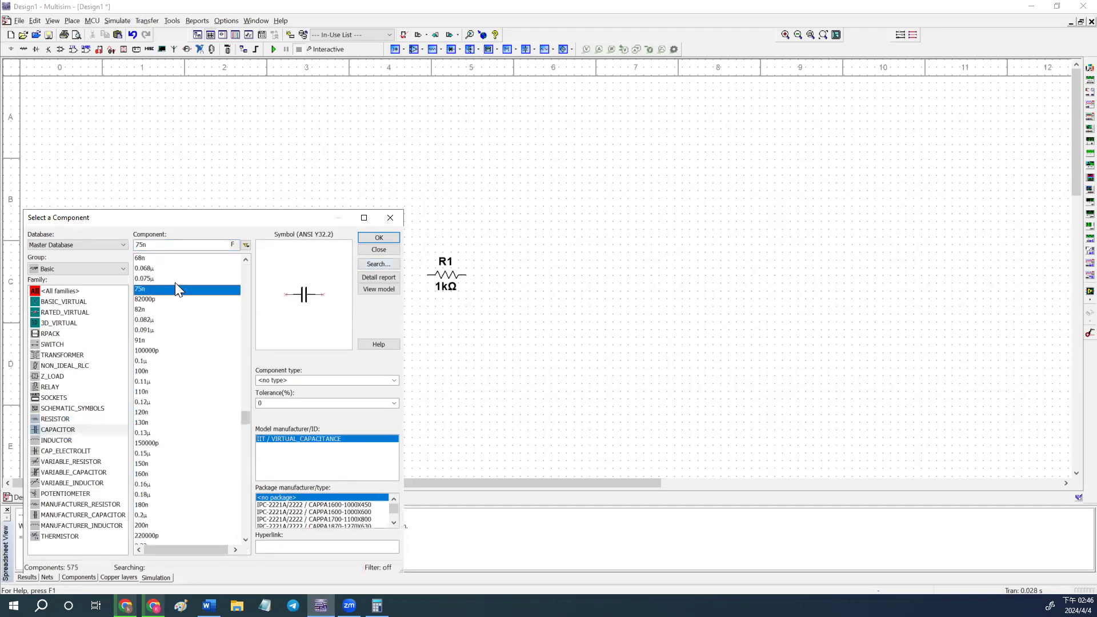
mouse_move(154, 429)
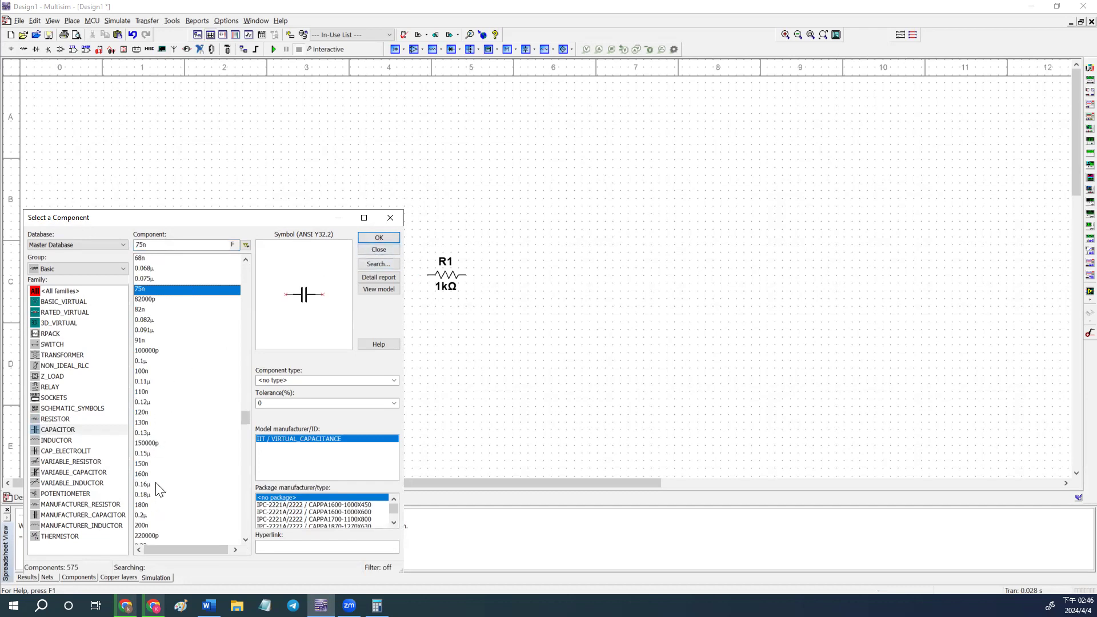
scroll("down", 3)
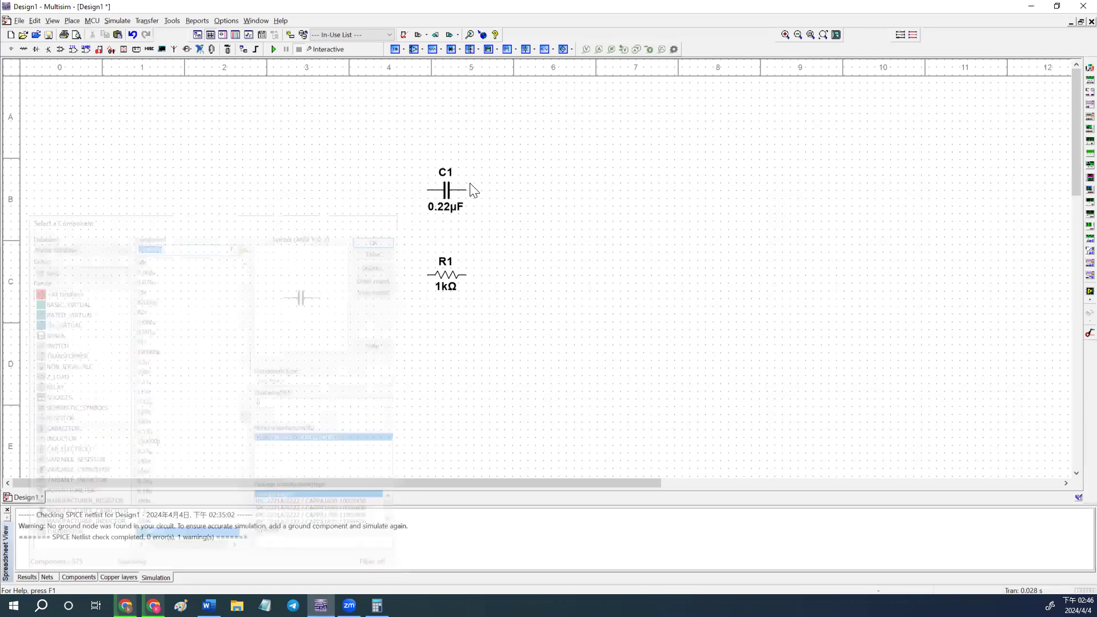
Step: Rotate C1 and R1 upright and change R1's resistance to 510 Ω
right_click(448, 188)
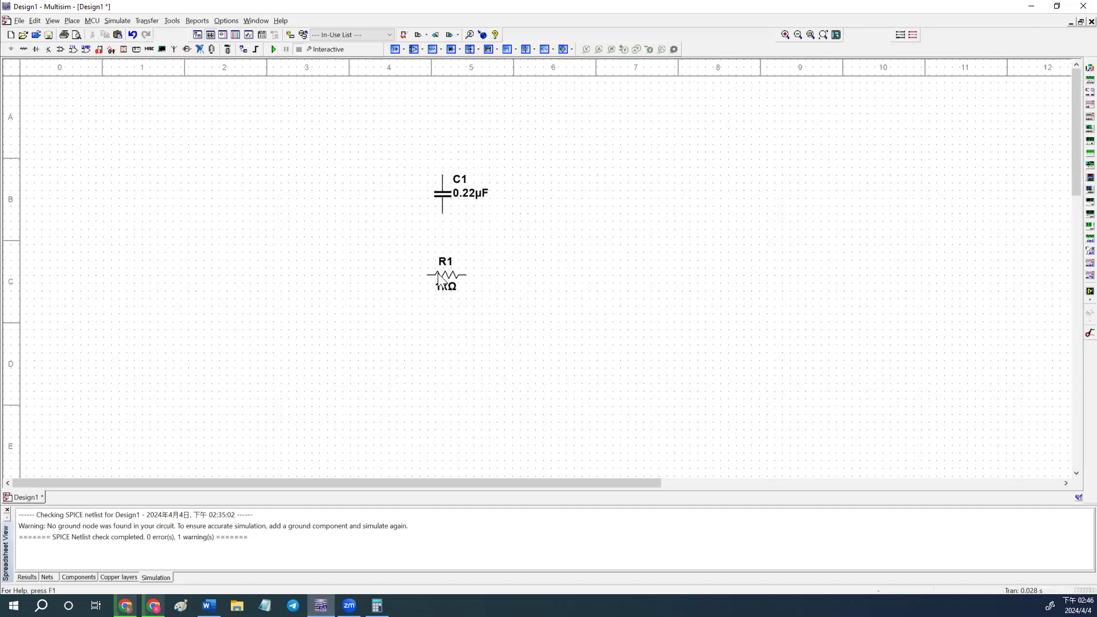
right_click(445, 280)
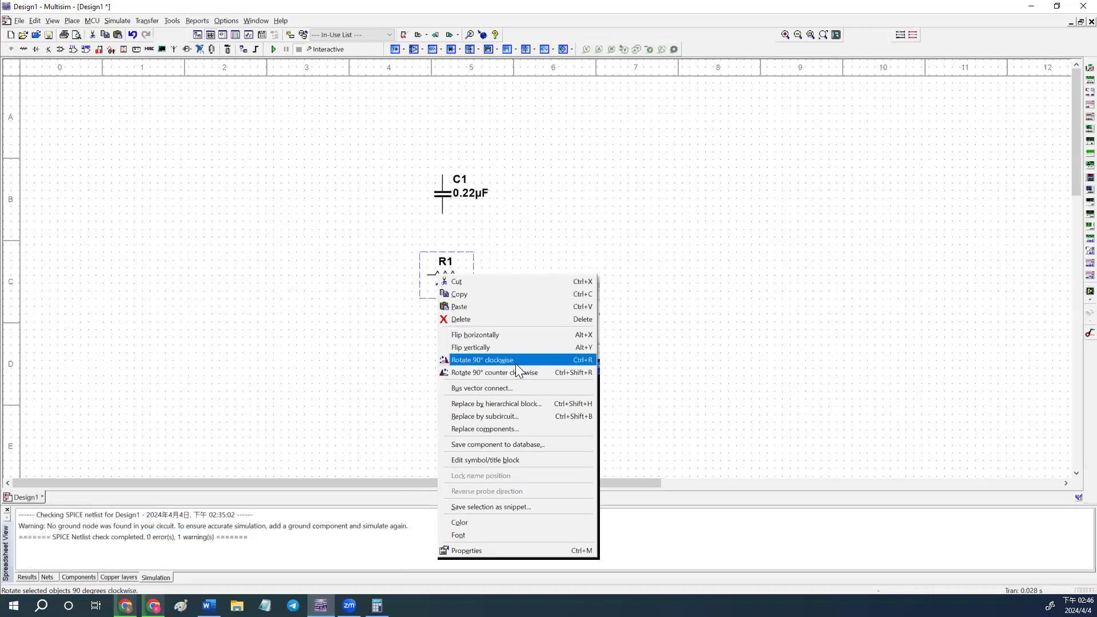
left_click(482, 360)
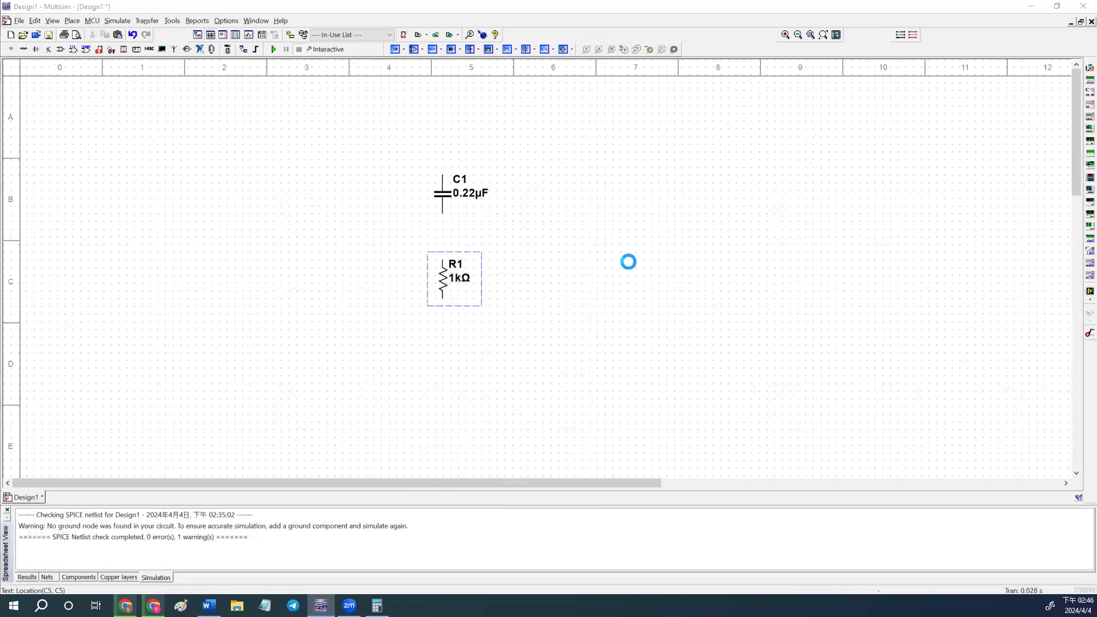
double_click(453, 279)
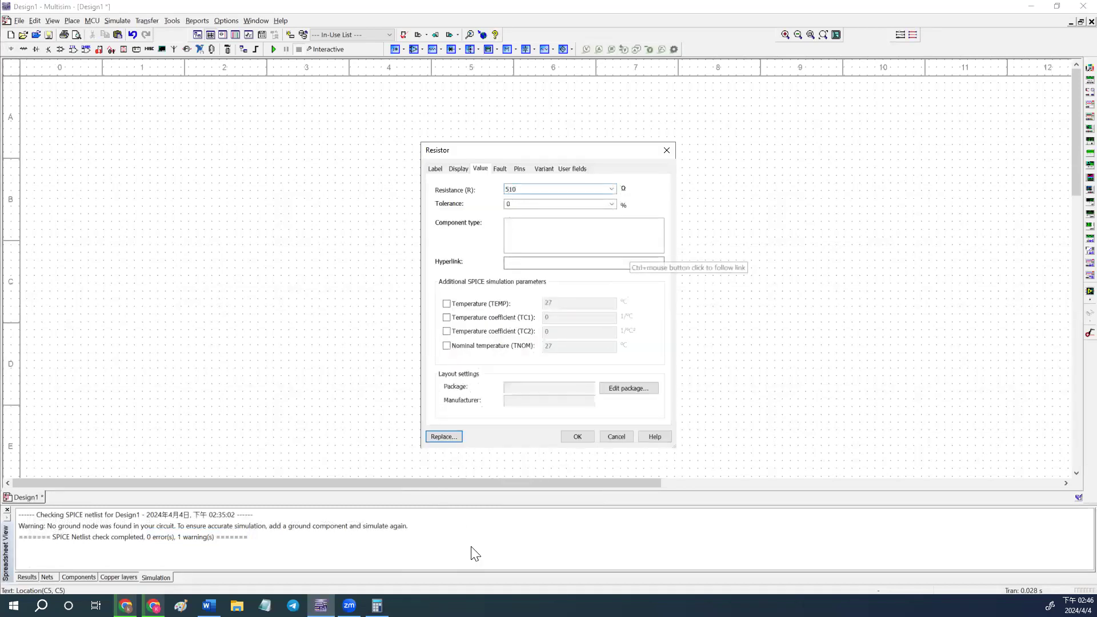
left_click(576, 435)
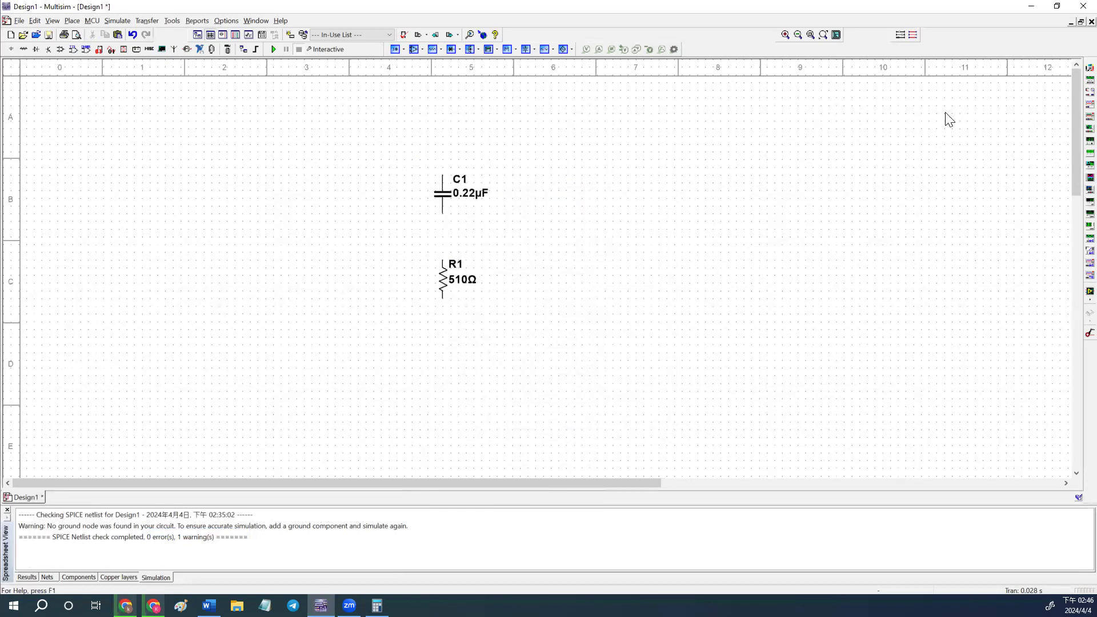
Step: Wire C1 to R1 in series and delete the unwanted wire loop
left_click_drag(442, 141, 308, 141)
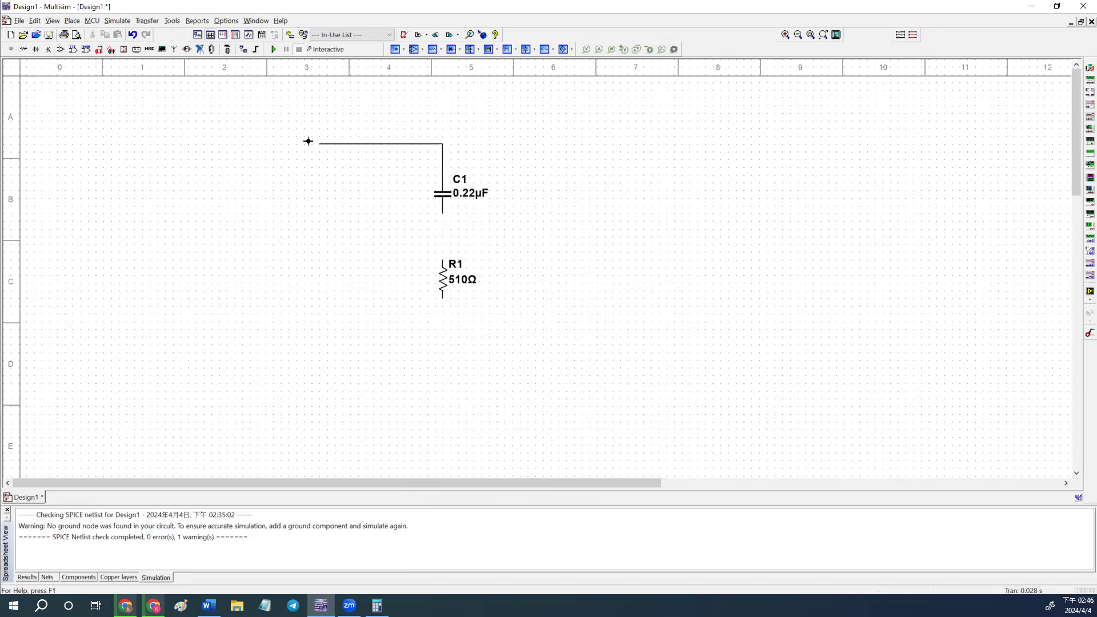
left_click_drag(310, 142, 445, 354)
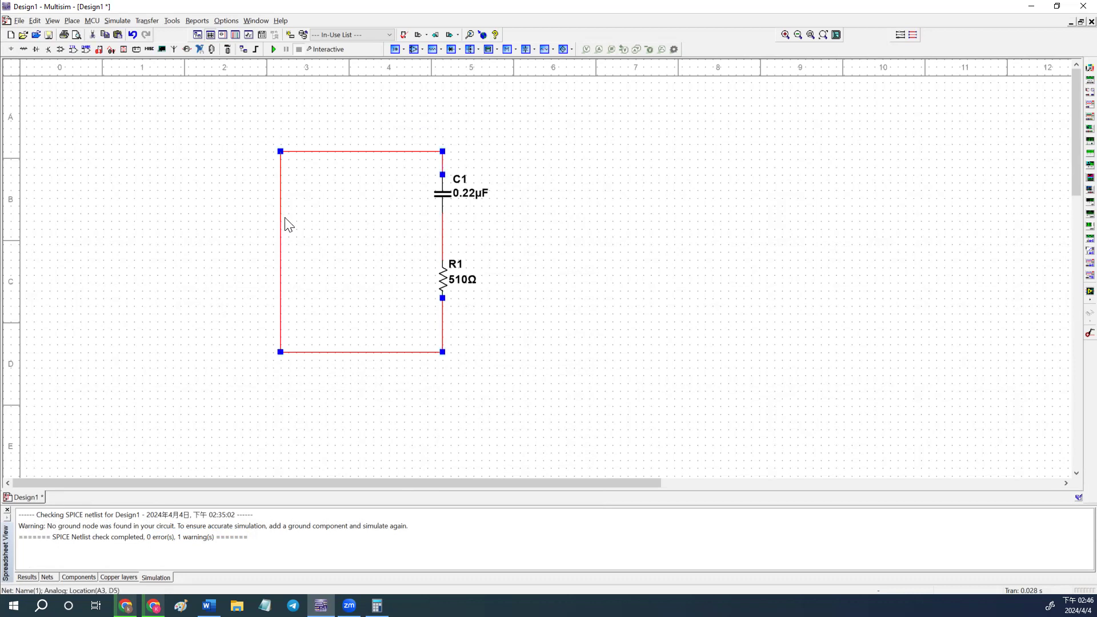
key("Delete")
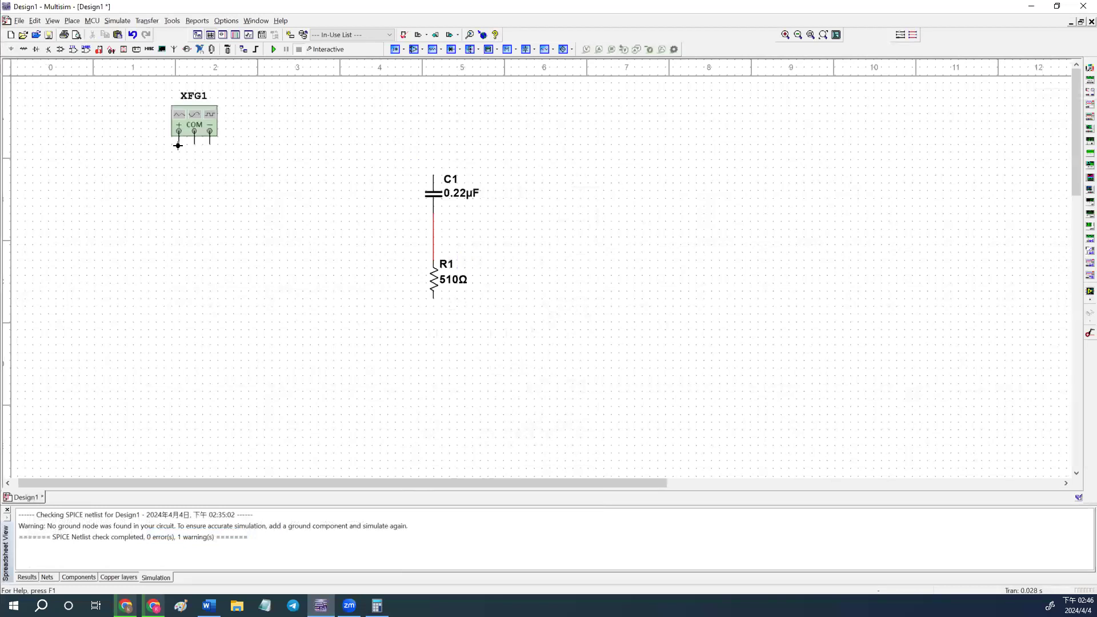
Step: Wire XFG1's positive output to the top of C1 and start the return from R1
left_click_drag(178, 145, 439, 135)
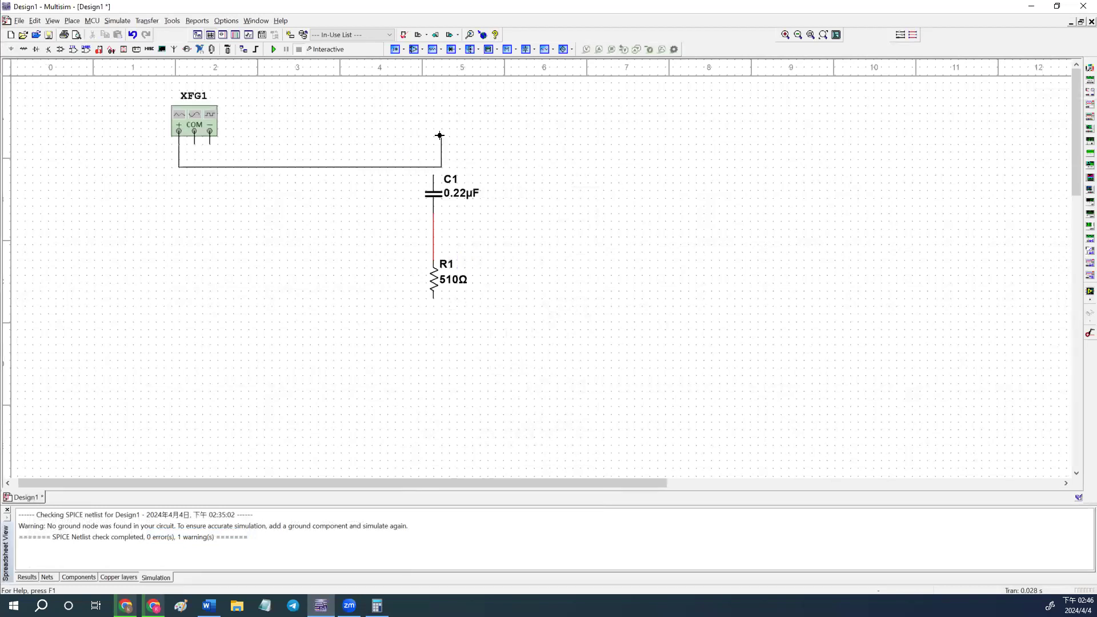
left_click_drag(439, 135, 435, 172)
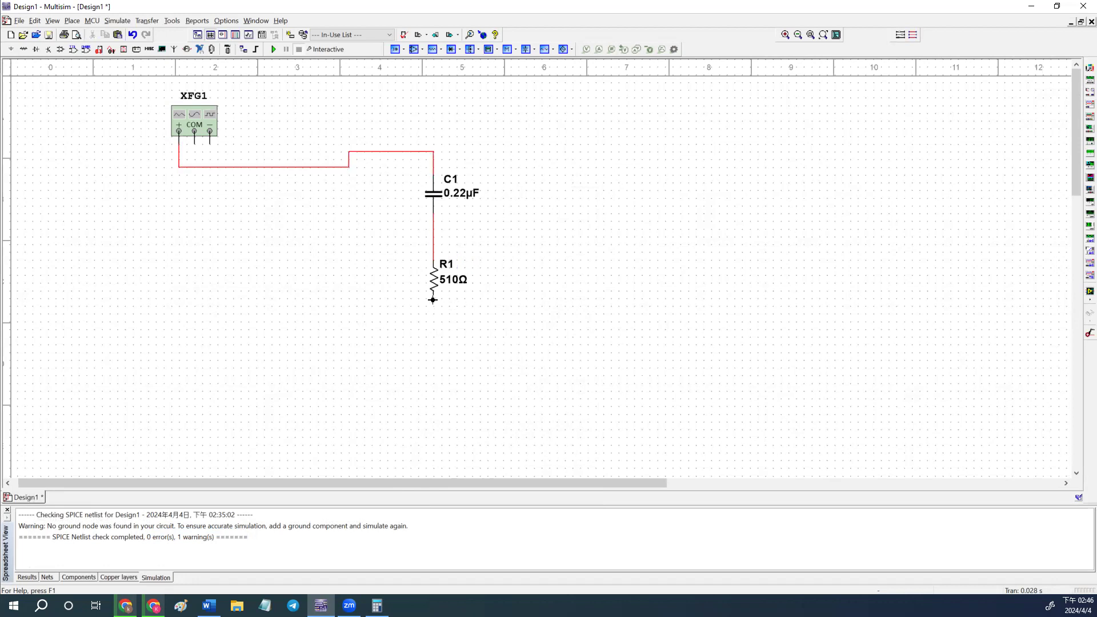
left_click_drag(432, 301, 199, 273)
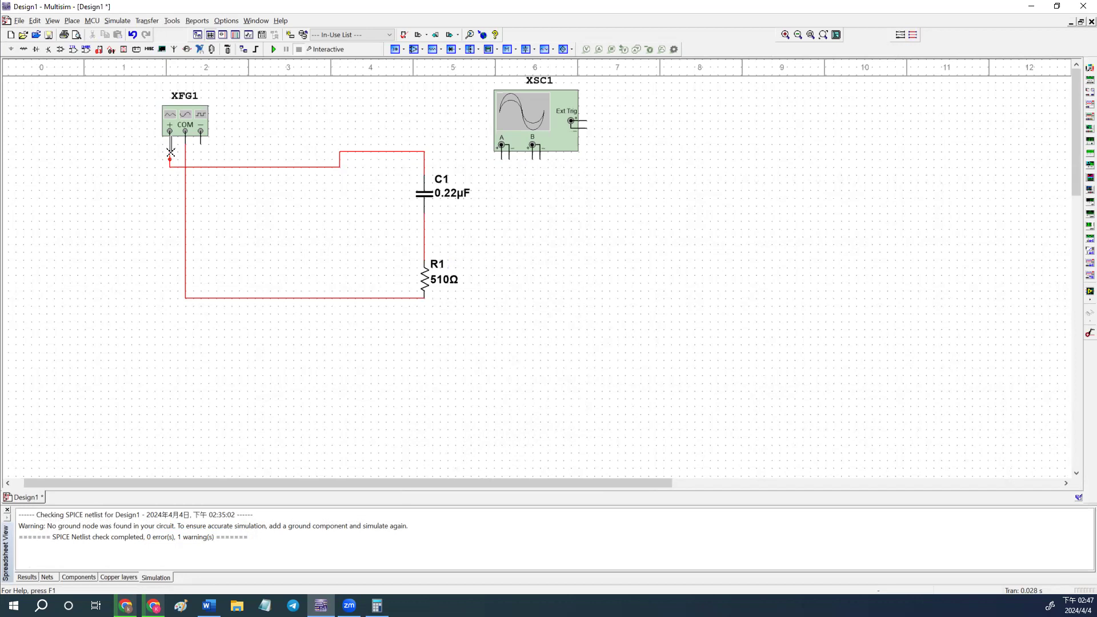
Step: Wire scope channel A across the generator output, returning to the circuit's bottom node
left_click_drag(169, 159, 500, 157)
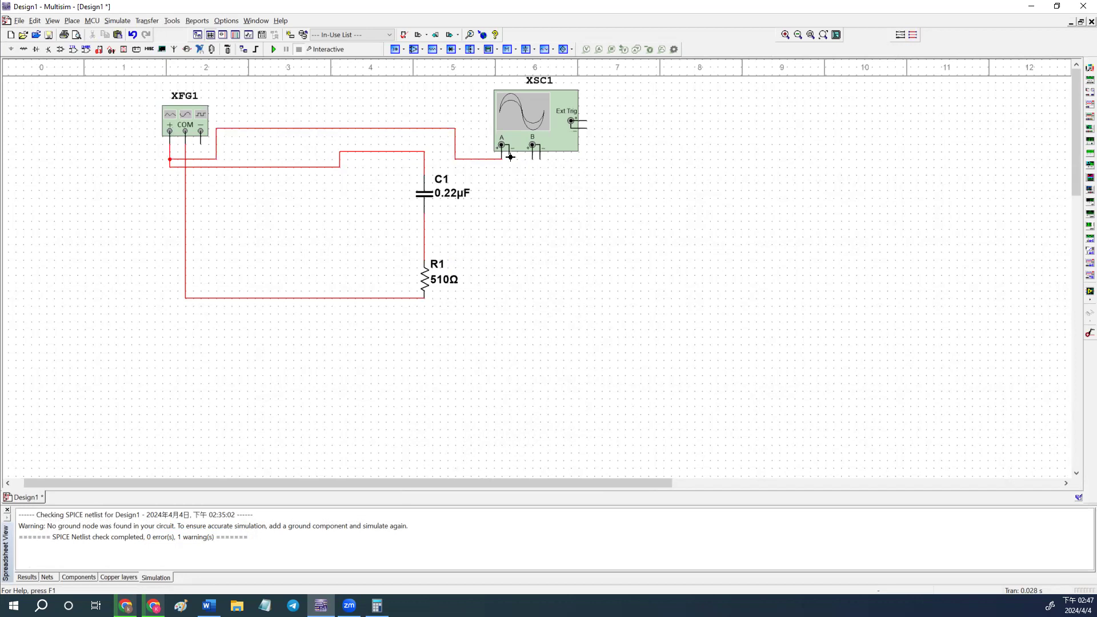
left_click_drag(510, 155, 188, 379)
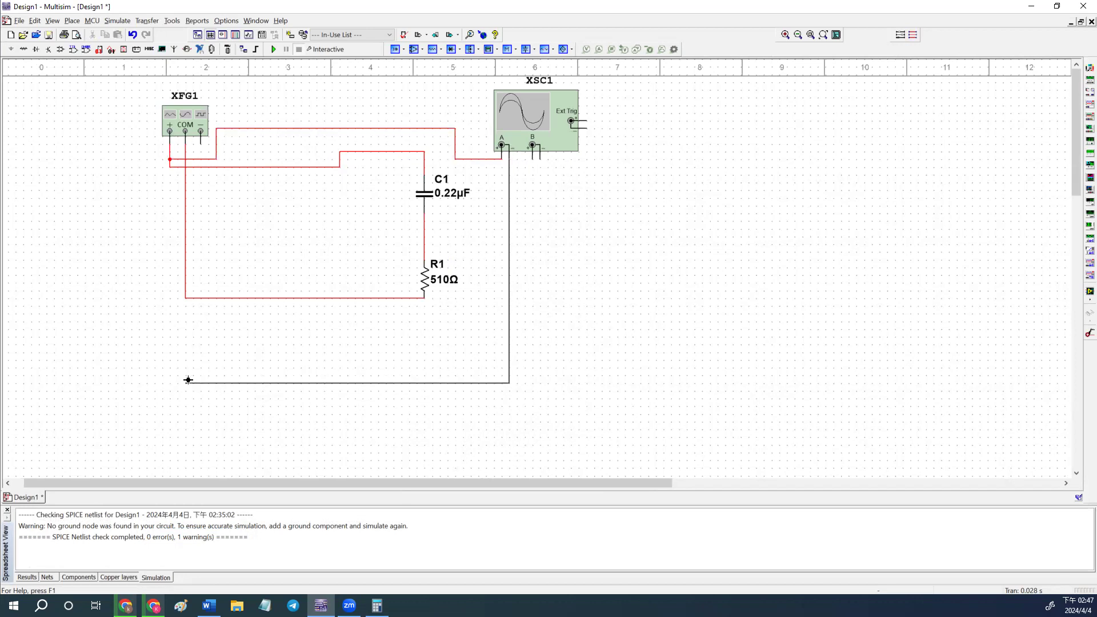
left_click_drag(187, 379, 183, 332)
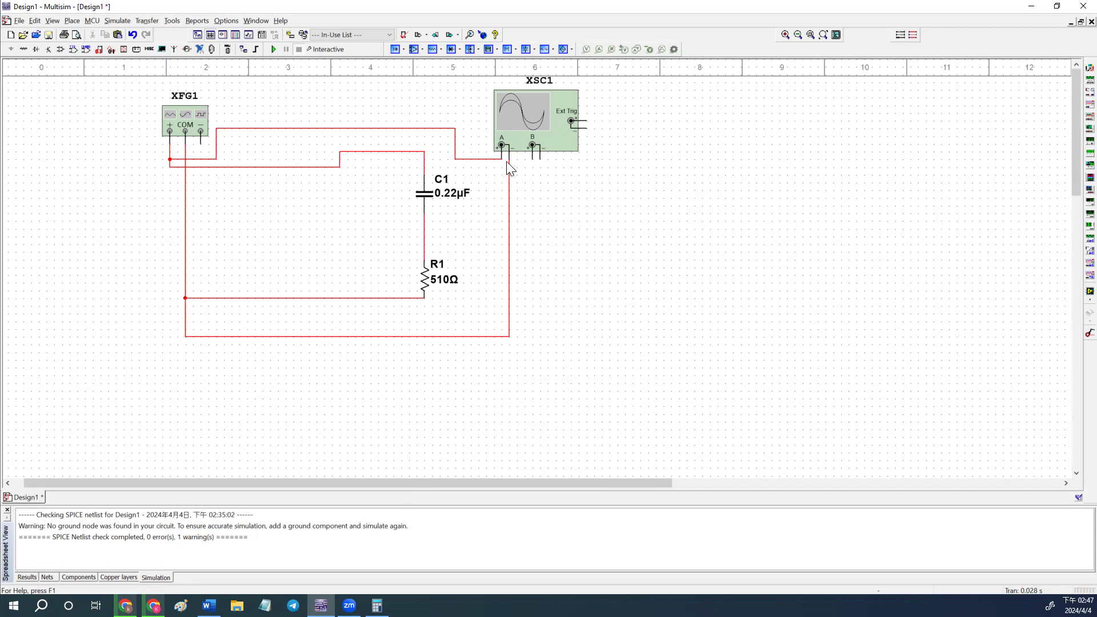
mouse_move(535, 157)
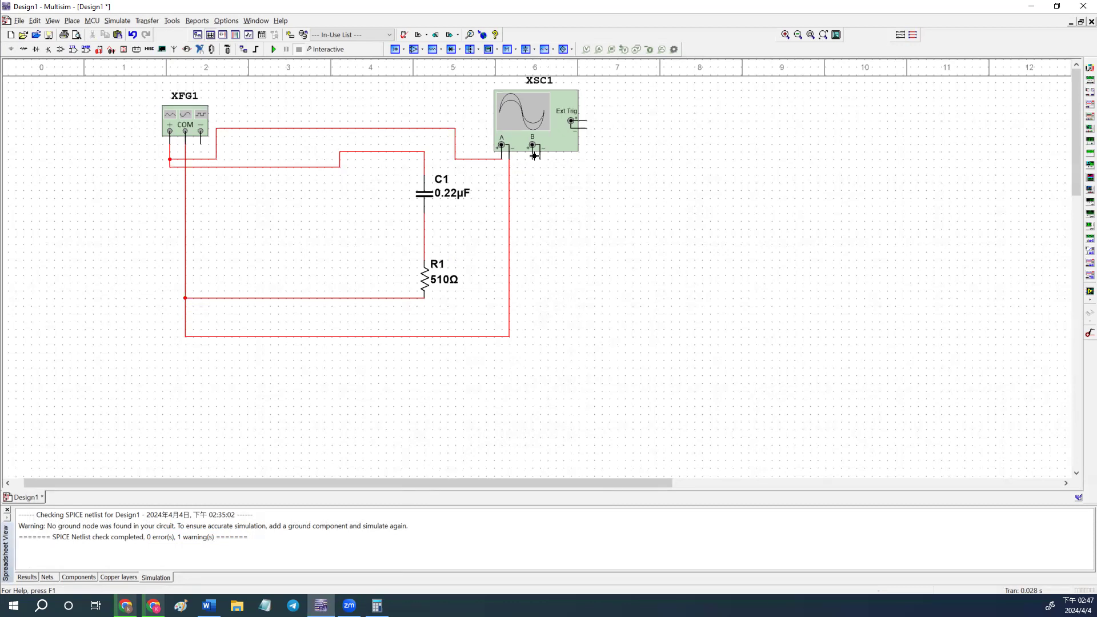
mouse_move(186, 124)
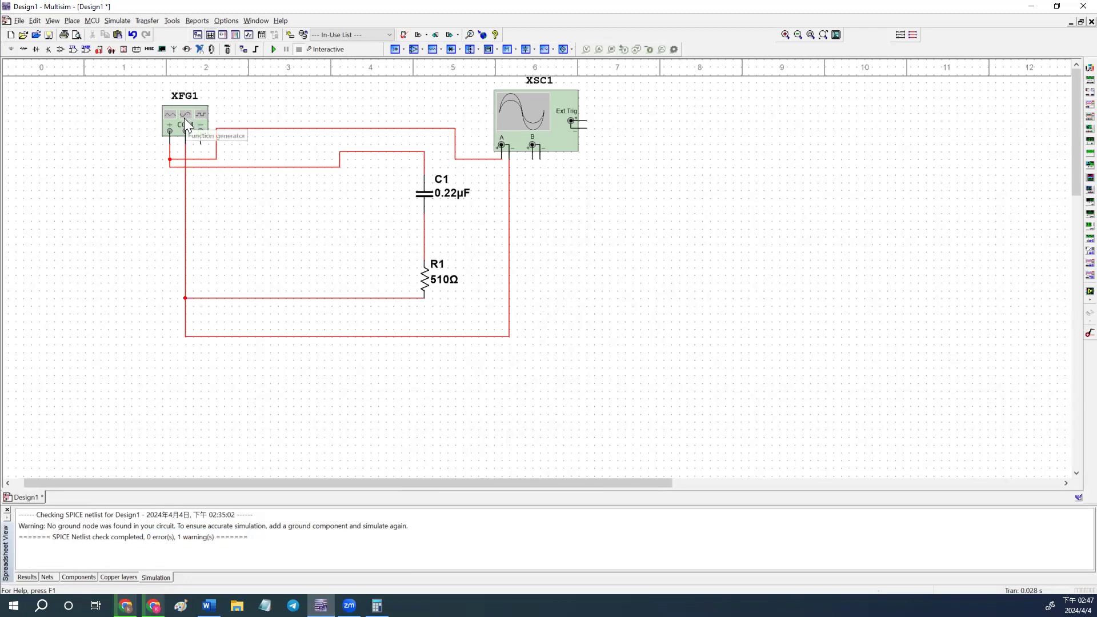
mouse_move(531, 172)
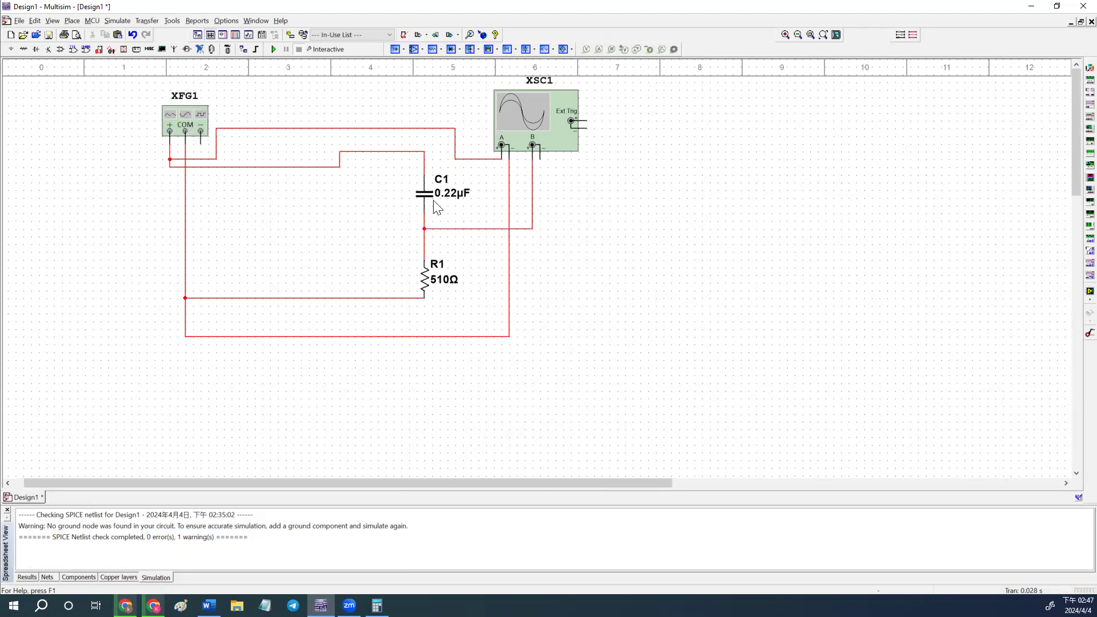
mouse_move(546, 161)
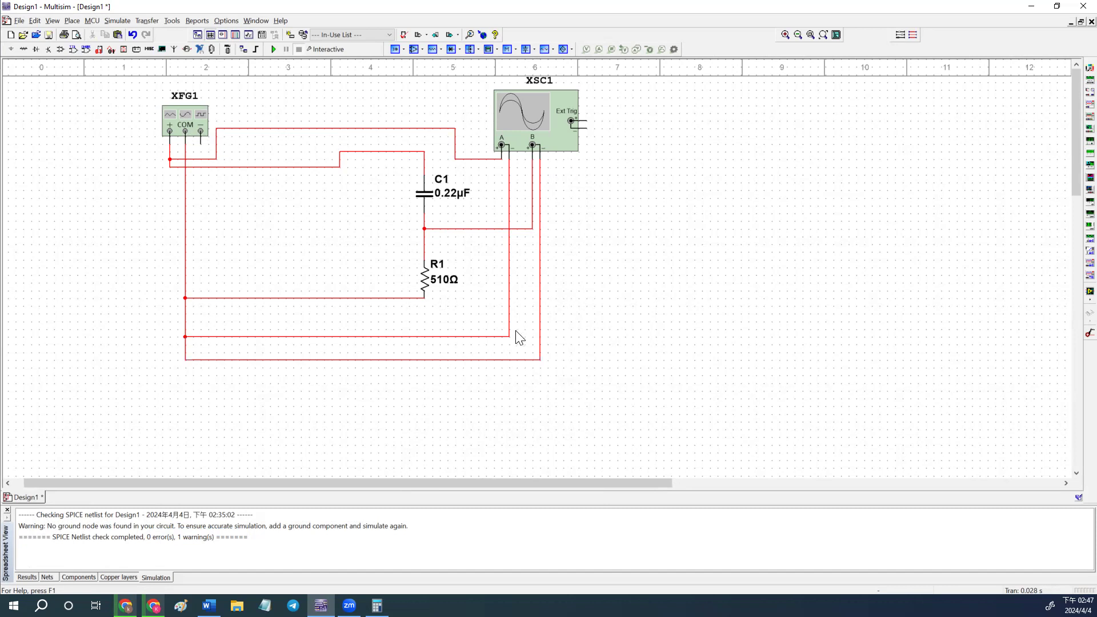
mouse_move(236, 359)
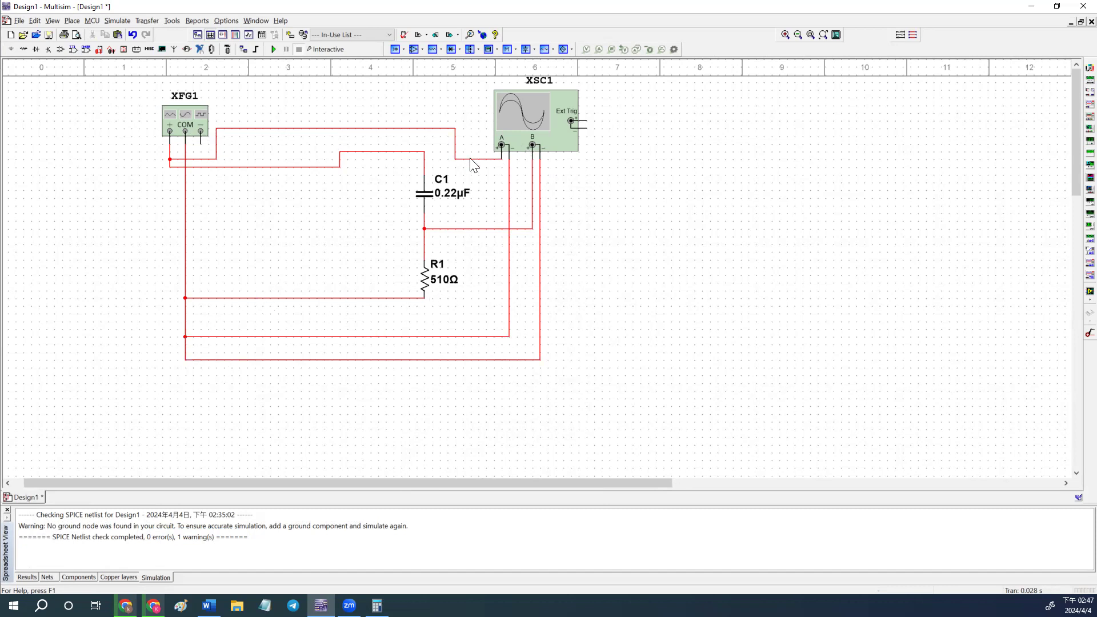
Step: Recolour the channel A probe wire yellow and the channel B wire green
right_click(475, 130)
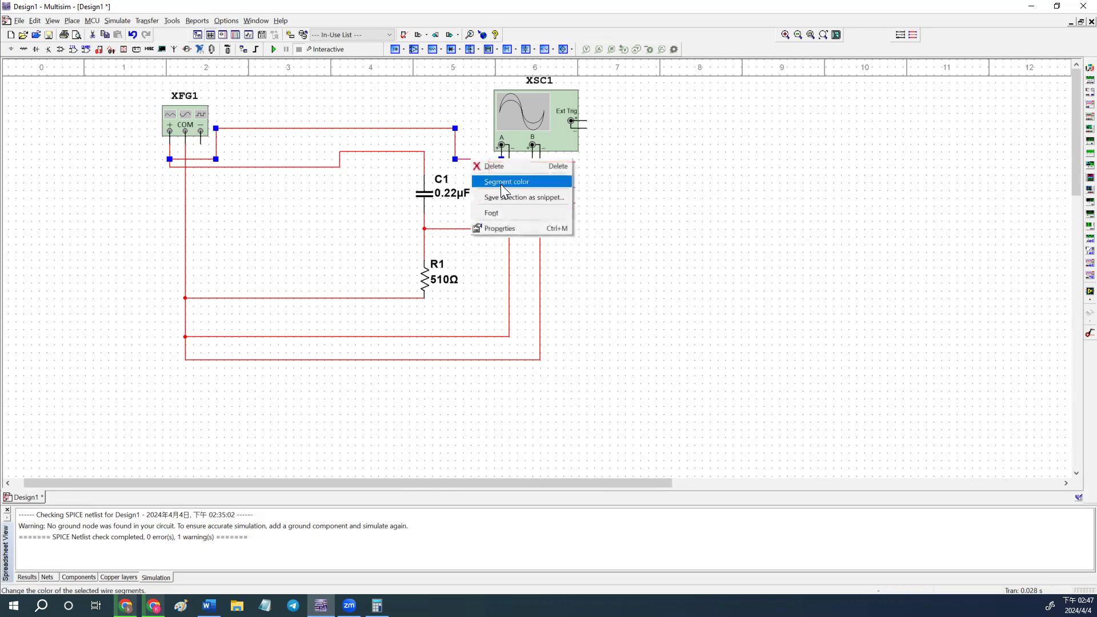
left_click(505, 182)
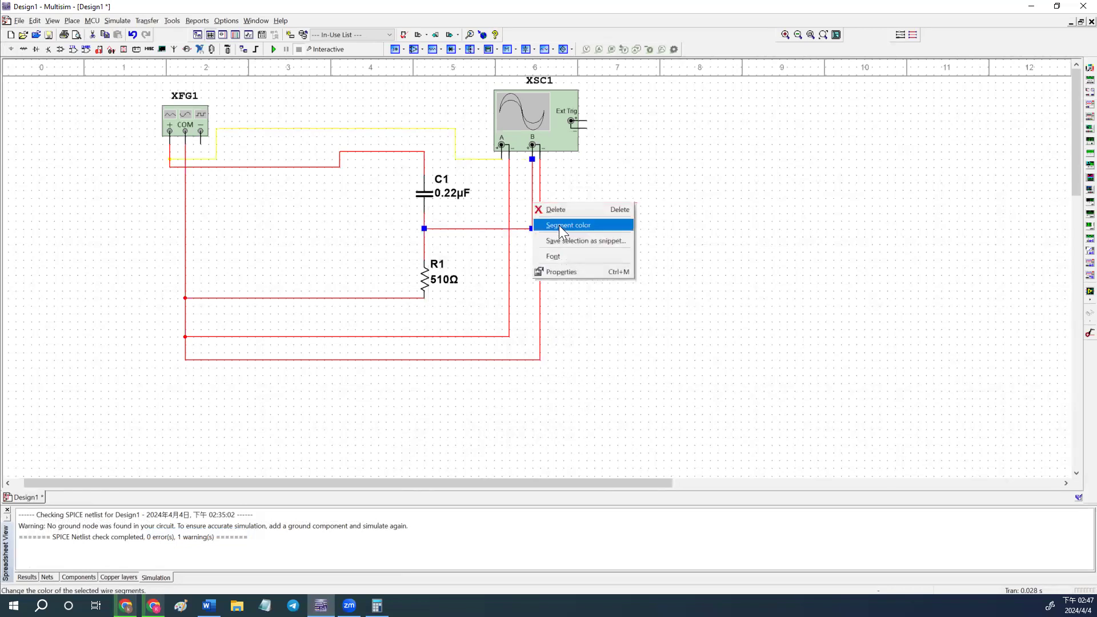
left_click(566, 225)
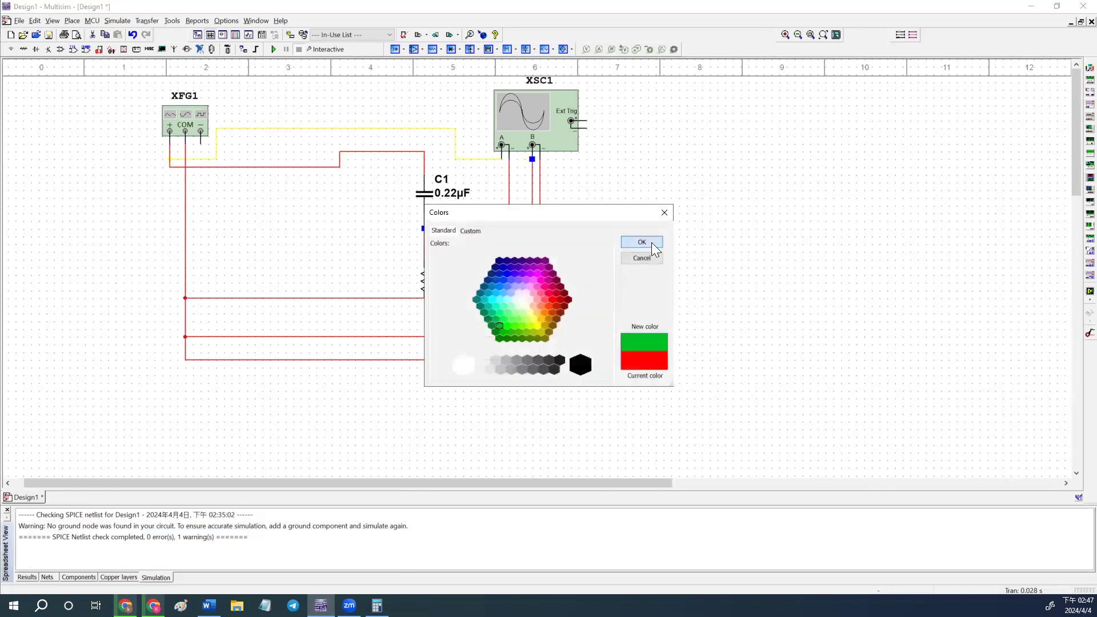
left_click(641, 242)
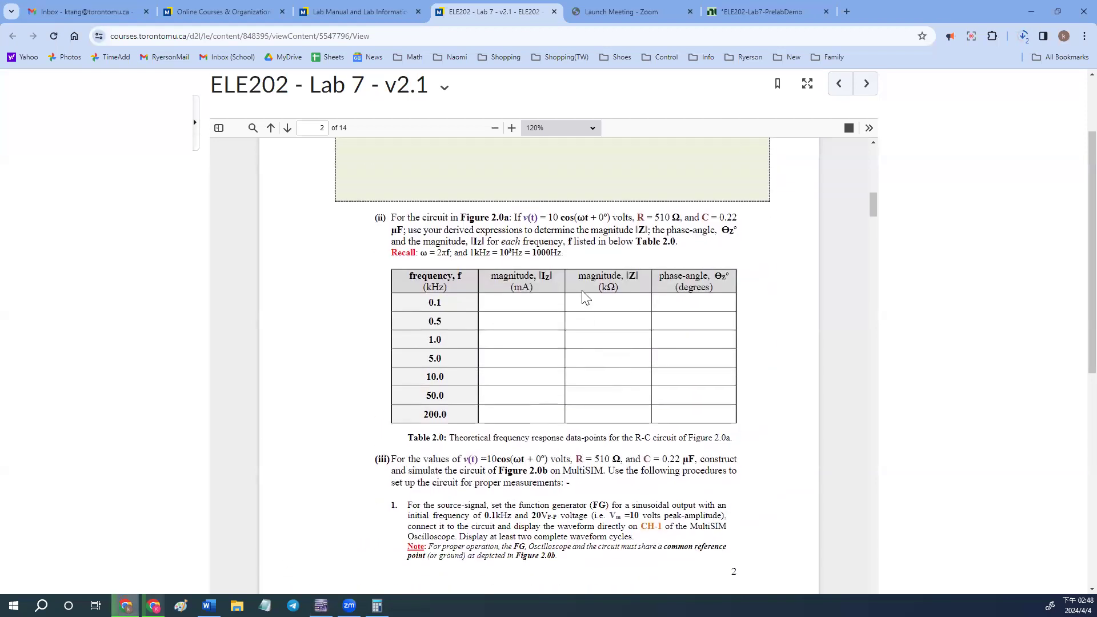
double_click(551, 217)
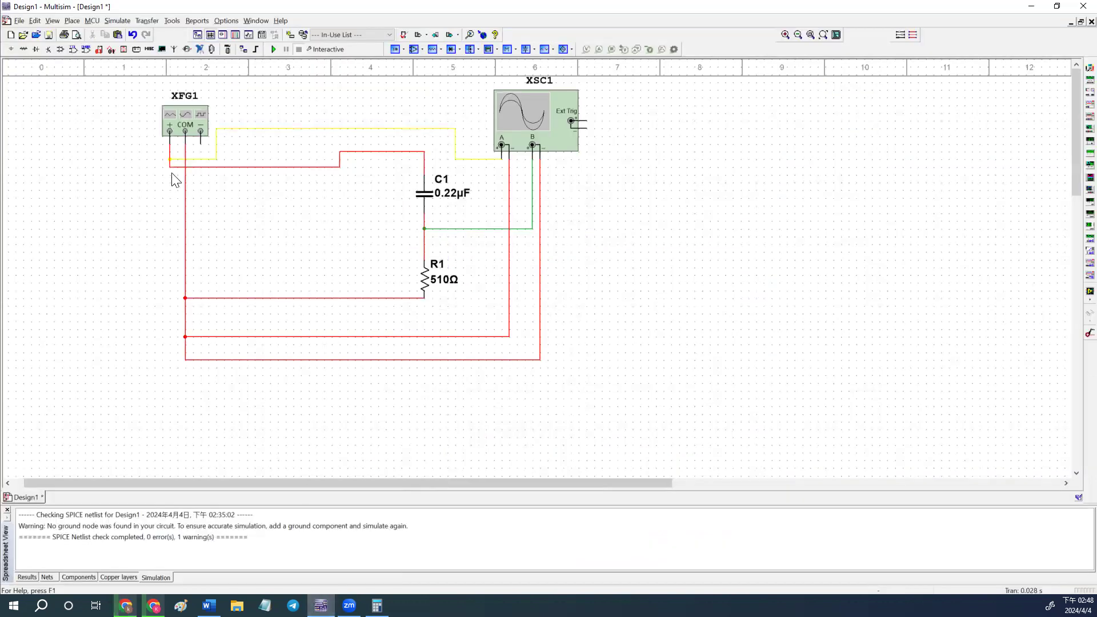
Step: Set XFG1 to a sine wave with 5 Vp amplitude at 100 Hz
double_click(185, 125)
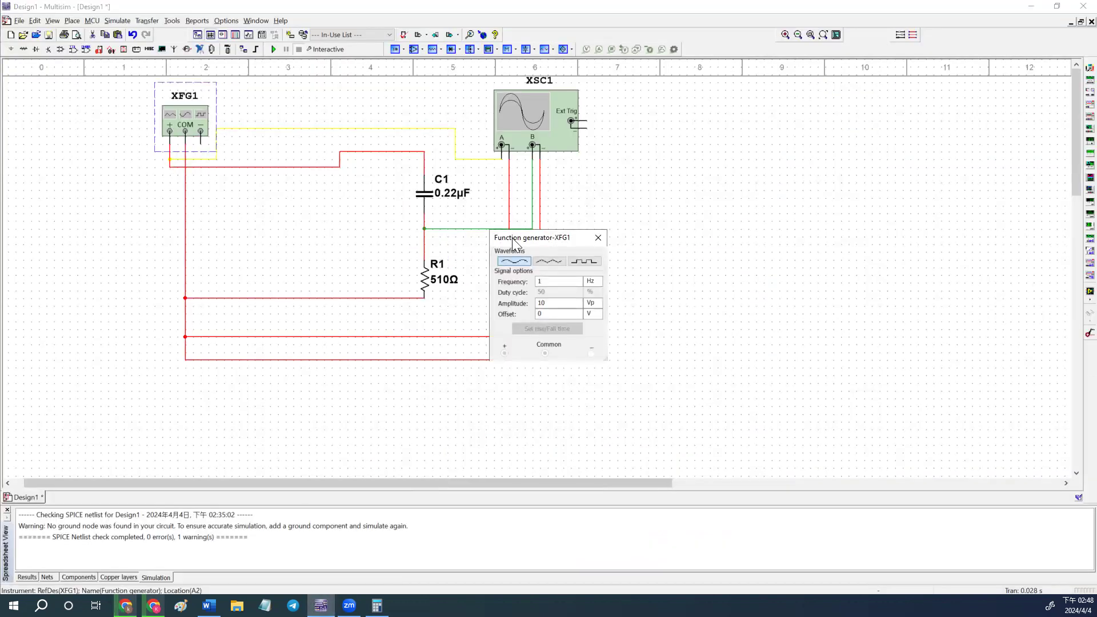
left_click_drag(535, 237, 80, 191)
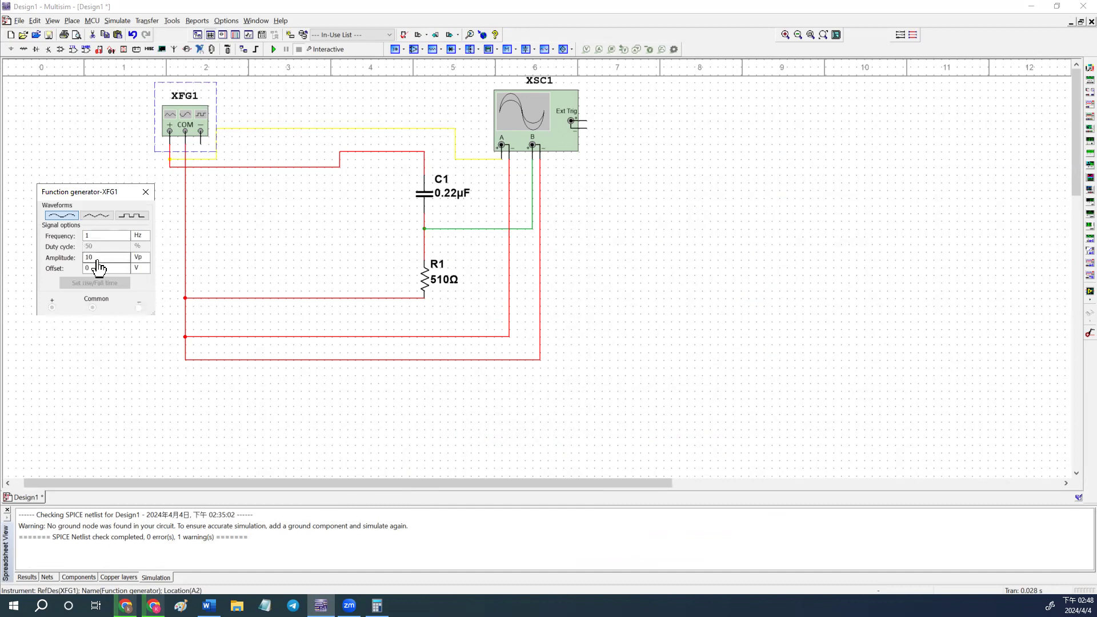
type("5")
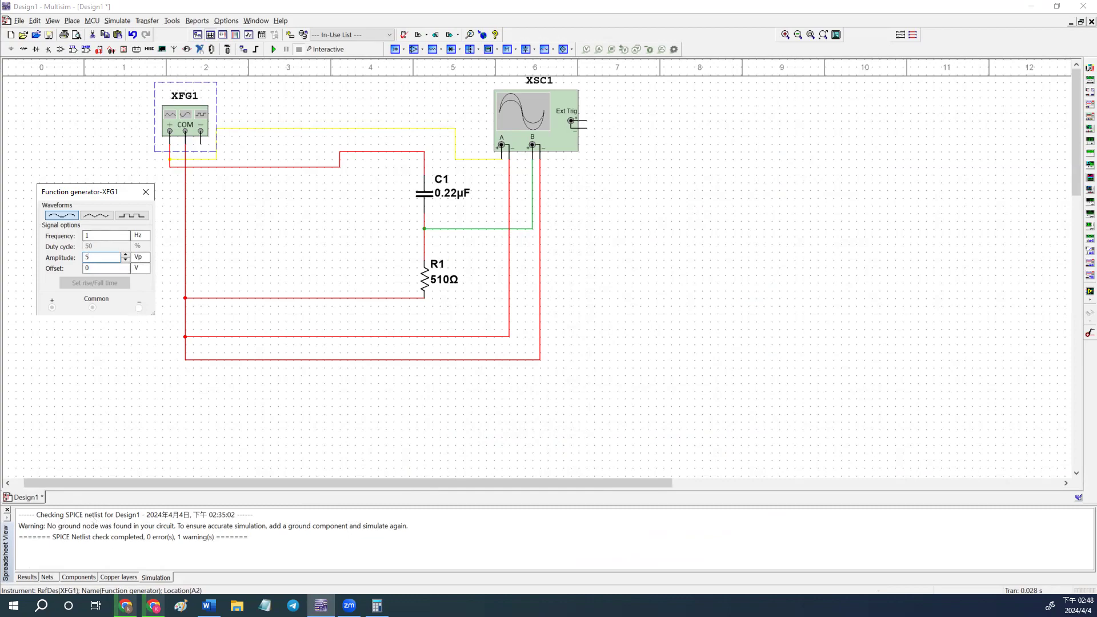
left_click(491, 12)
type("00")
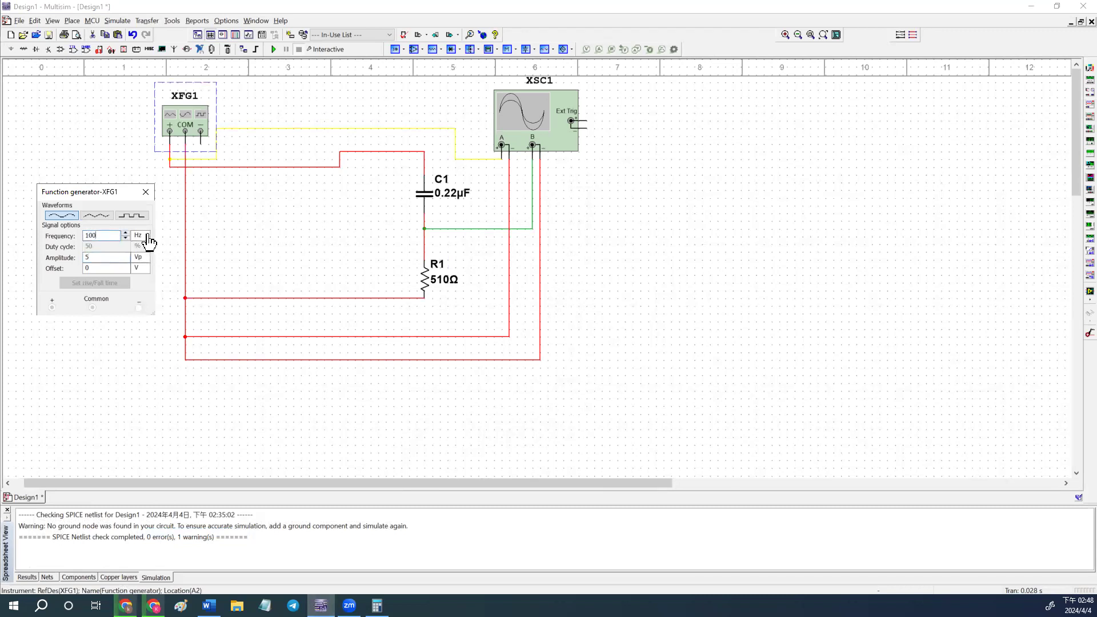
left_click(139, 235)
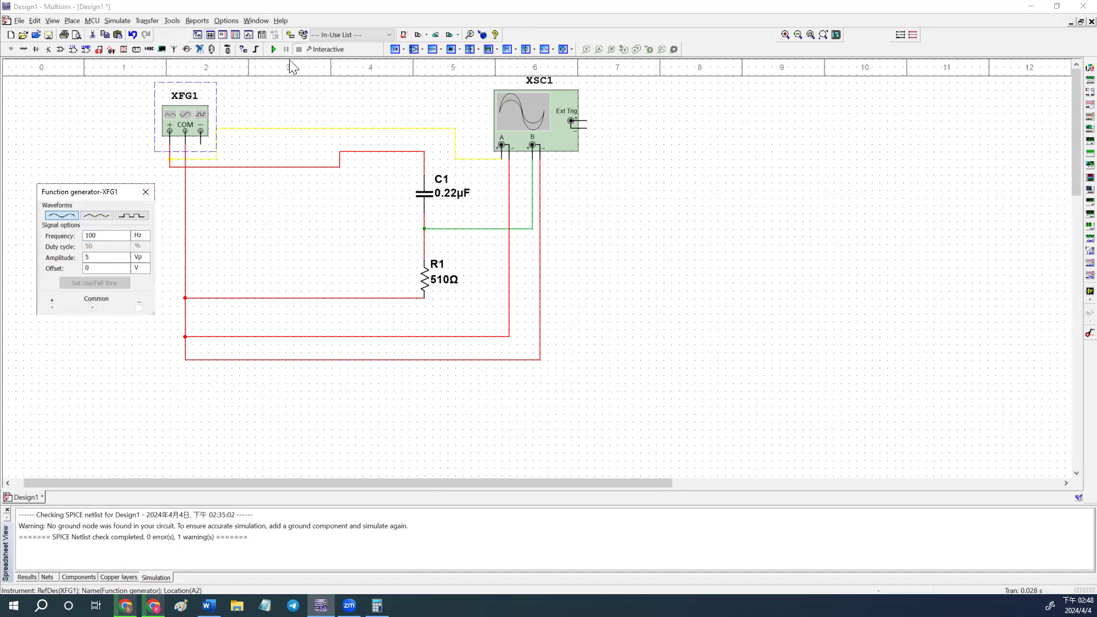
Step: Run the simulation and show oscilloscope XSC1 with both traces
left_click(273, 49)
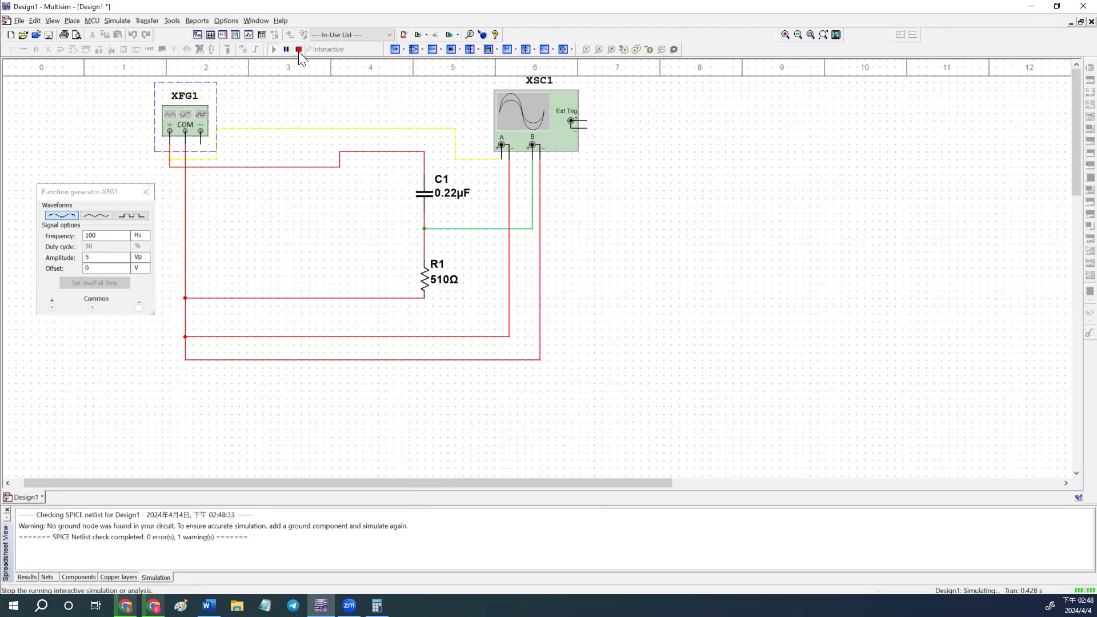
double_click(538, 112)
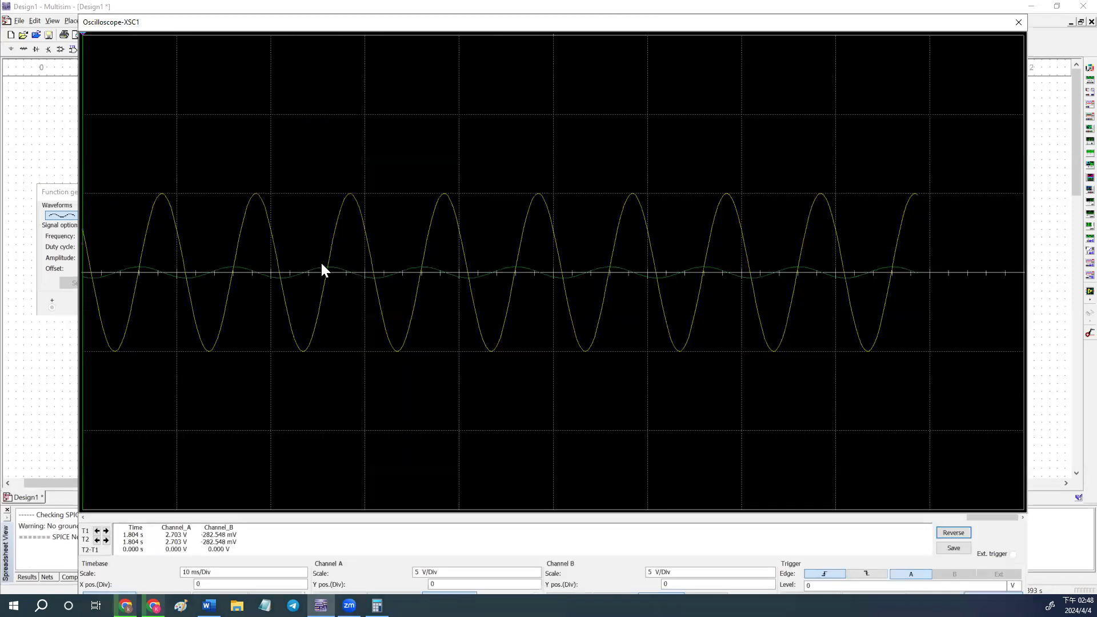
mouse_move(129, 267)
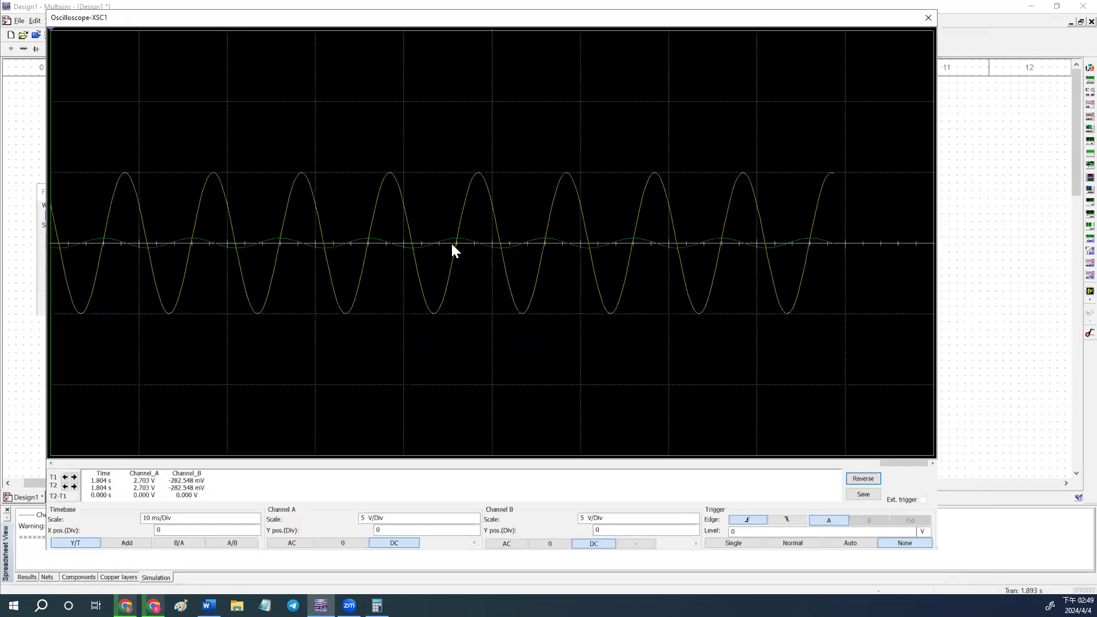
mouse_move(181, 339)
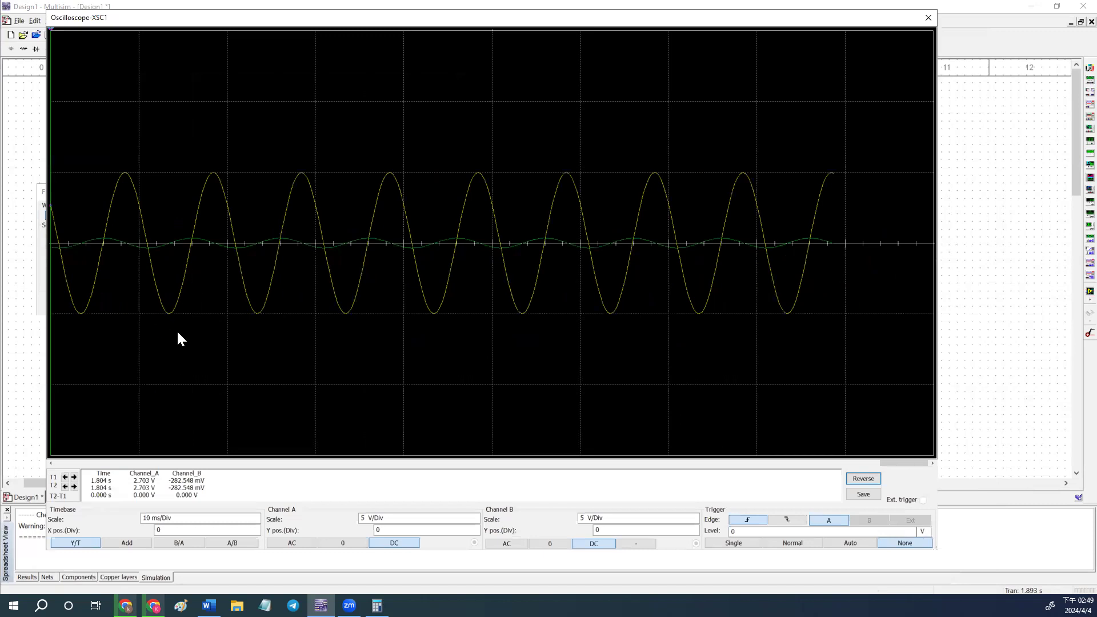
mouse_move(238, 487)
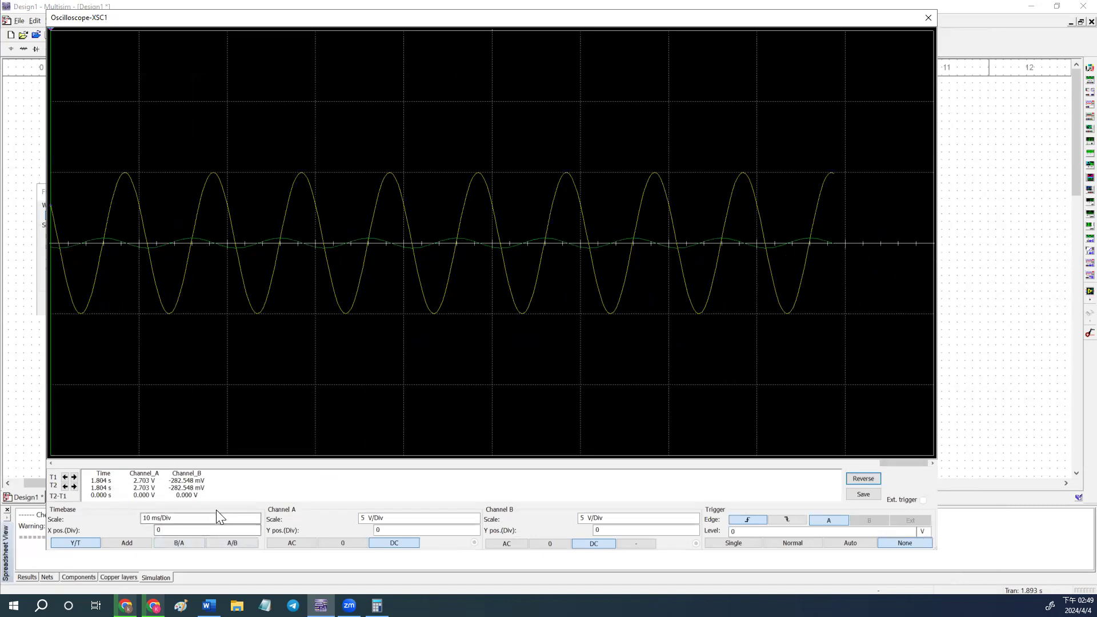
Step: Set the scope to 5 ms/Div, Channel A 2 V/Div and Channel B 200 mV/Div
left_click(196, 518)
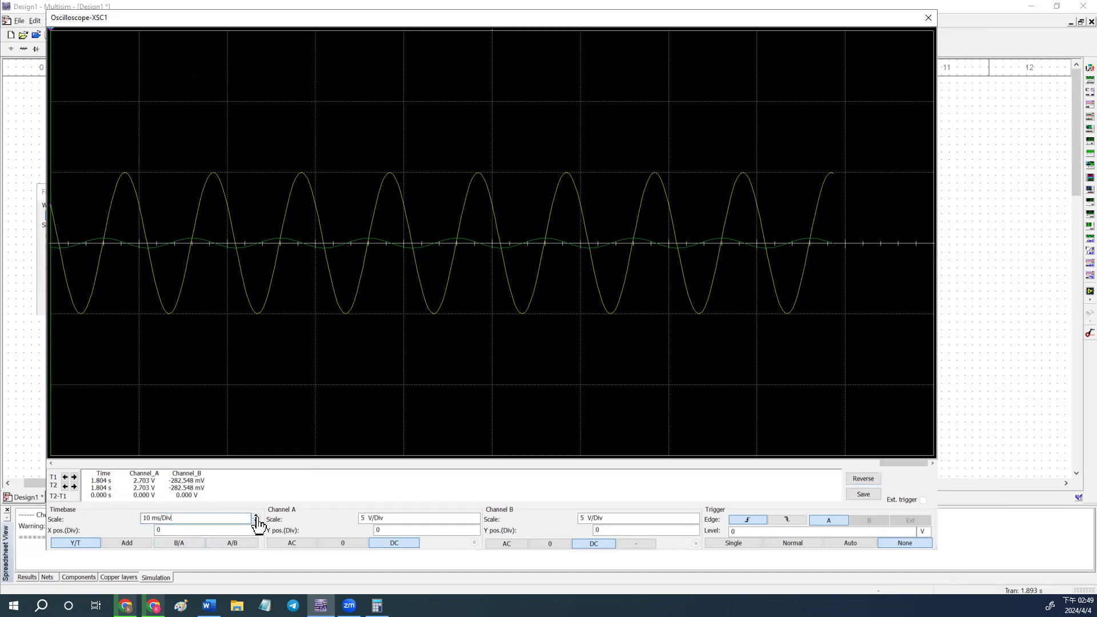
left_click(256, 521)
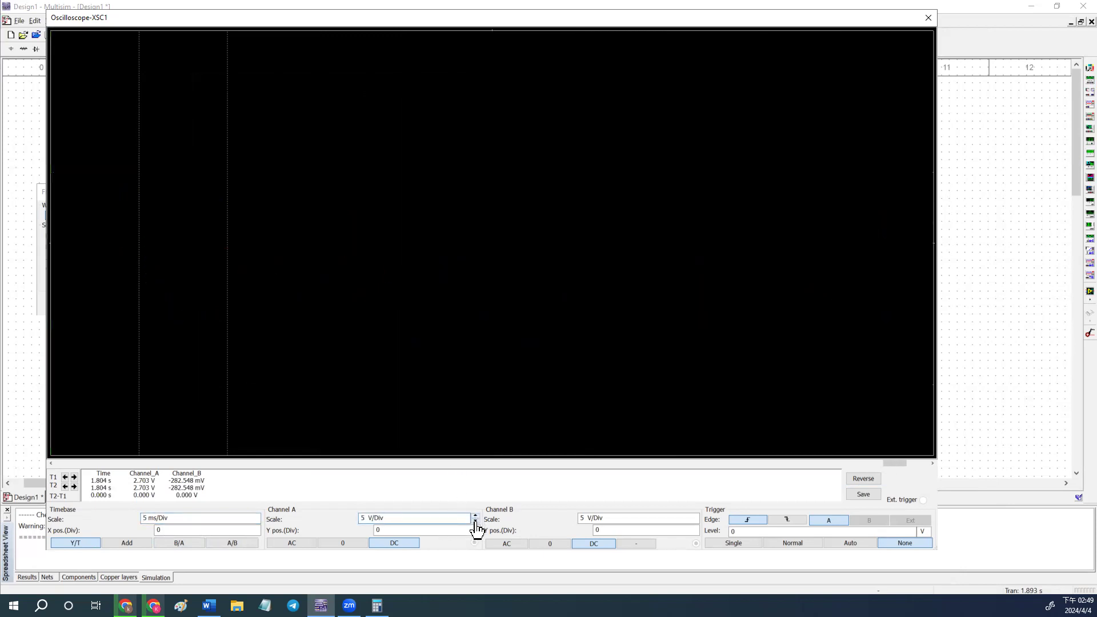
left_click(476, 532)
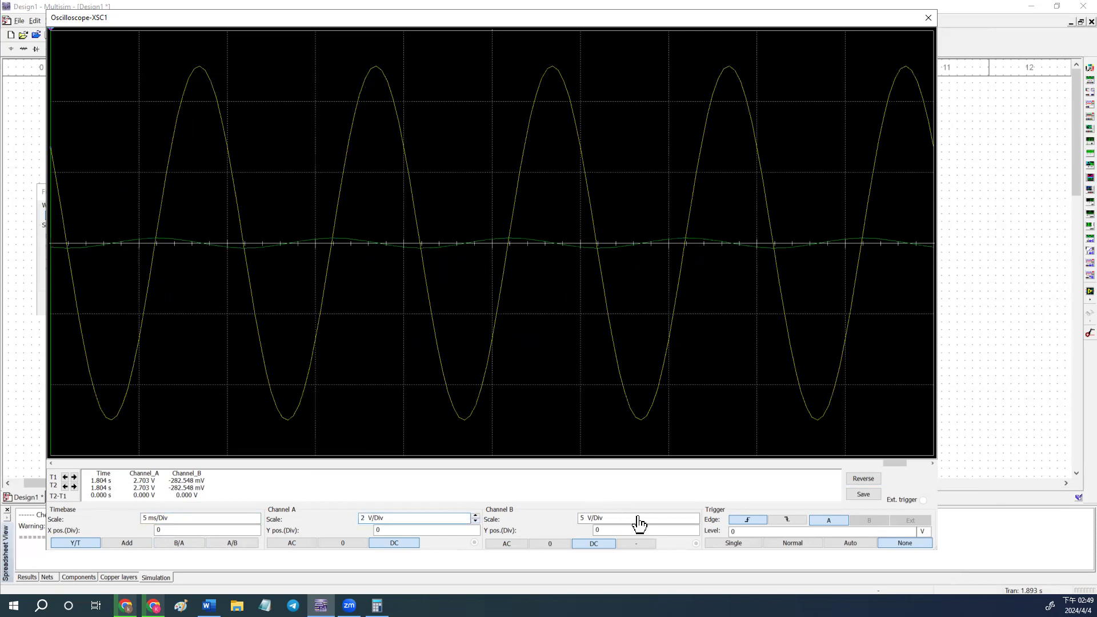
left_click(693, 521)
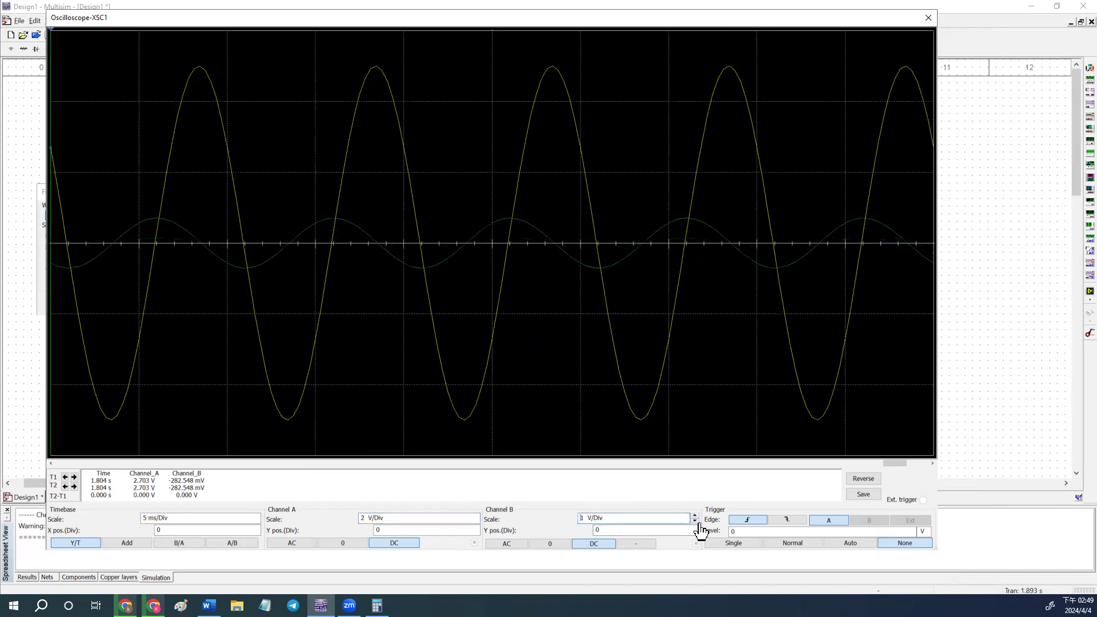
left_click(694, 533)
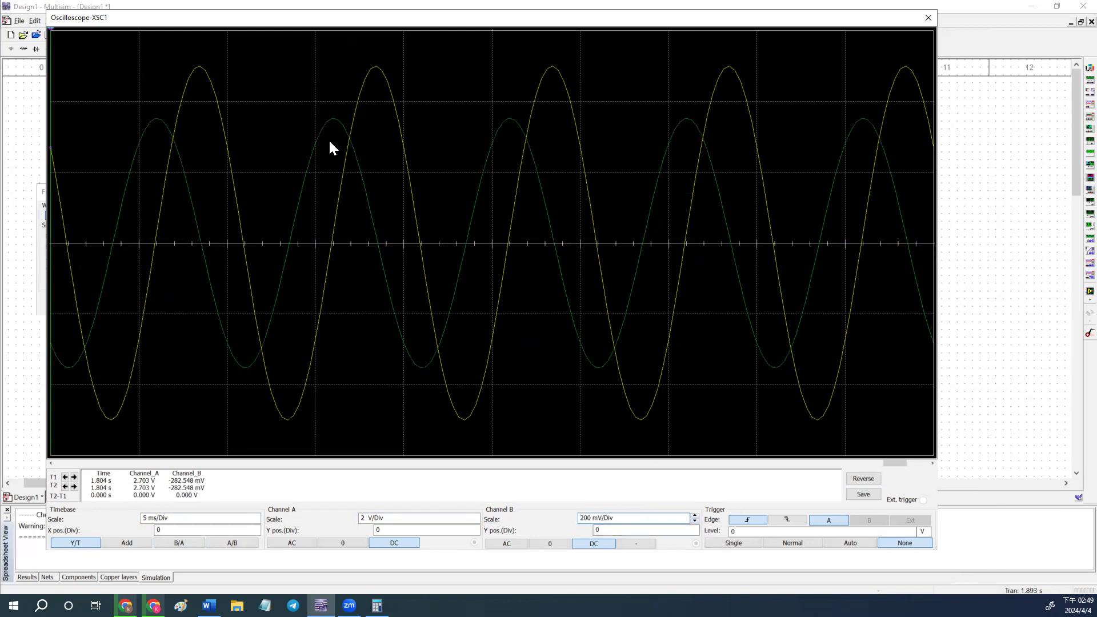
mouse_move(59, 62)
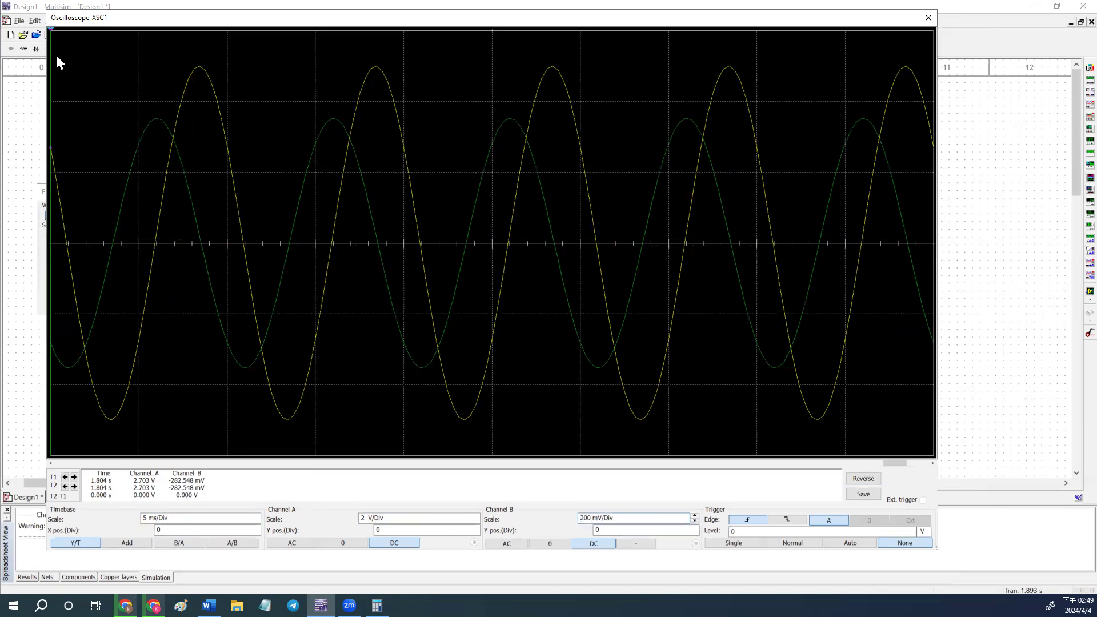
mouse_move(55, 55)
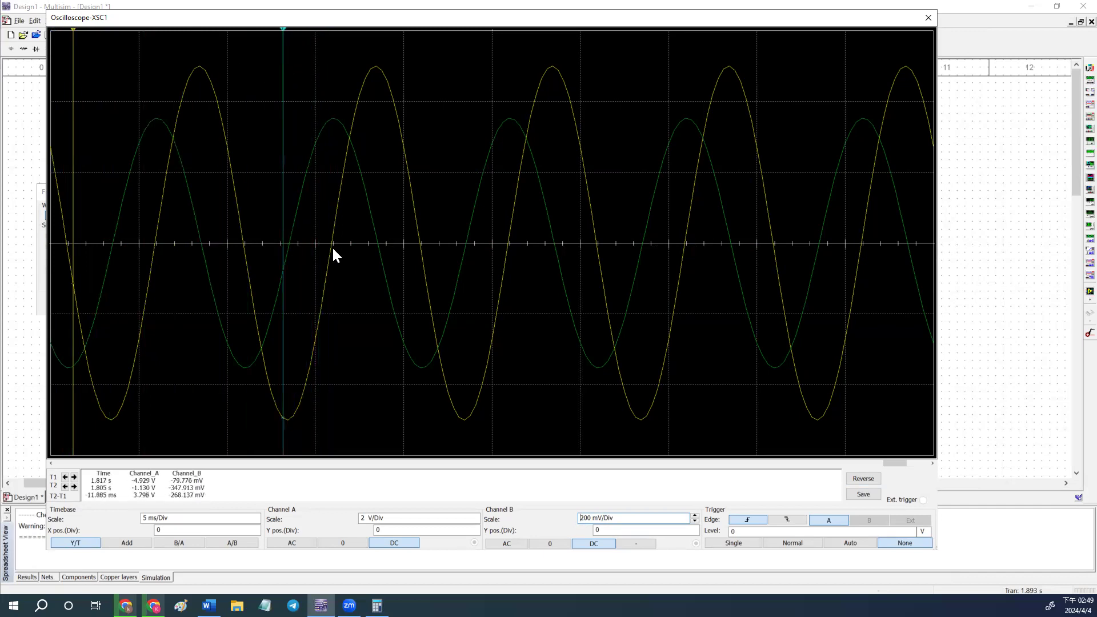
mouse_move(293, 370)
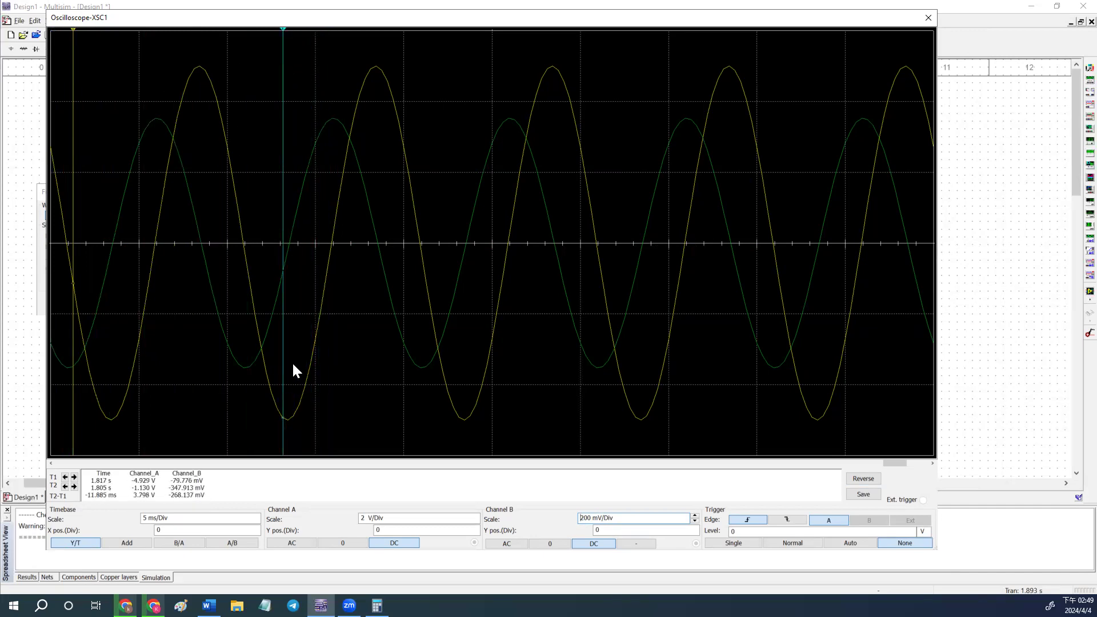
mouse_move(283, 76)
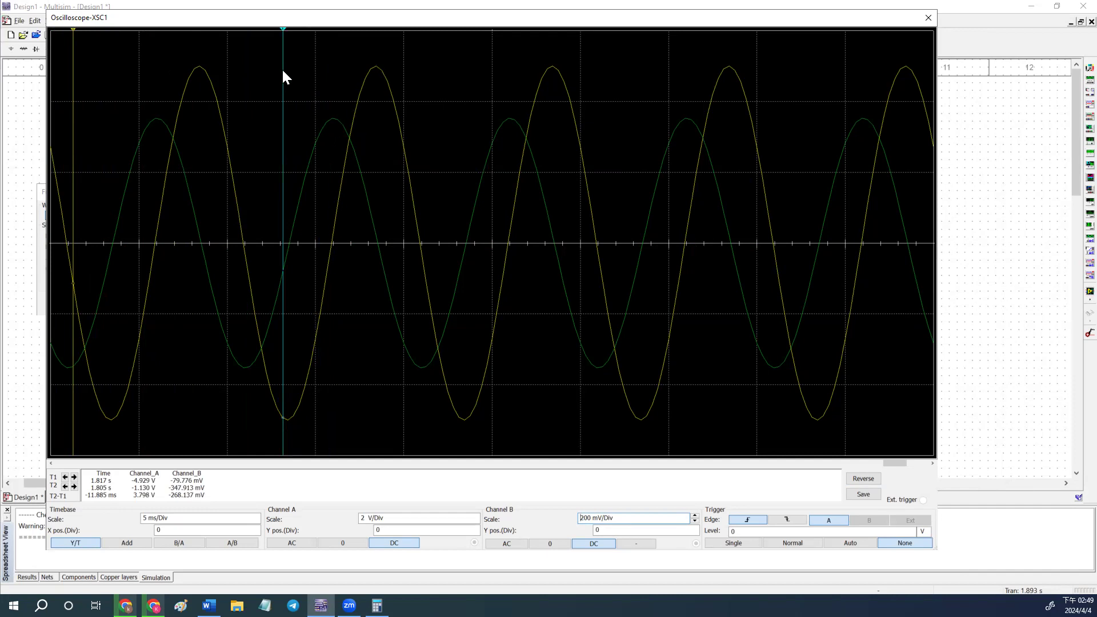
Step: Place cursor T1 at channel A's zero crossing and T2 so T2−T1 reads −2.384 ms
left_click_drag(282, 30, 331, 30)
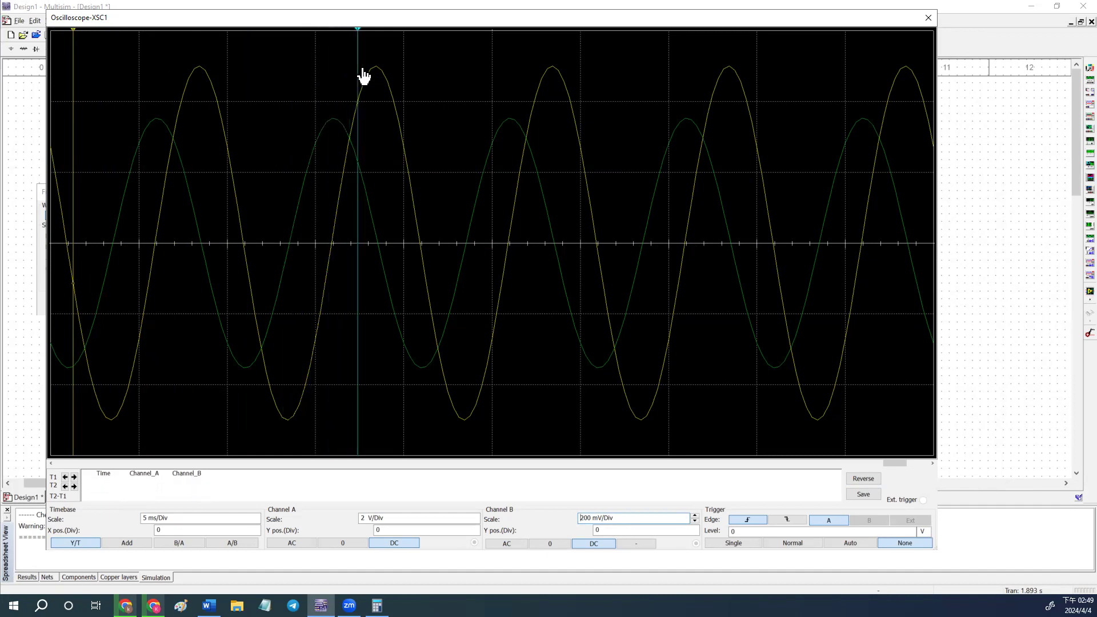
right_click(357, 76)
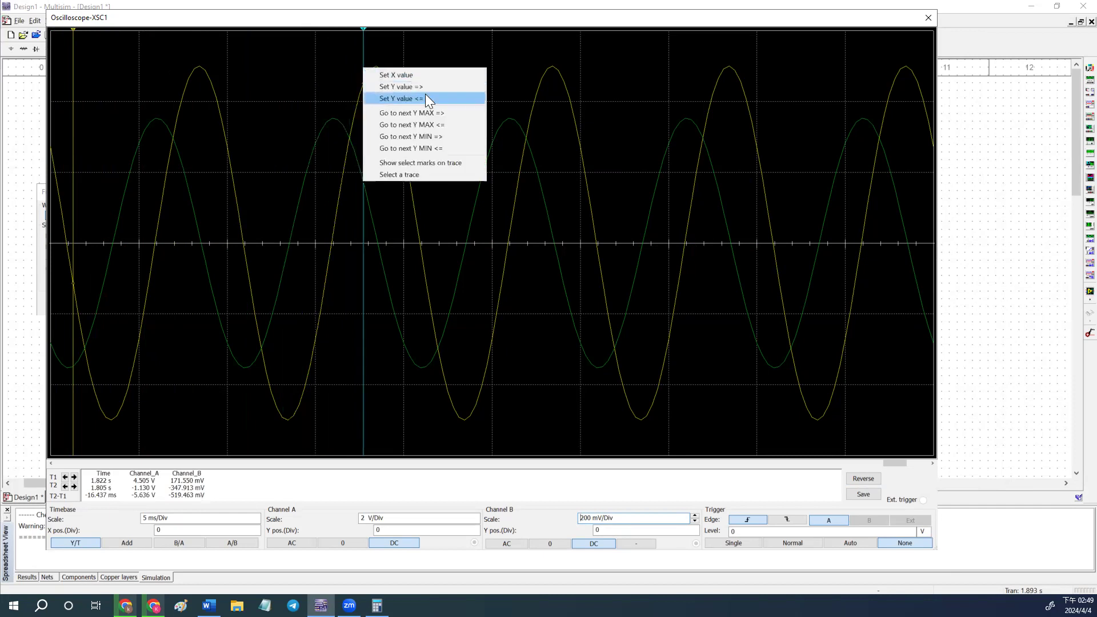
left_click(400, 98)
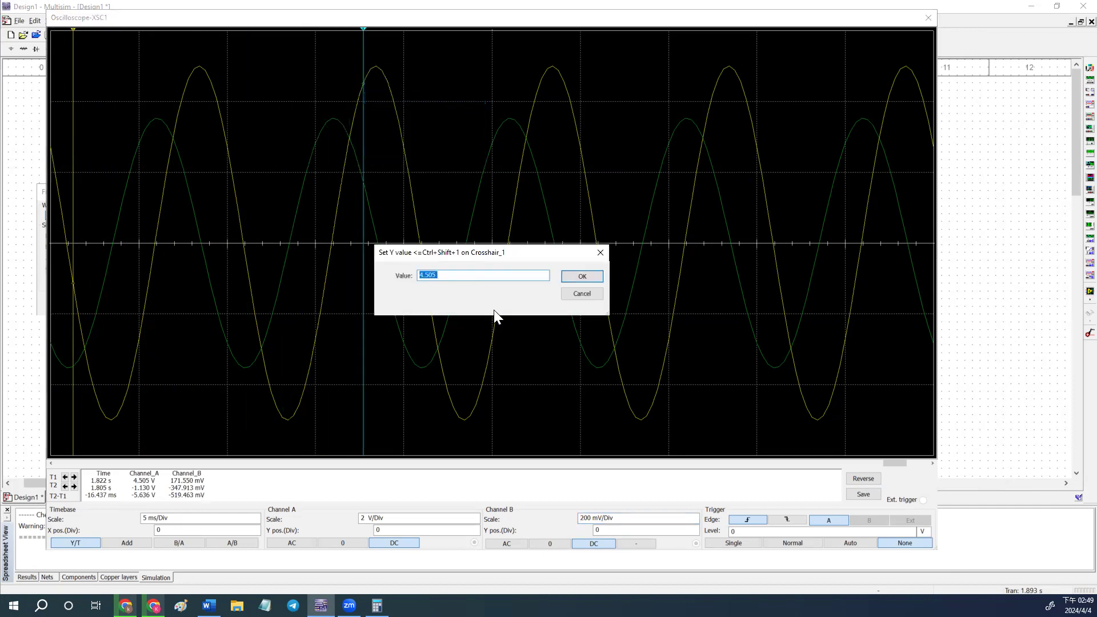
left_click(581, 275)
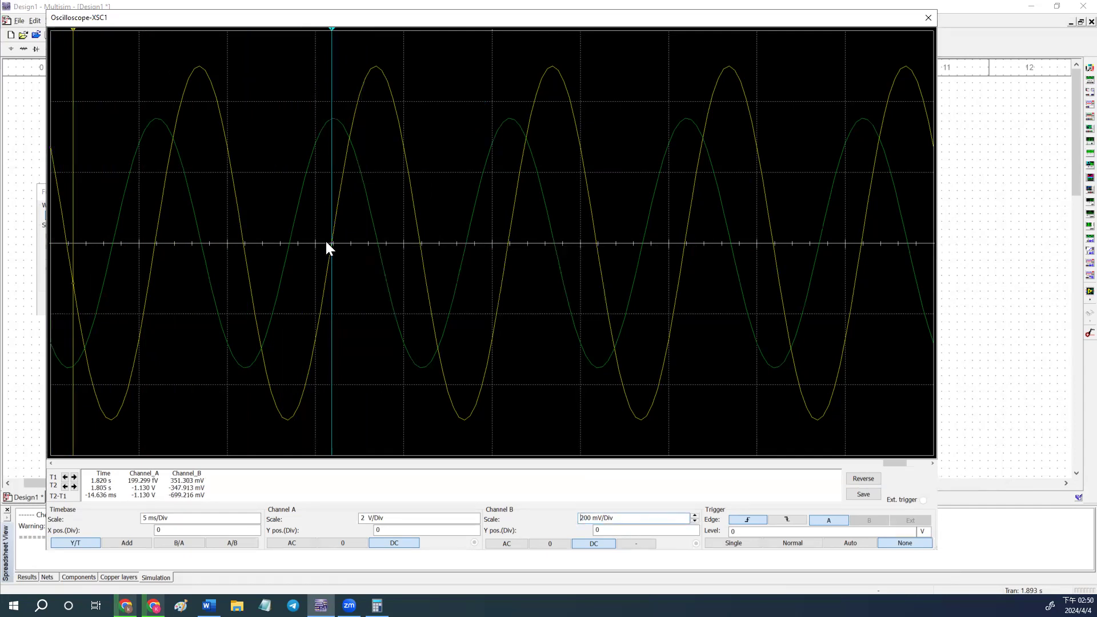
mouse_move(76, 88)
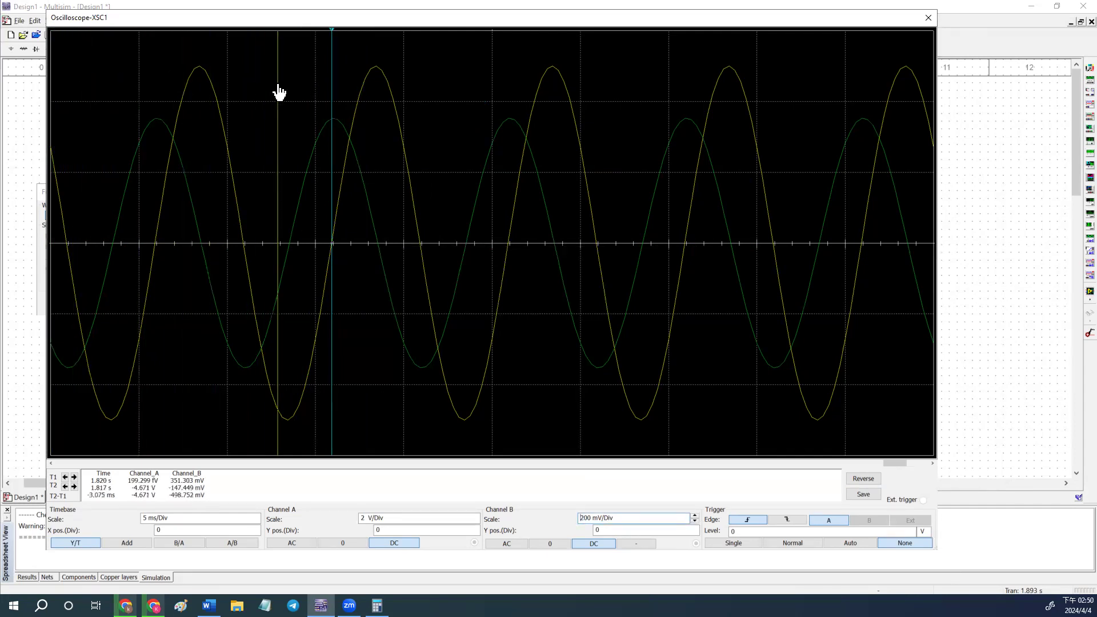
left_click_drag(331, 29, 289, 30)
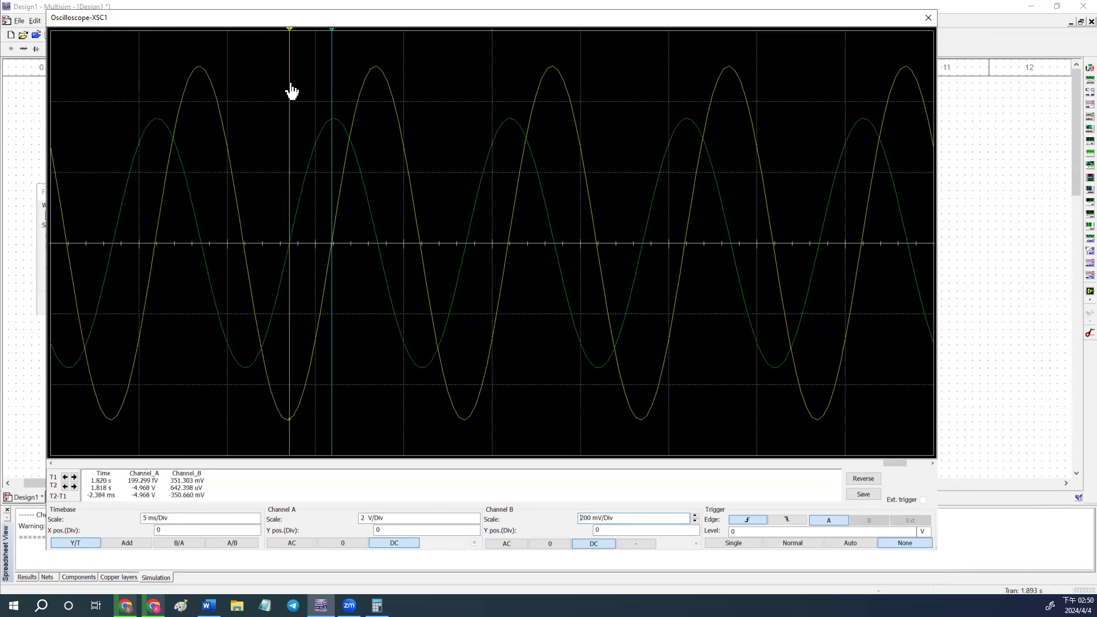
mouse_move(294, 43)
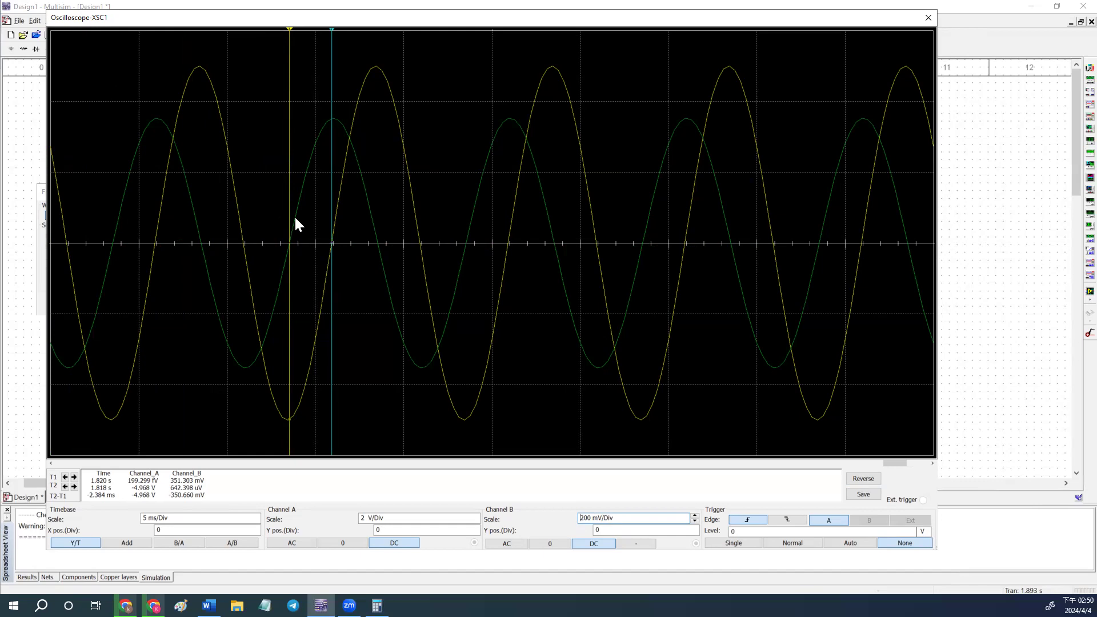
mouse_move(329, 247)
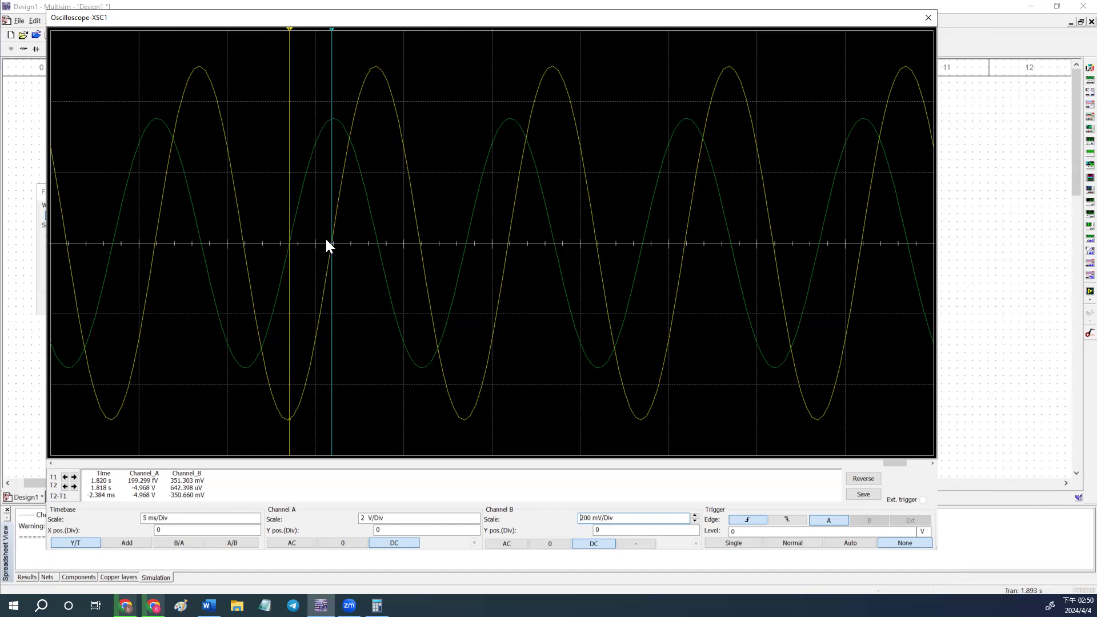
mouse_move(313, 254)
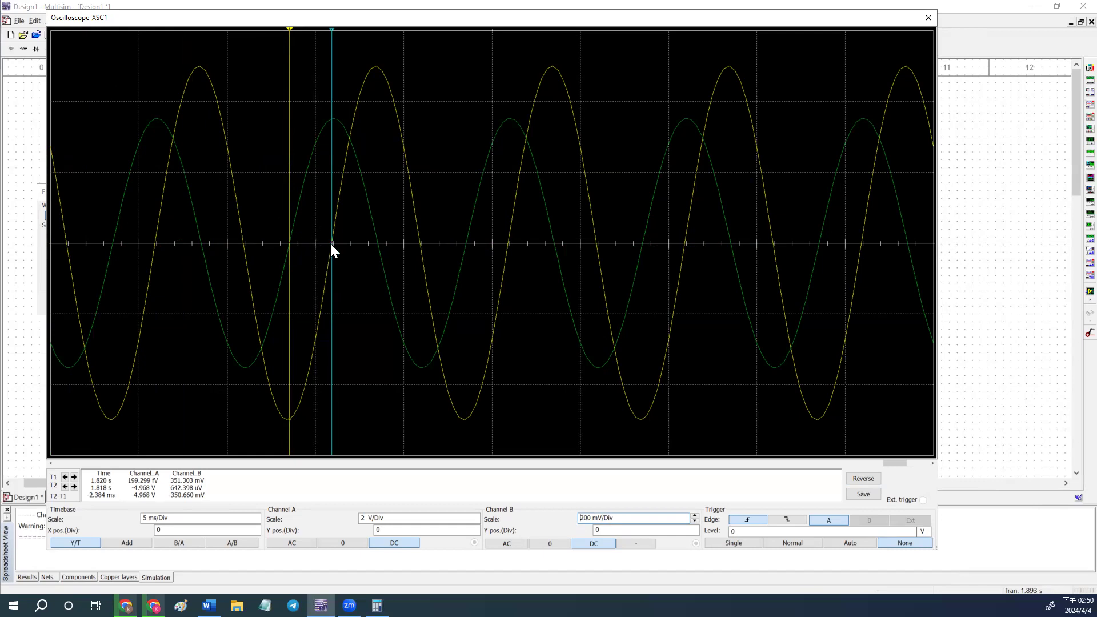
mouse_move(383, 250)
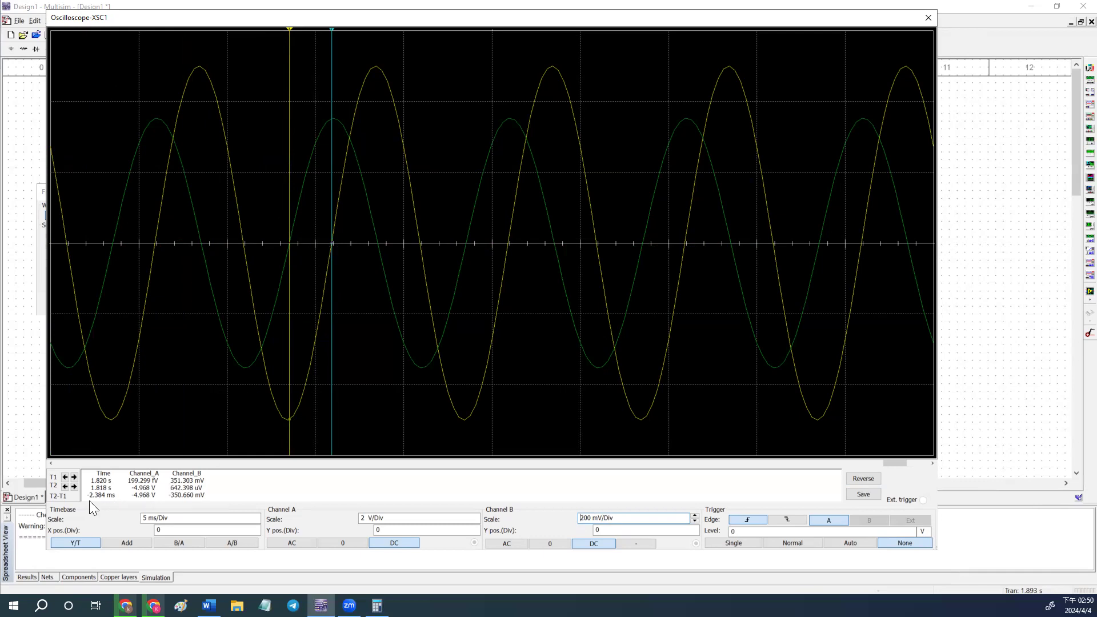
mouse_move(99, 507)
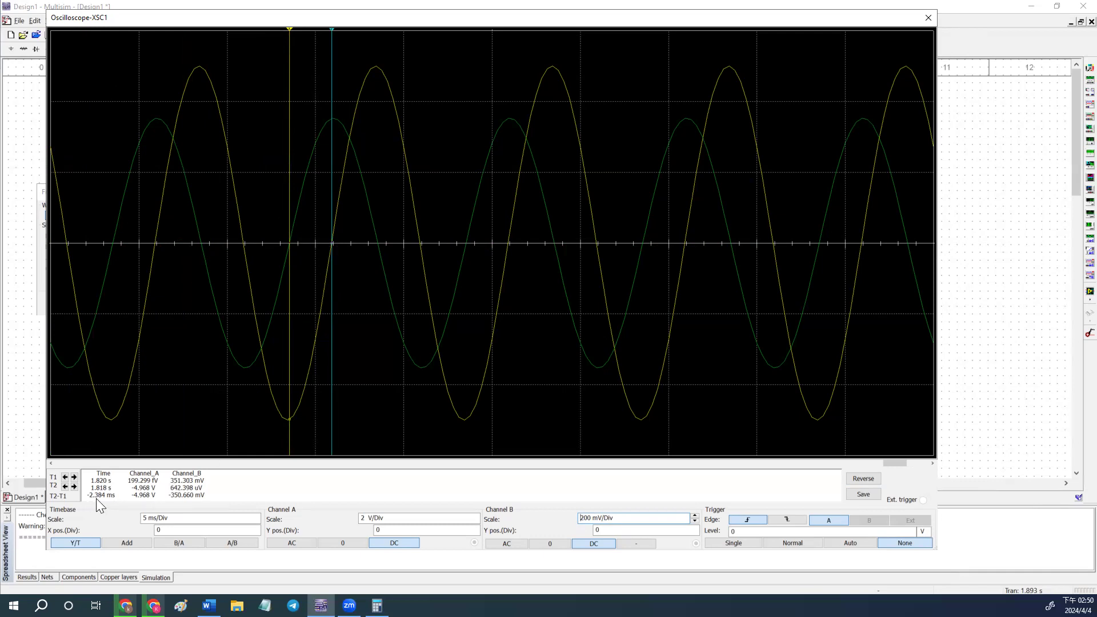
mouse_move(124, 502)
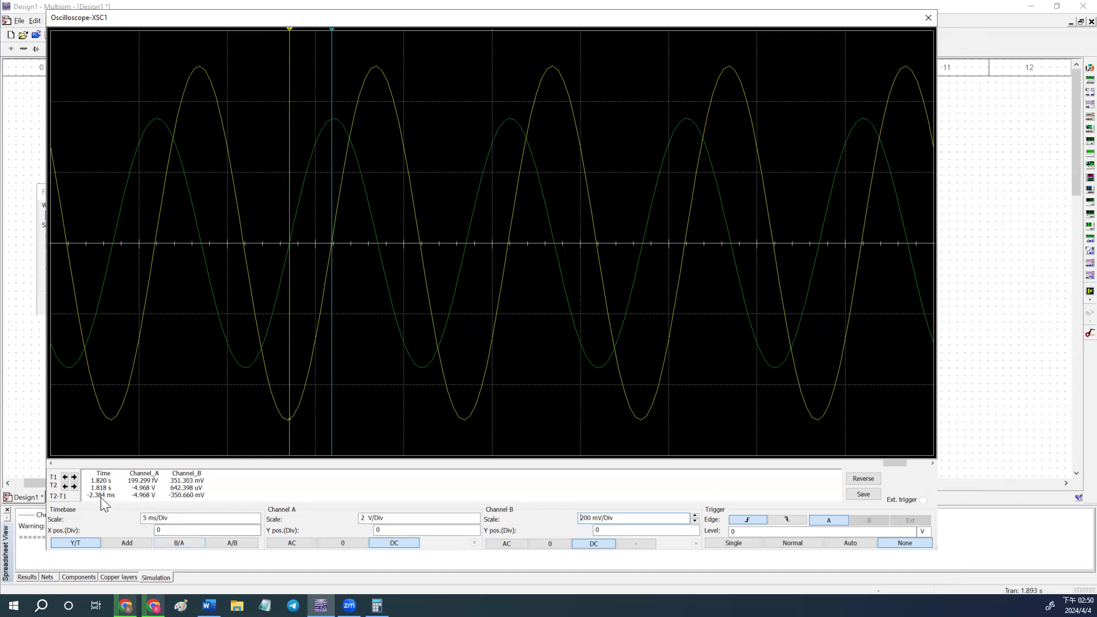
Step: Enter 2.384 ms as the 100 Hz Δt value in the Word report
left_click(207, 605)
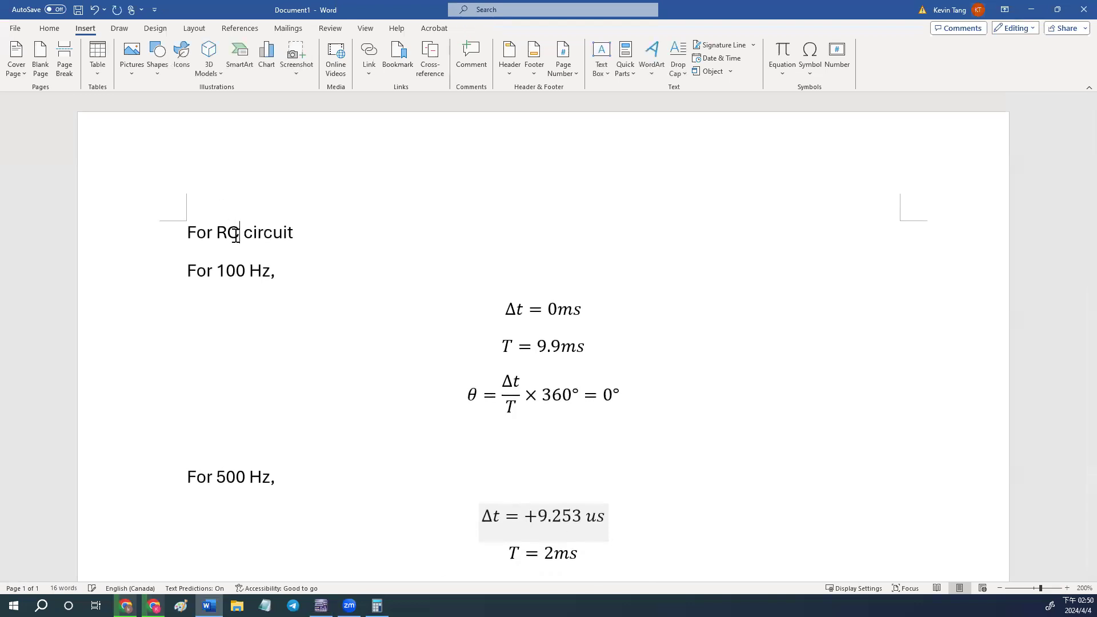
left_click(542, 310)
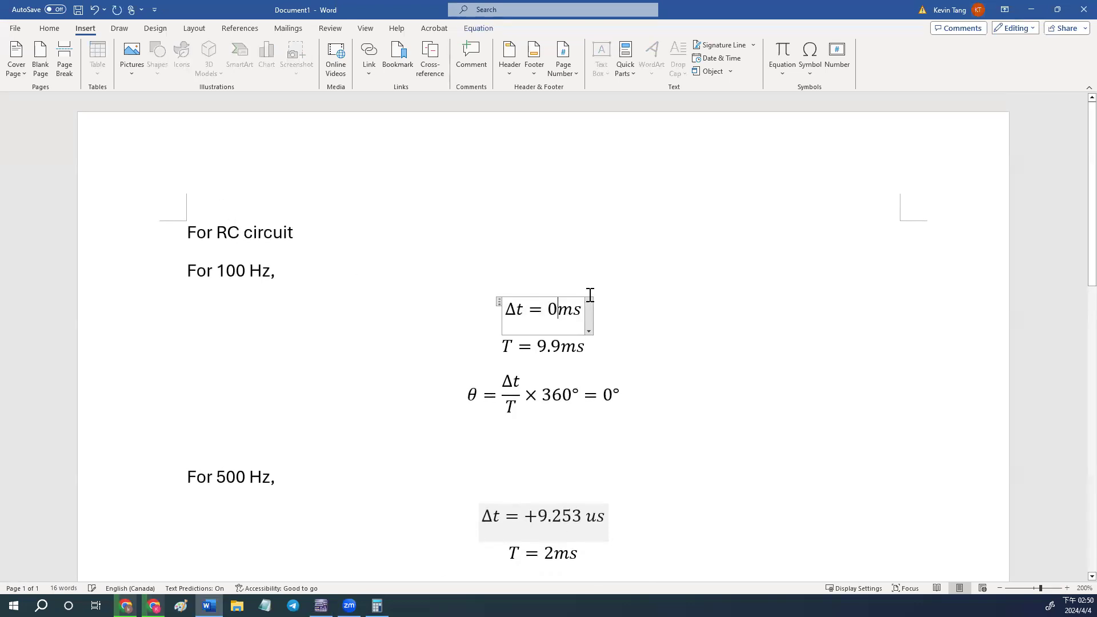
type("2.")
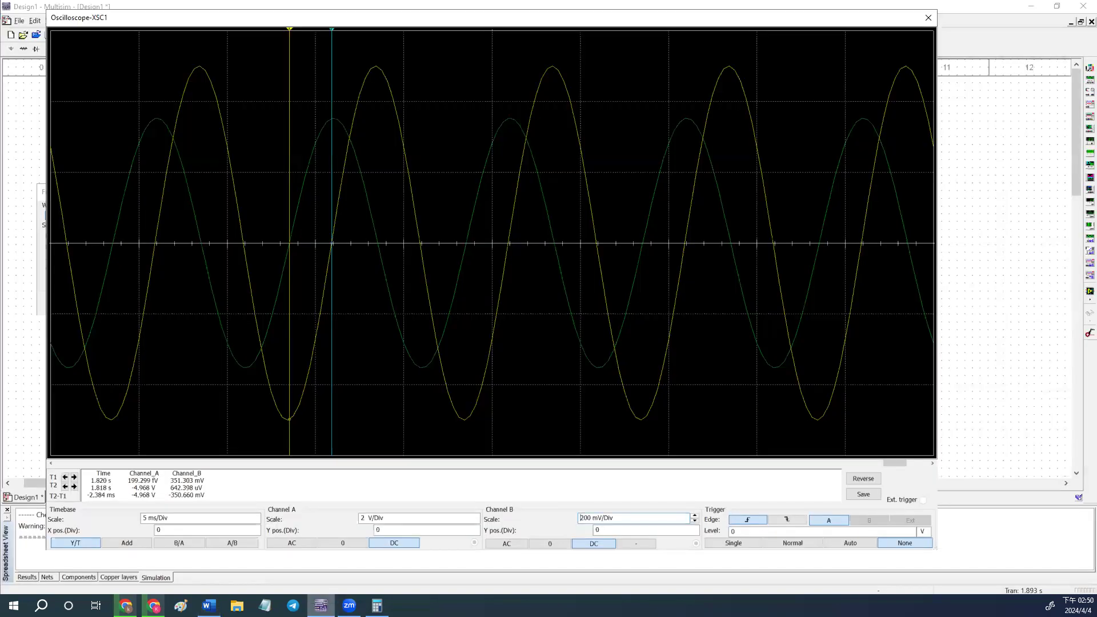
left_click(207, 605)
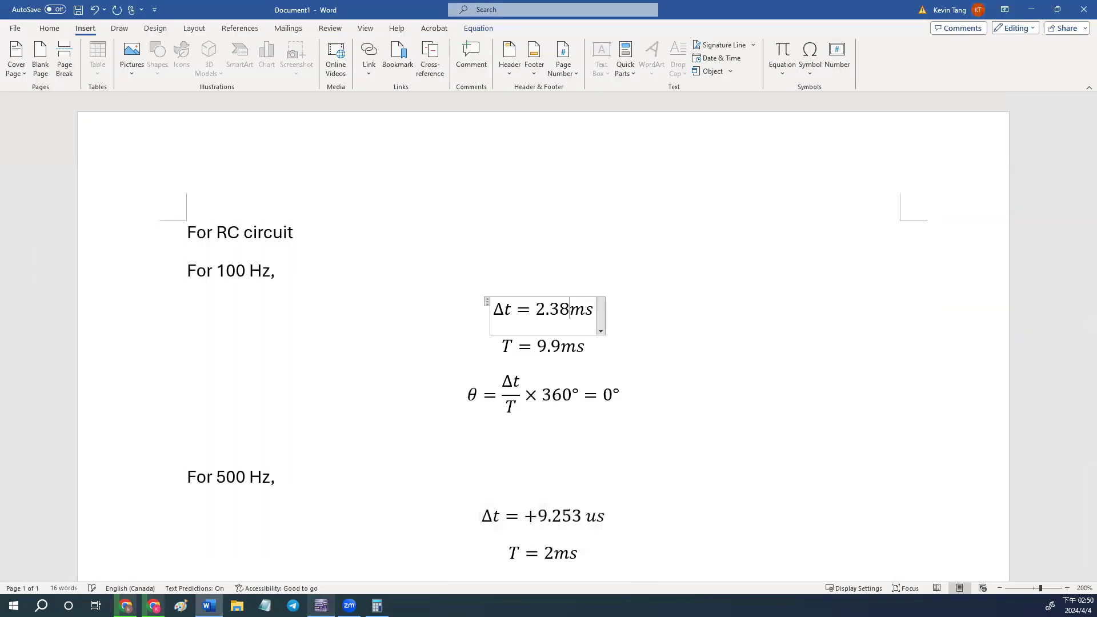
type("4")
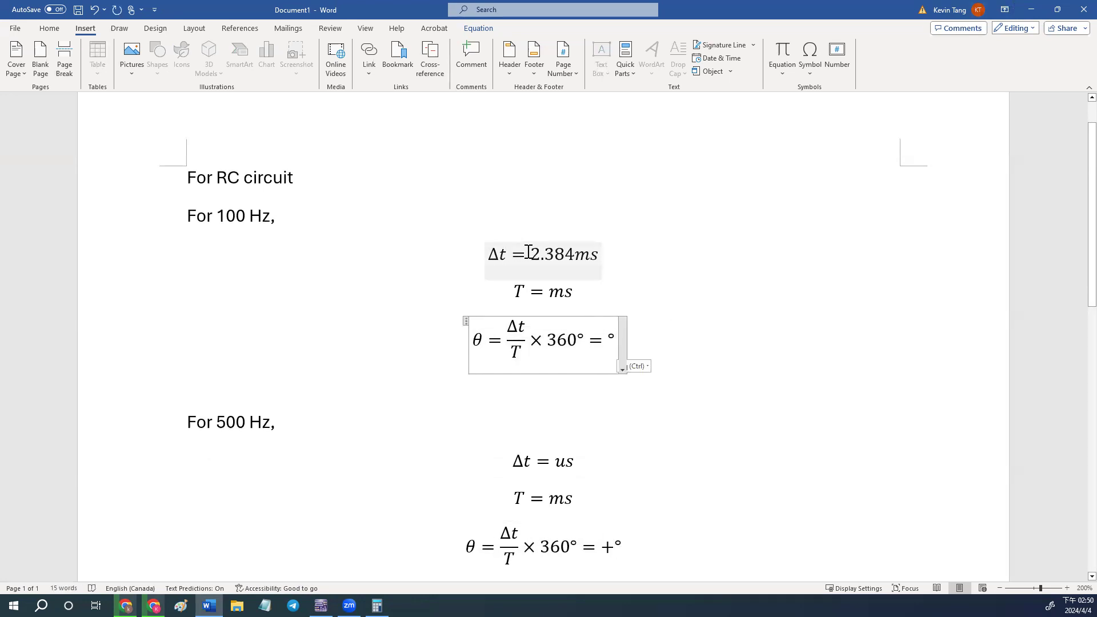
left_click(494, 11)
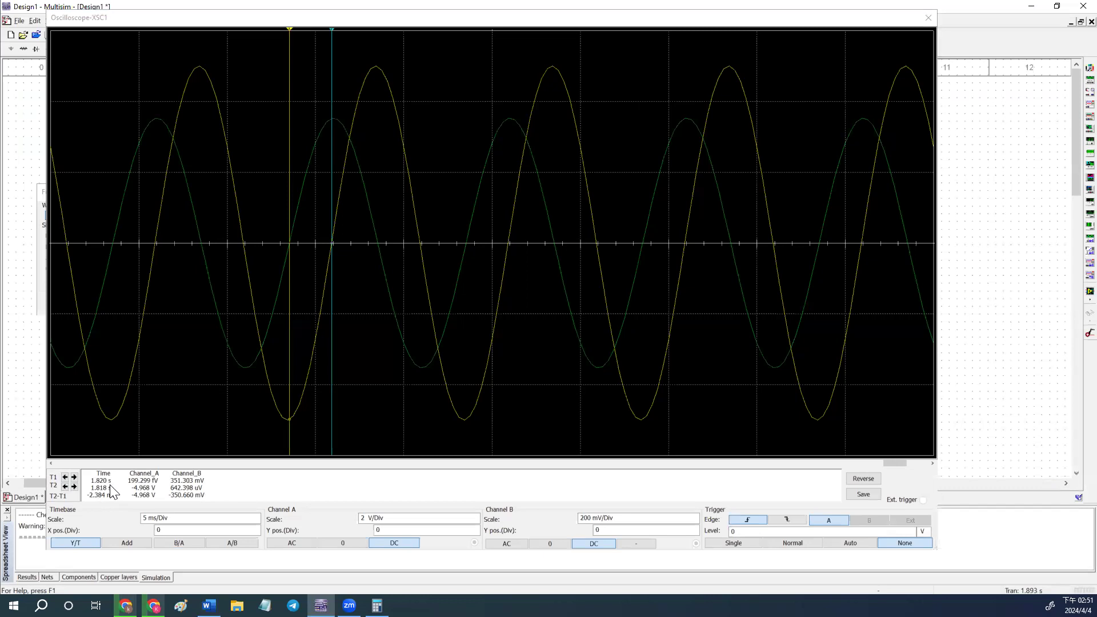
mouse_move(322, 112)
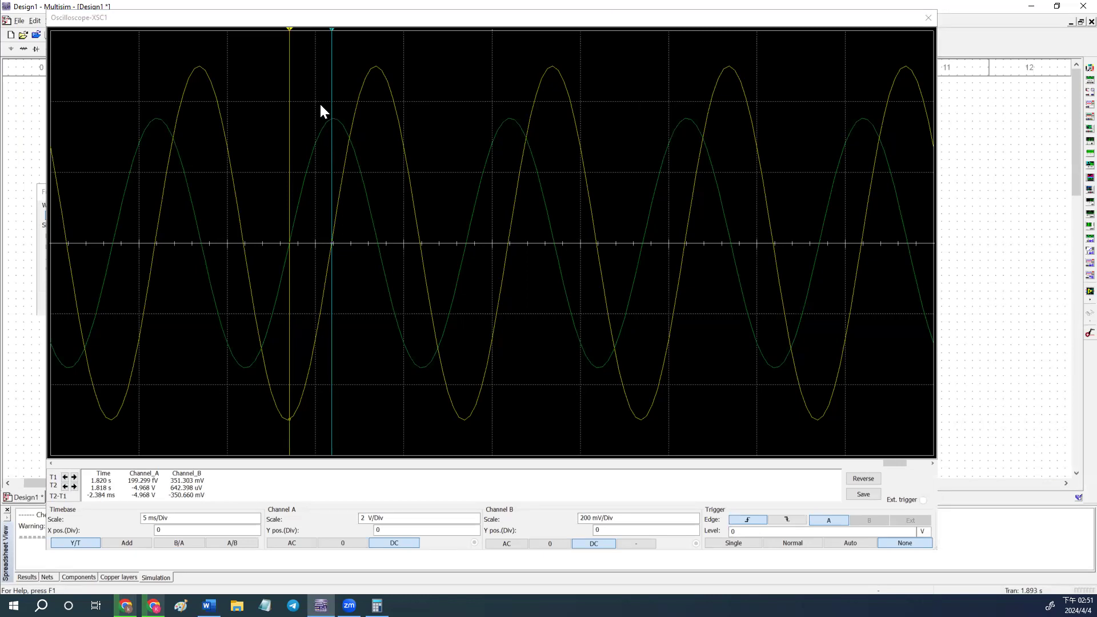
mouse_move(335, 255)
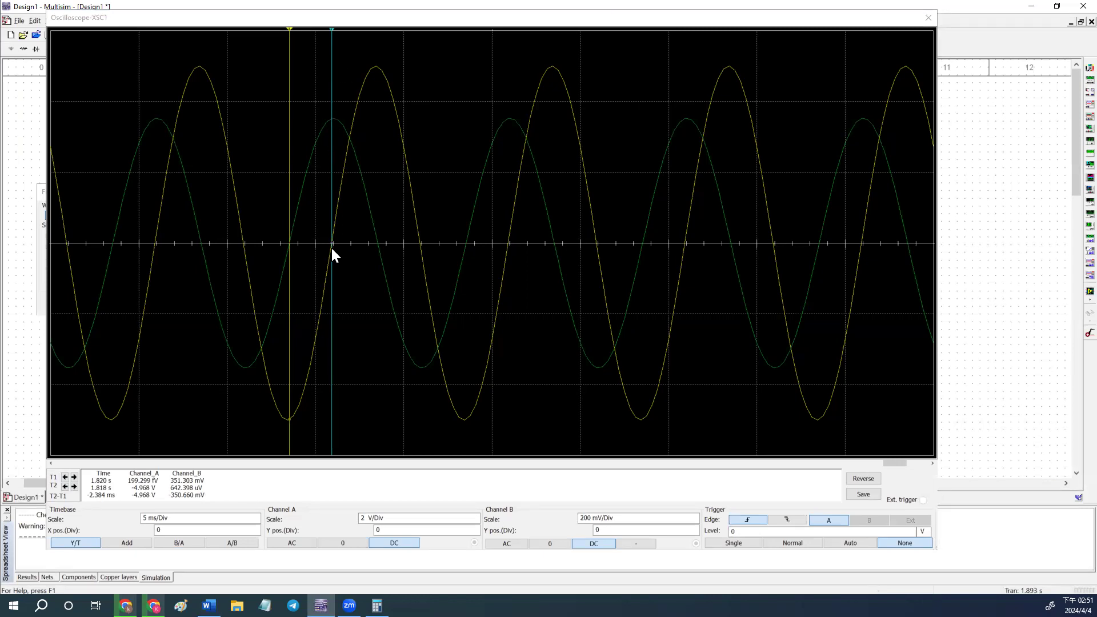
mouse_move(297, 263)
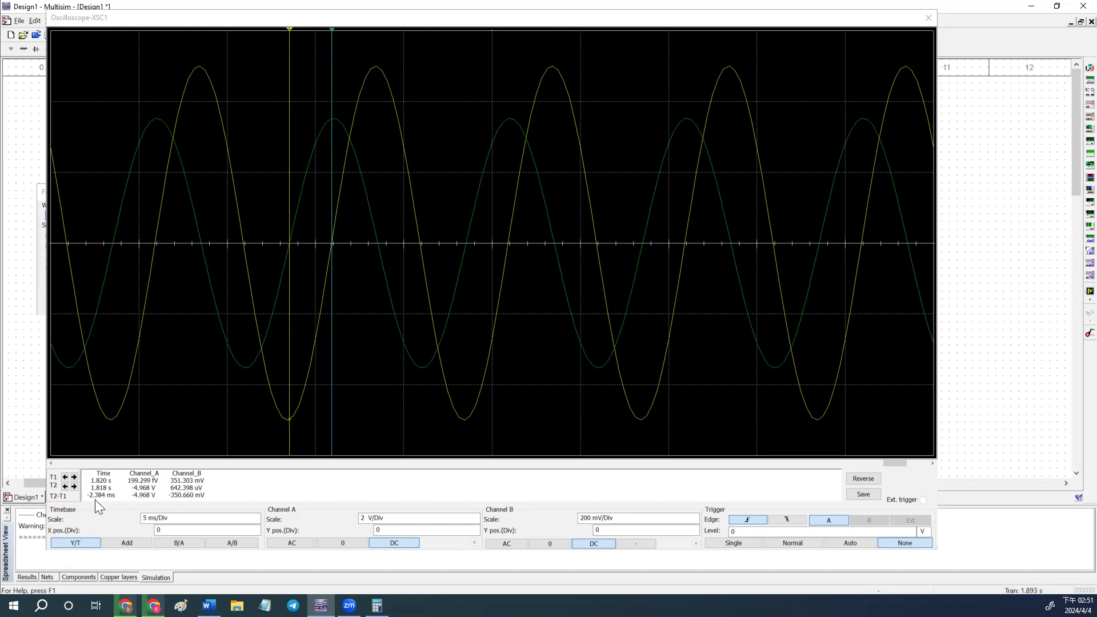
left_click(207, 605)
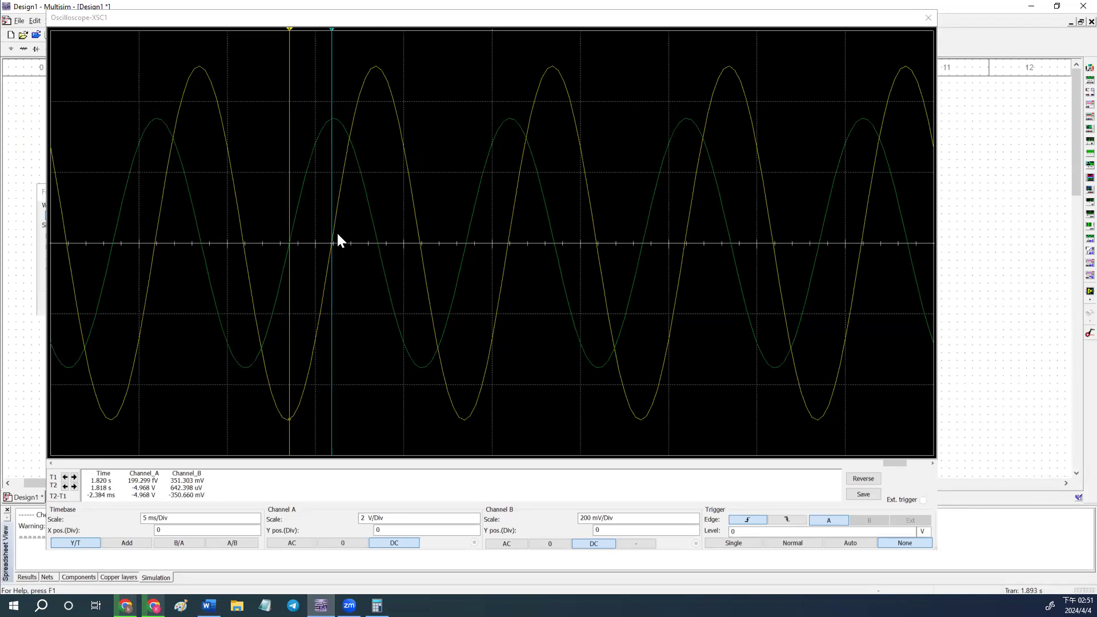
mouse_move(335, 250)
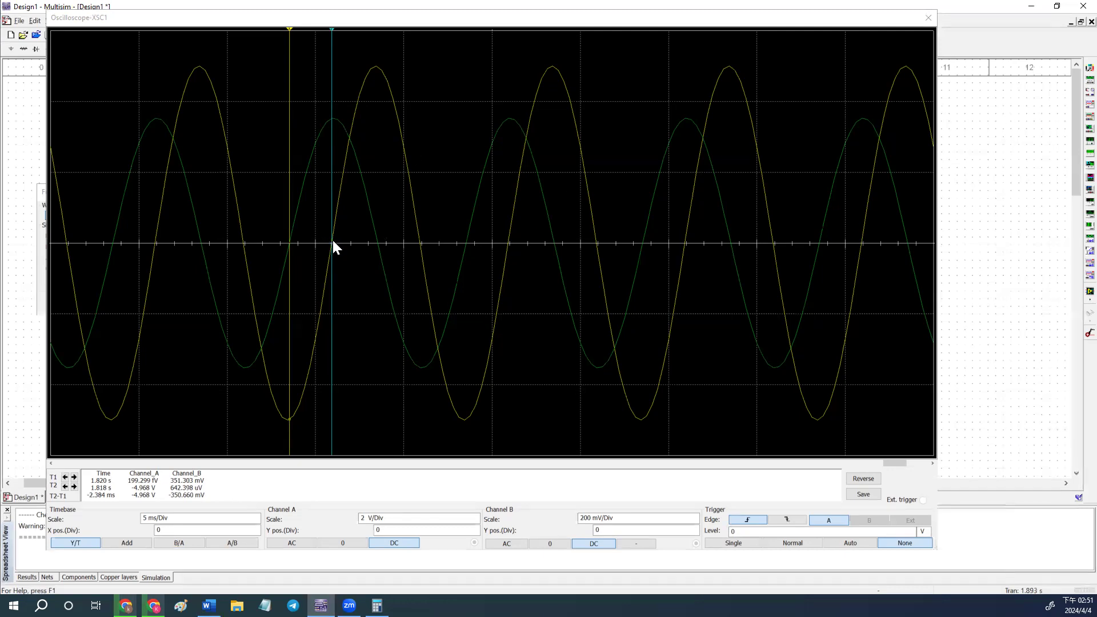
mouse_move(408, 188)
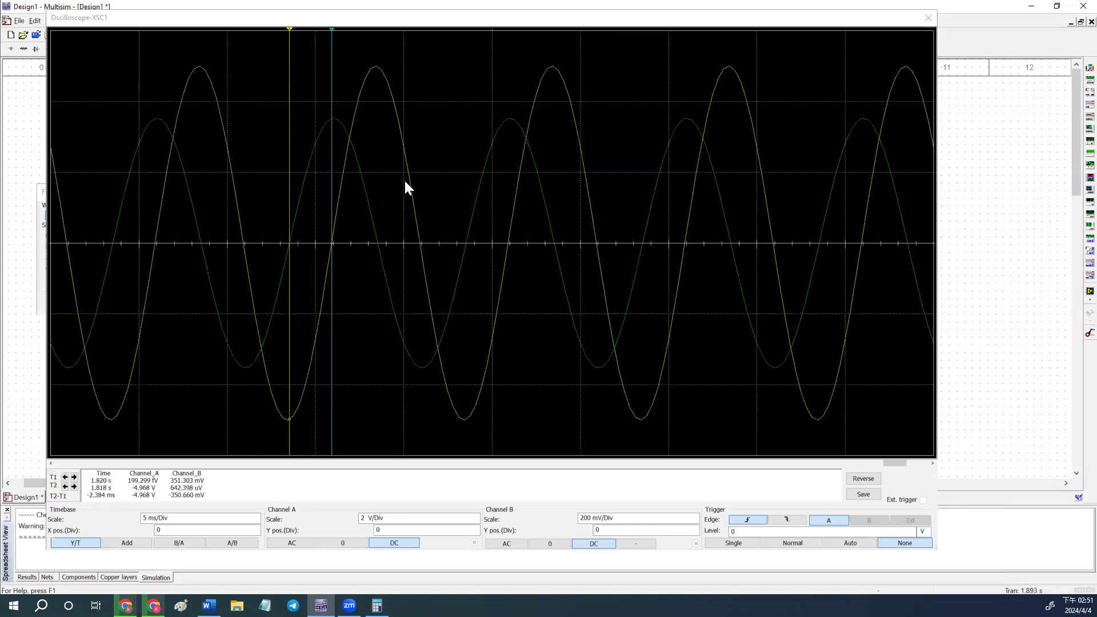
mouse_move(273, 80)
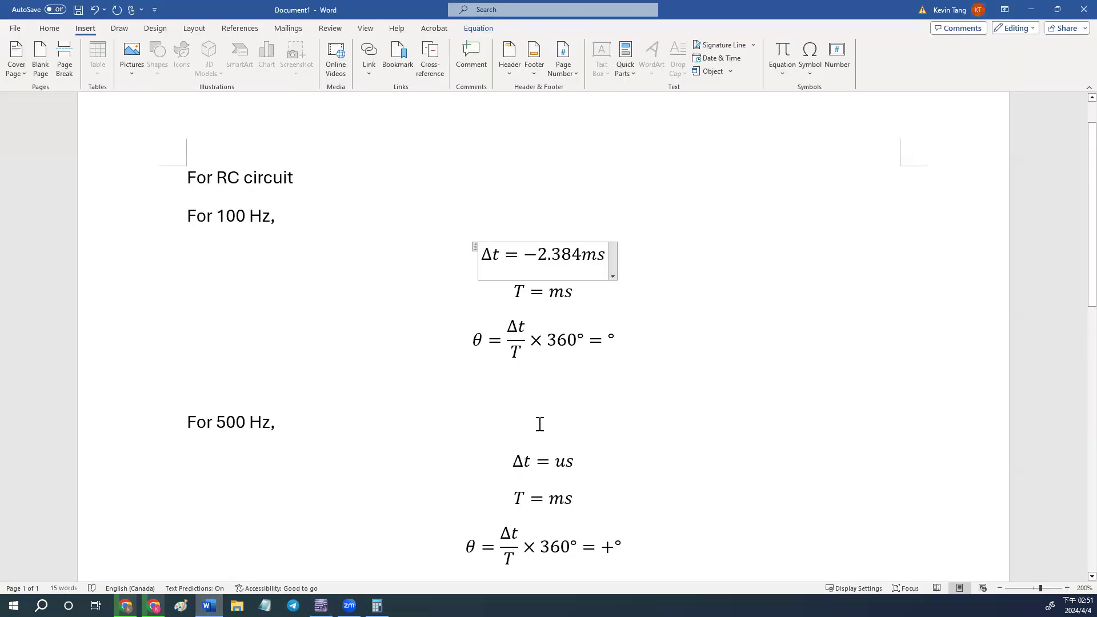
Step: Record T = 9.99 ms as the 100 Hz period, then bring up Calculator
left_click(542, 291)
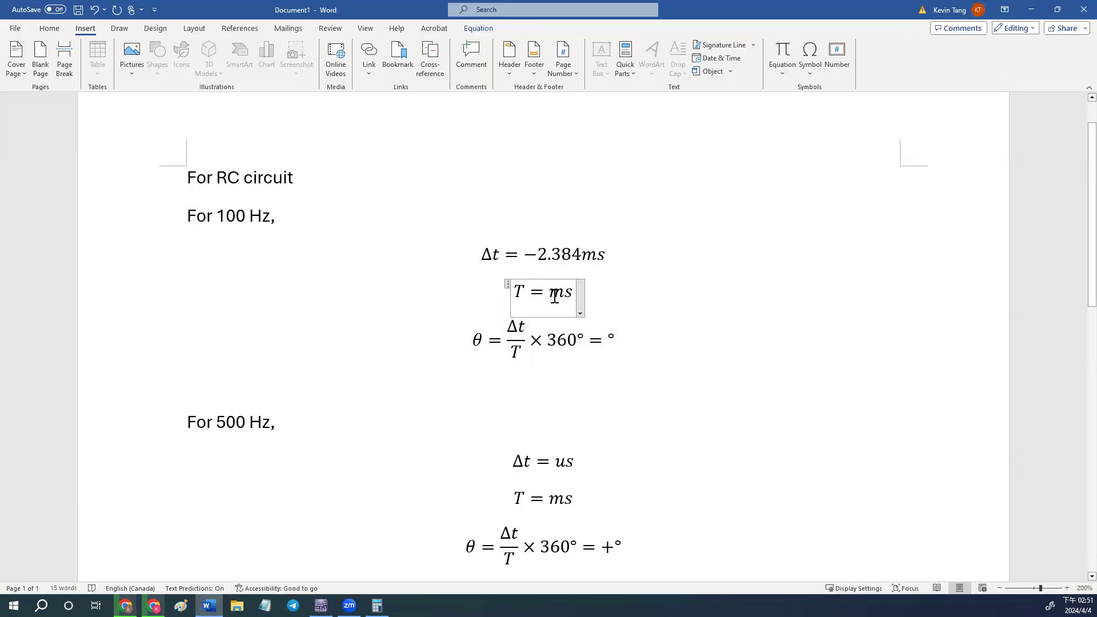
type("9.99")
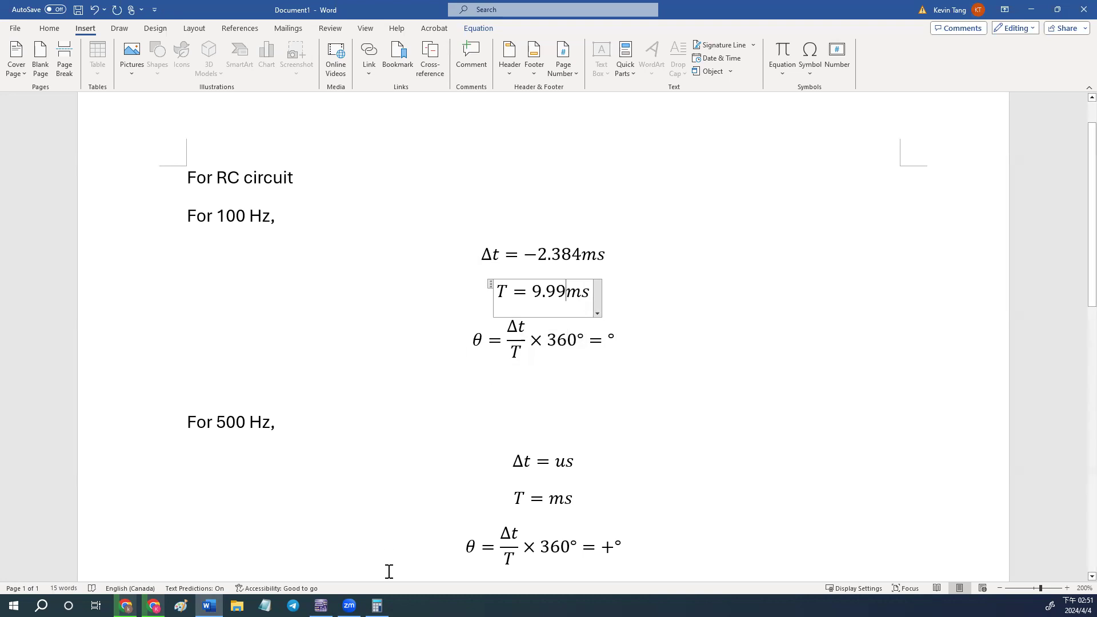
left_click(376, 605)
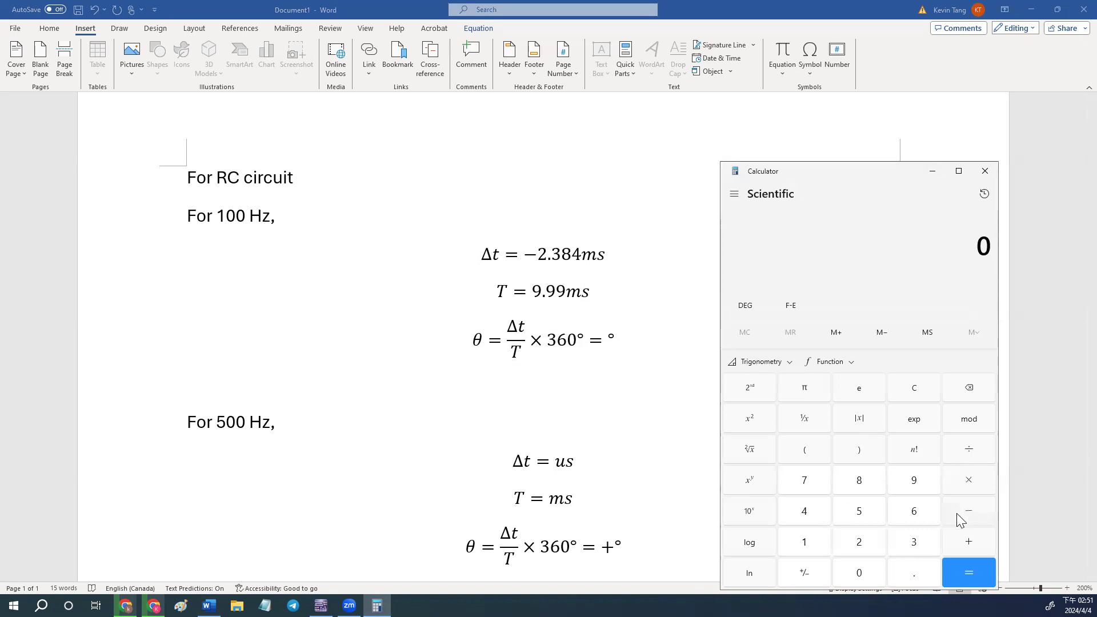
Step: Compute −2.384 ÷ 9.99 × 360 in Calculator, giving a phase of about −85.909°
left_click(858, 541)
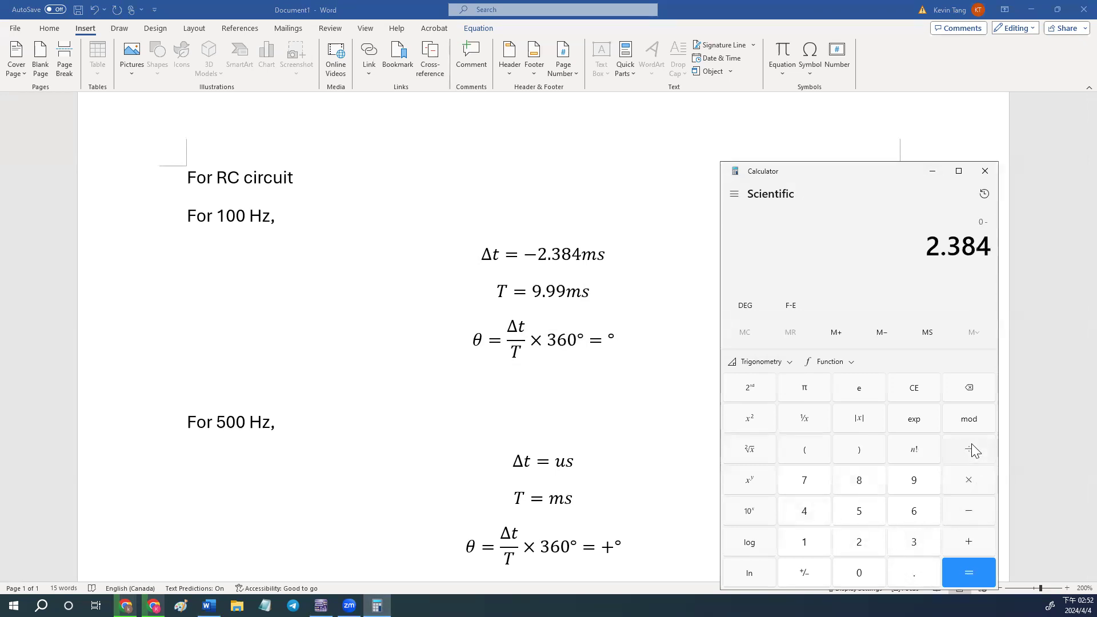
left_click(913, 480)
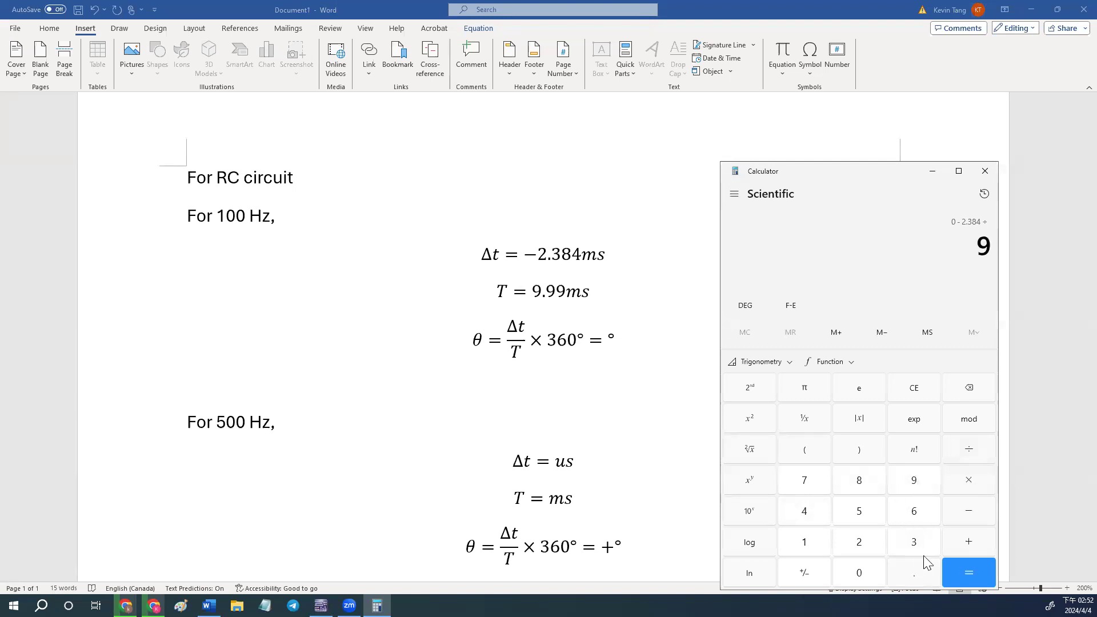
left_click(968, 572)
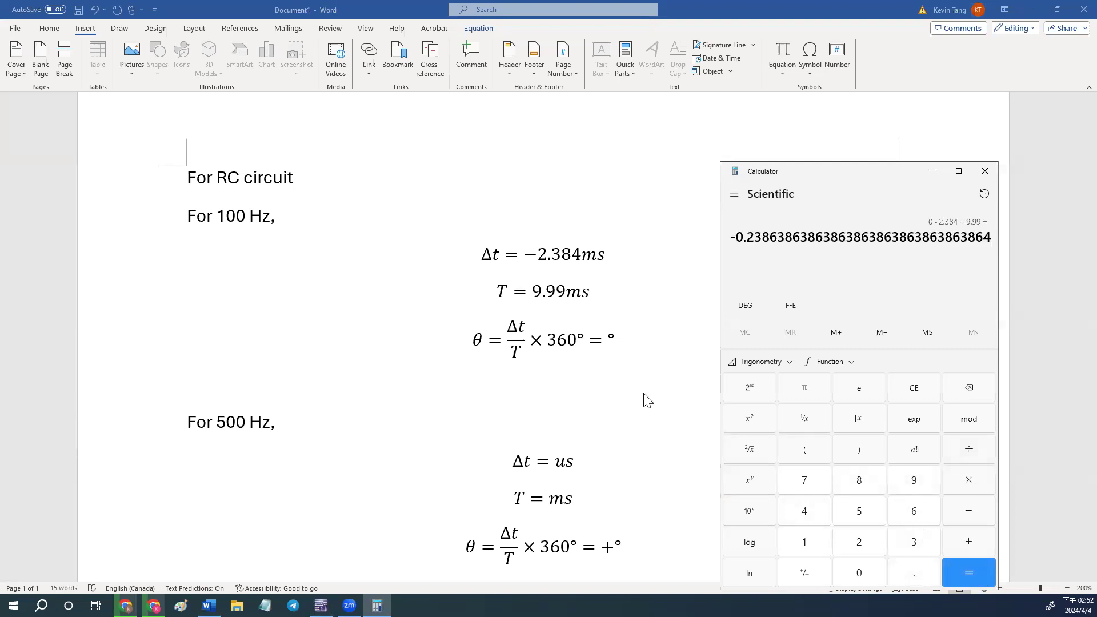
mouse_move(603, 354)
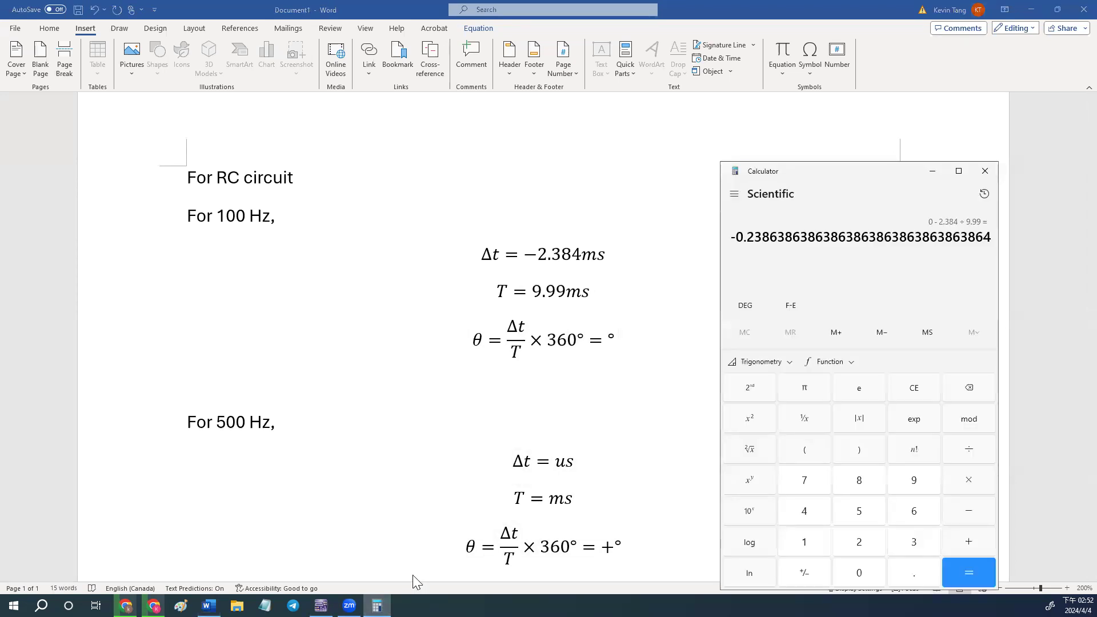
left_click(968, 571)
type("2")
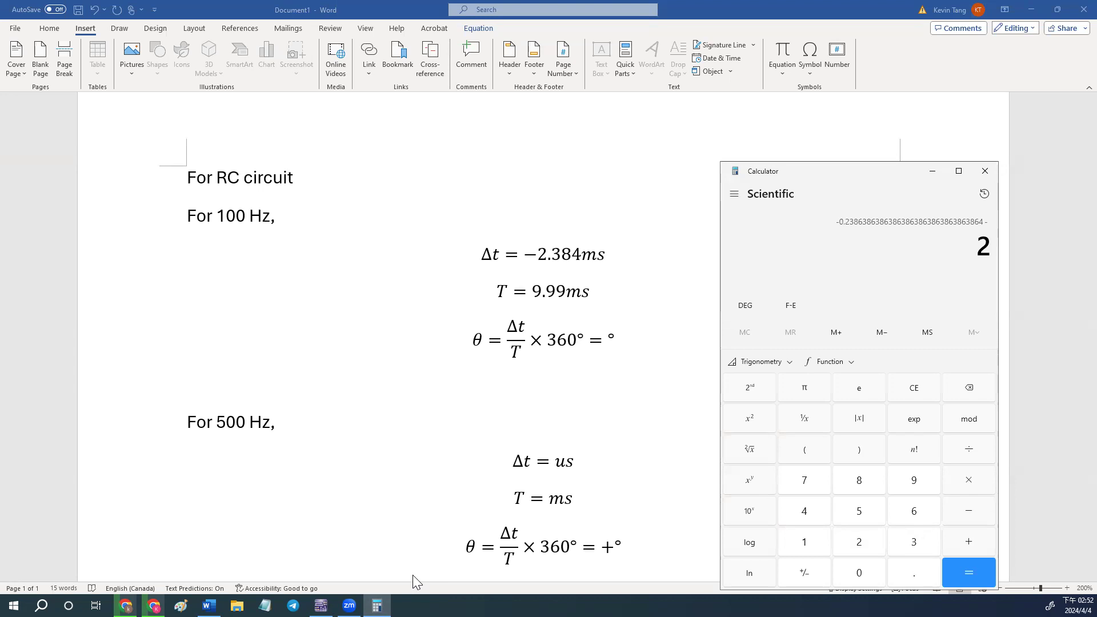
left_click(913, 388)
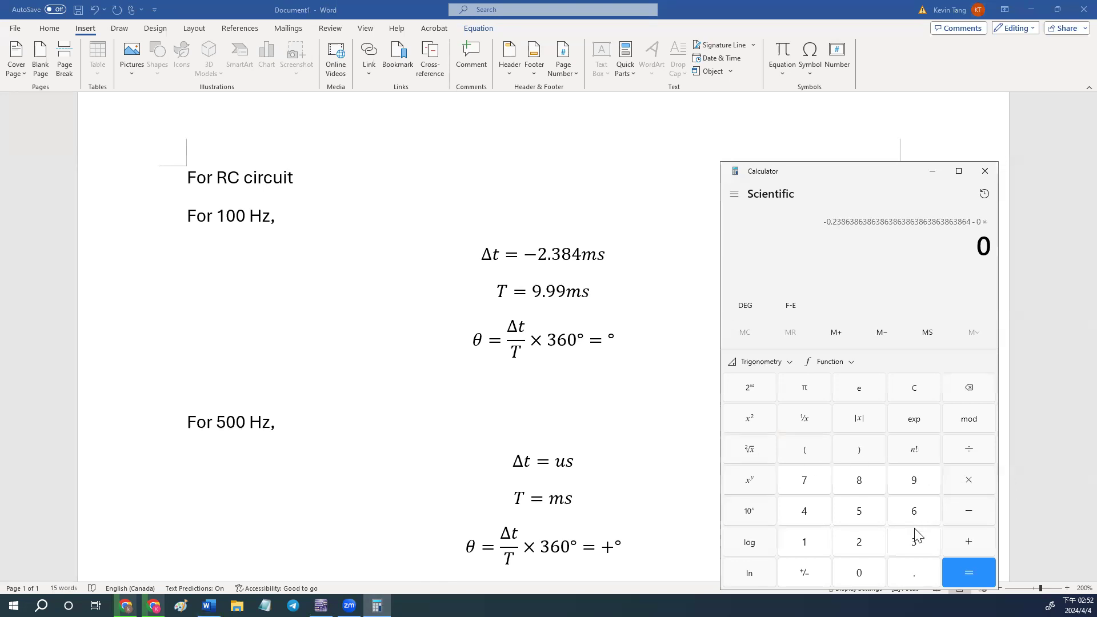
left_click(968, 573)
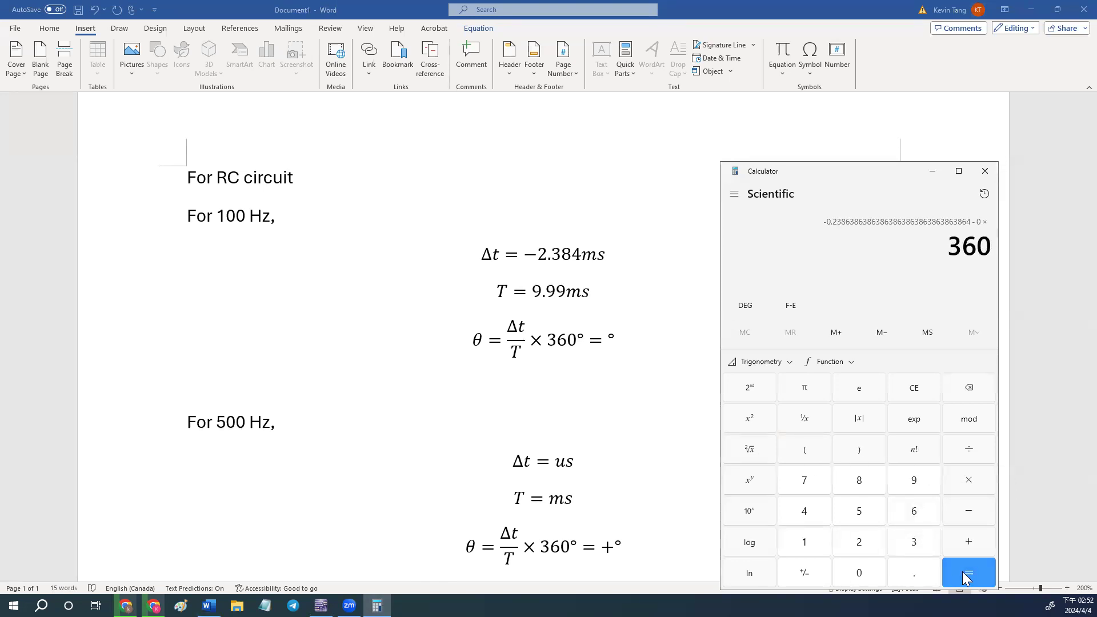
left_click(968, 572)
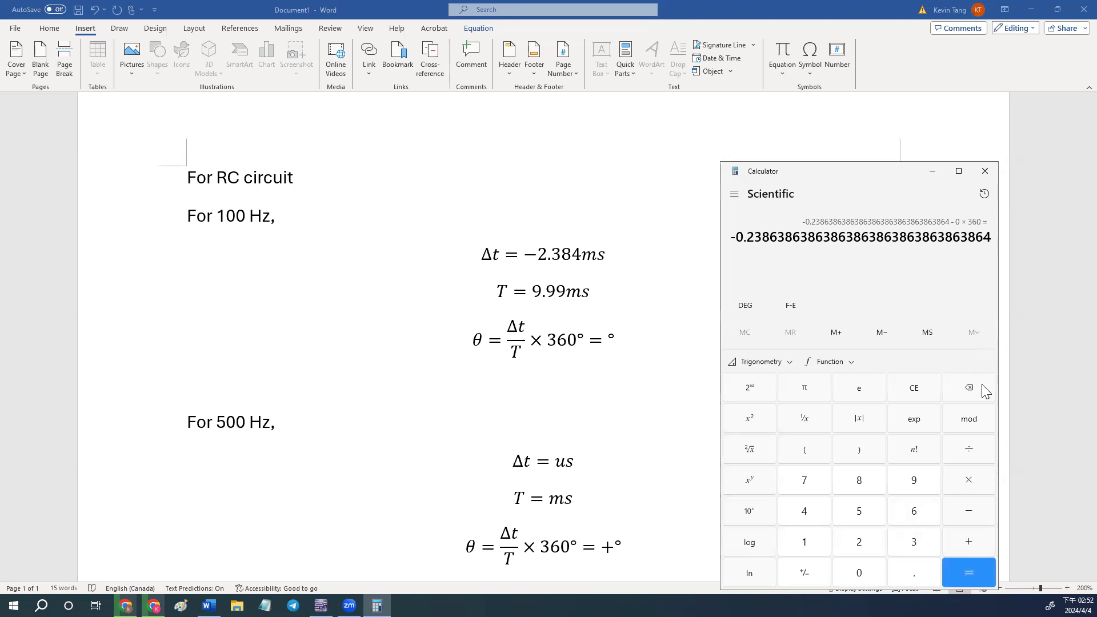
left_click(913, 388)
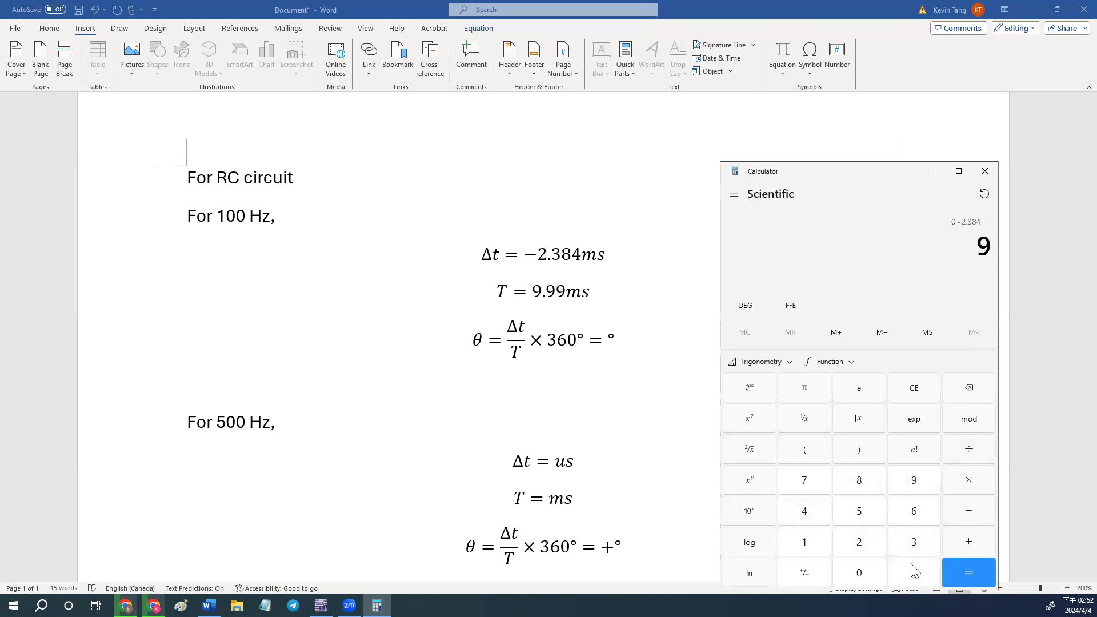
left_click(967, 573)
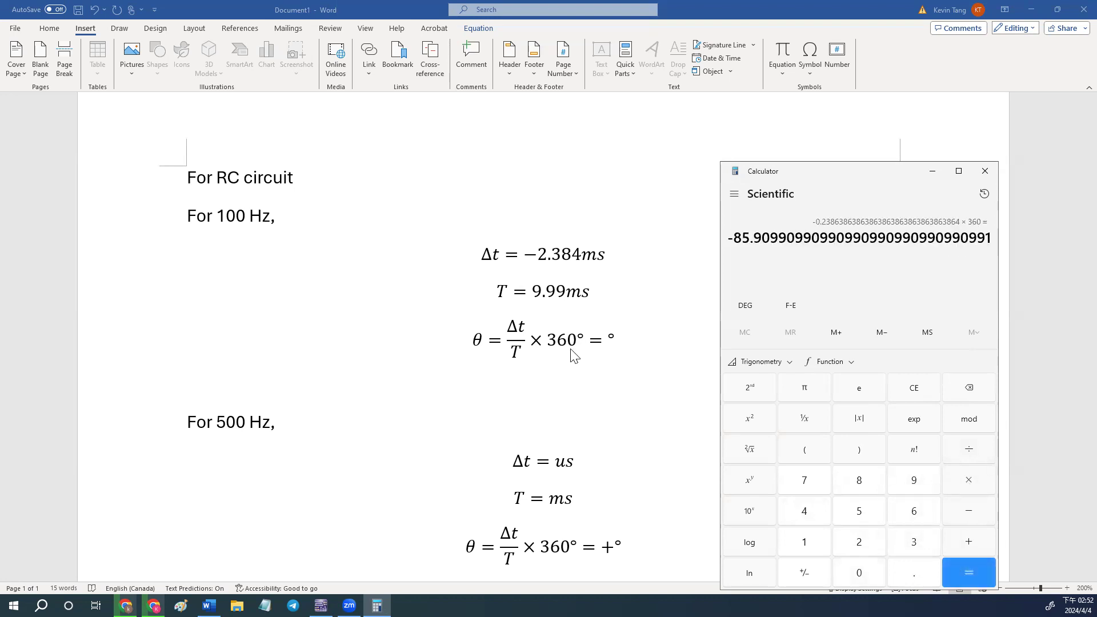
Step: Begin entering −85. as the 100 Hz phase angle θ in the report
left_click(567, 340)
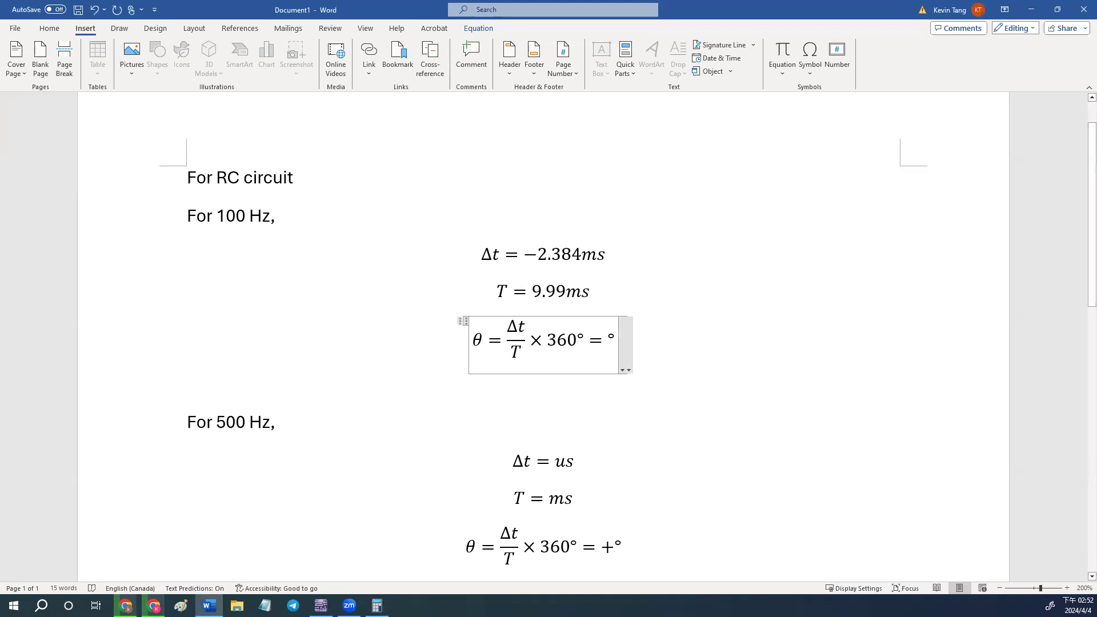
type("-85.")
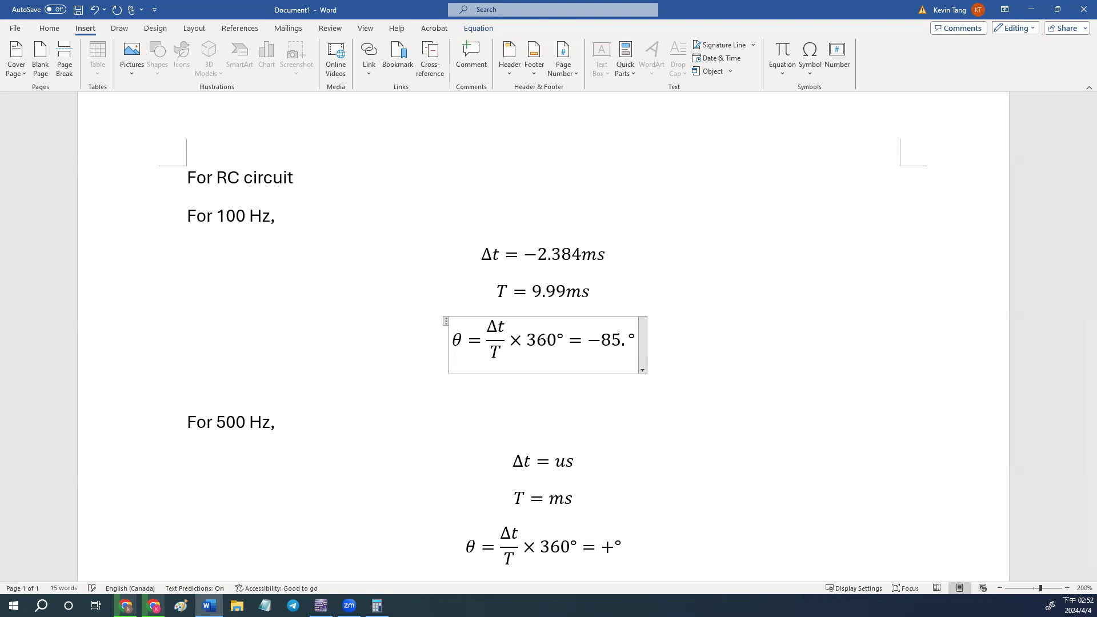
left_click(968, 573)
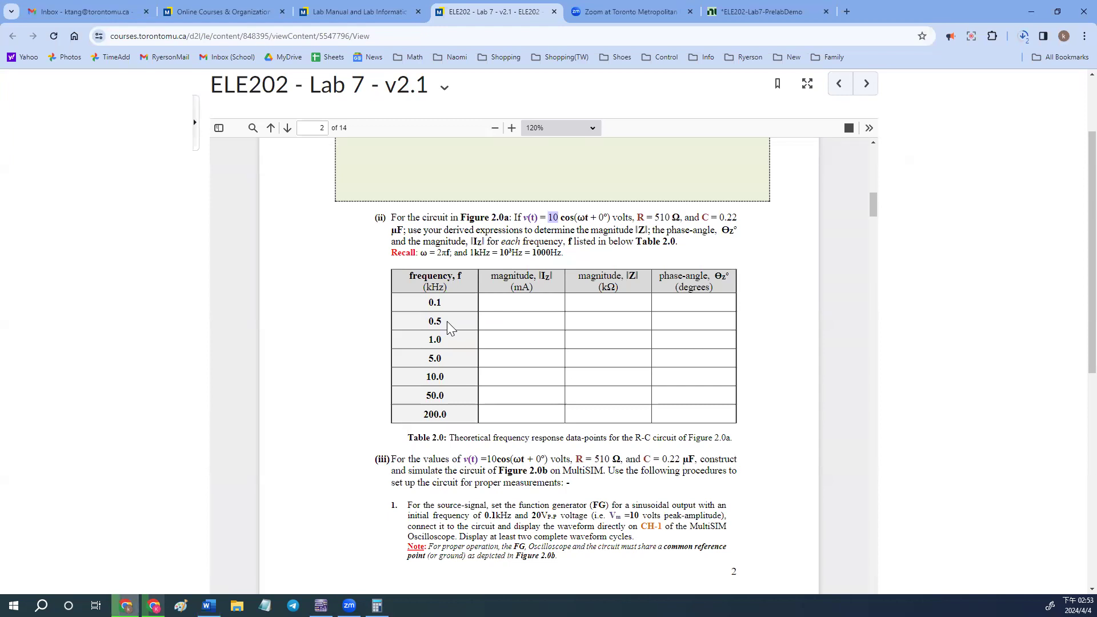
Step: Place scope cursors T1 and T2 on neighbouring peaks, reading about 2.37 ms apart, and return to the schematic
scroll("down", 3)
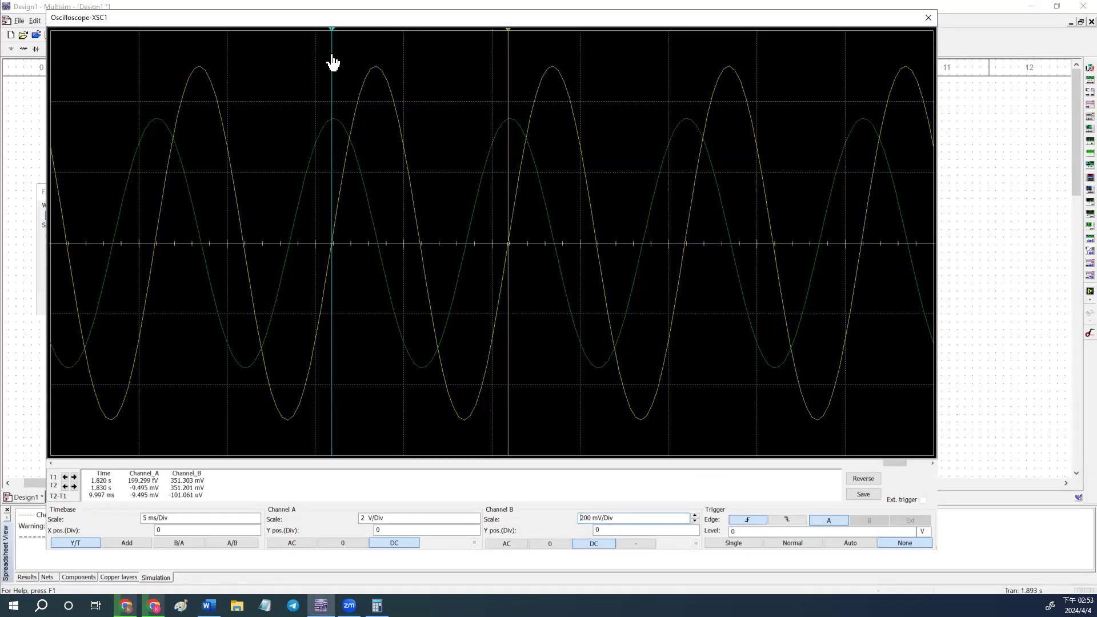
left_click_drag(331, 29, 335, 29)
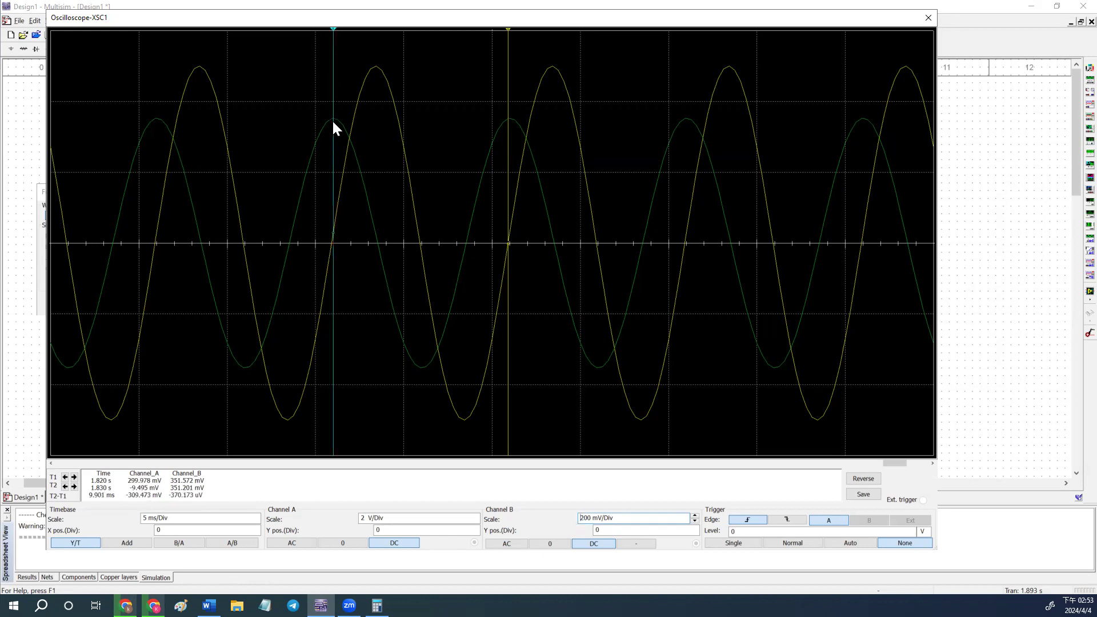
mouse_move(173, 497)
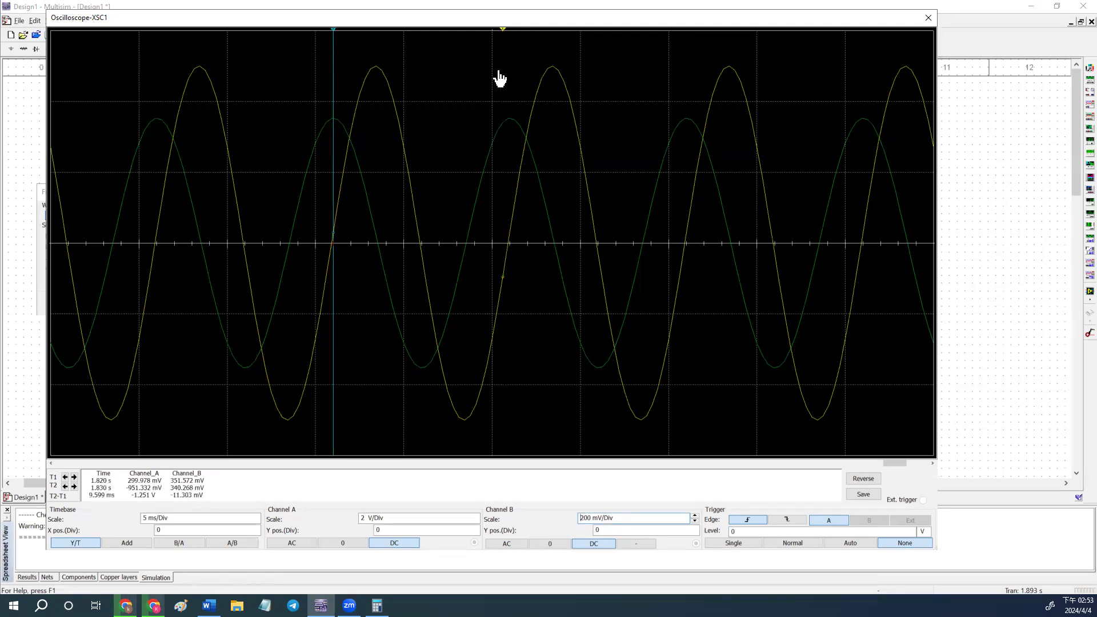
left_click_drag(502, 30, 376, 30)
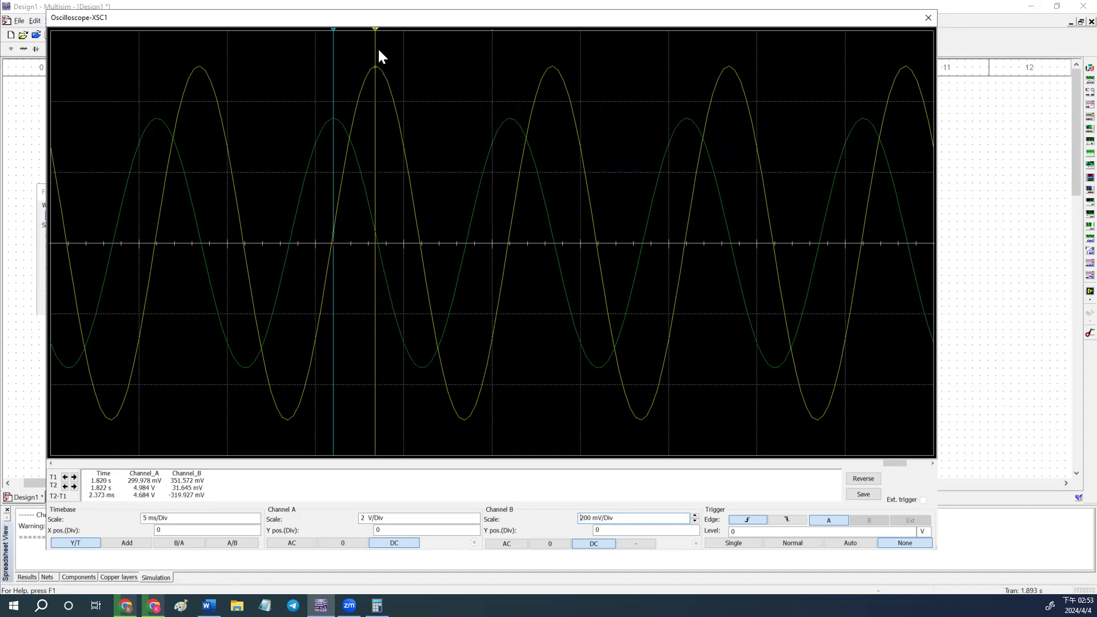
mouse_move(786, 53)
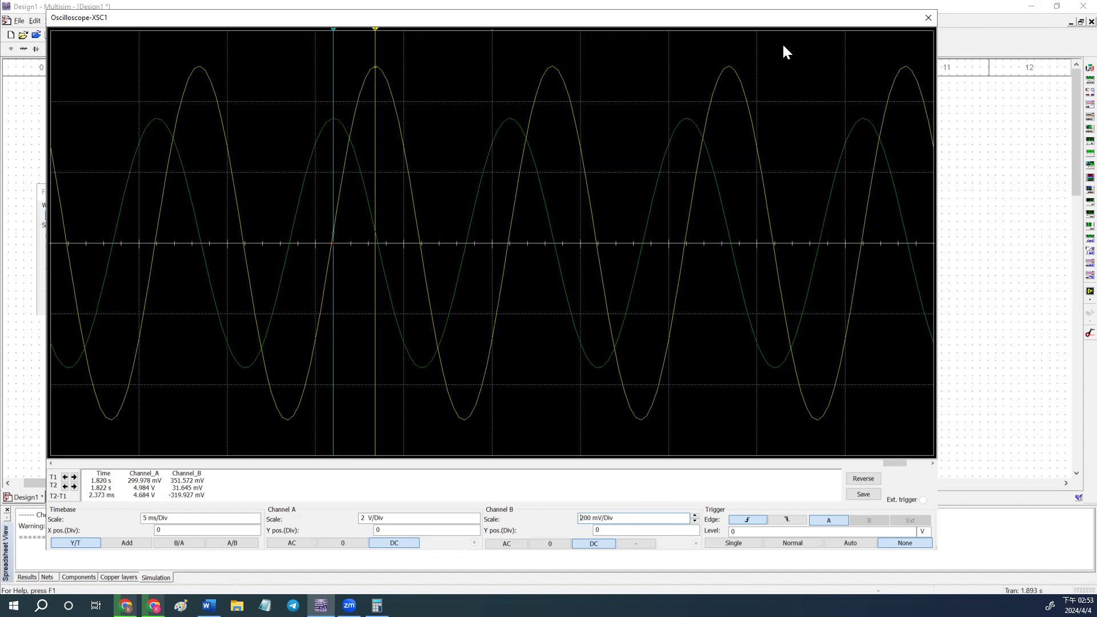
left_click(928, 18)
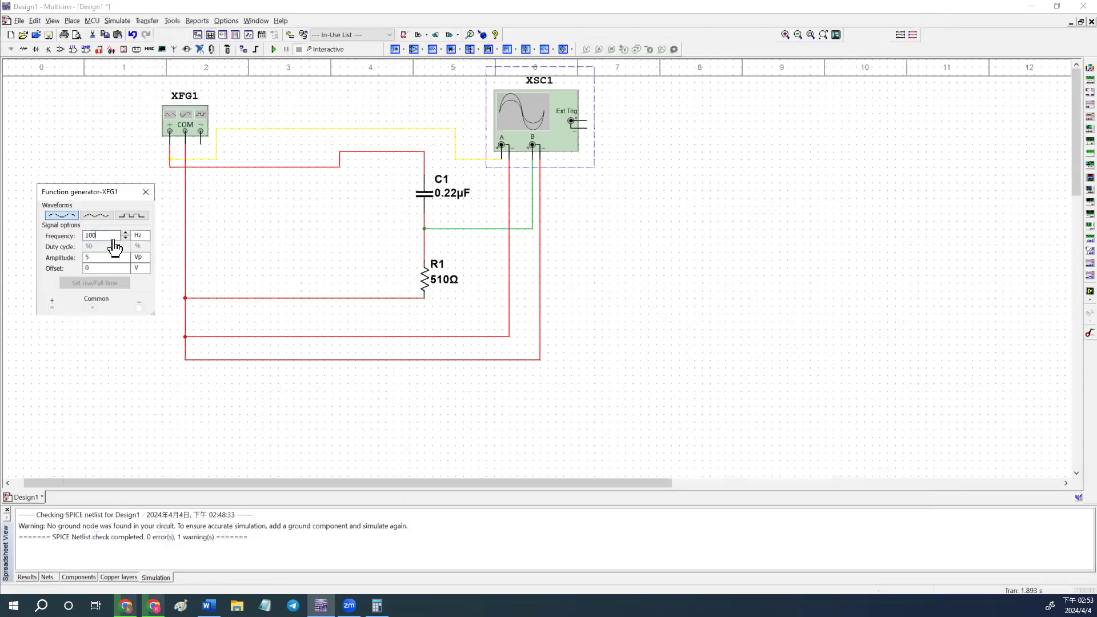
Step: Set the function generator to 500 Hz, timebase to 1 ms/Div and Channel B to 1 V/Div
type("500")
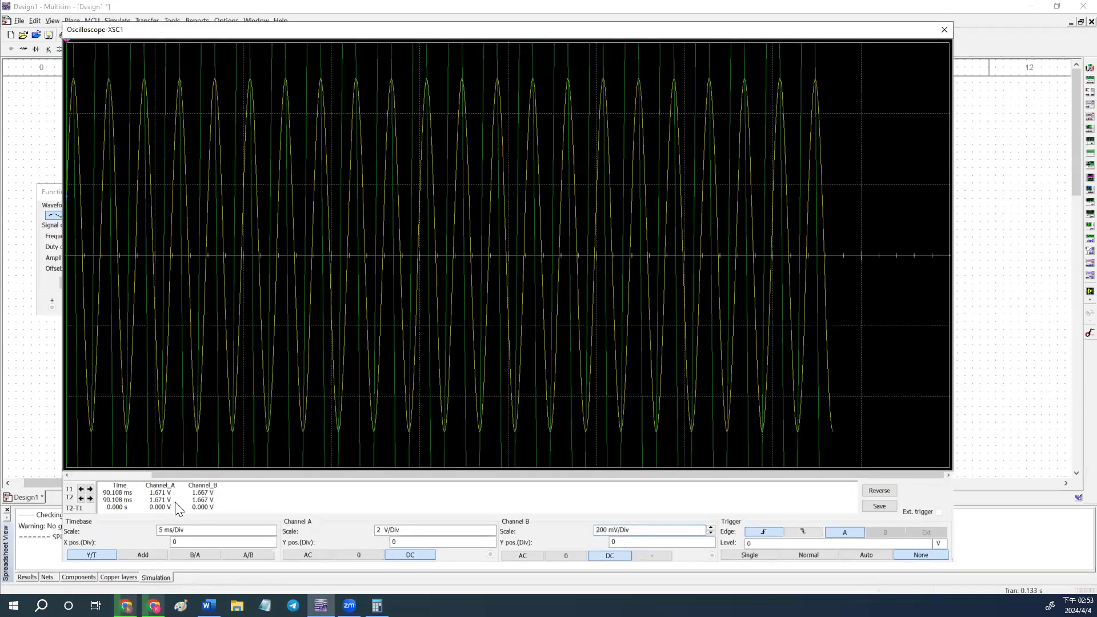
left_click(273, 529)
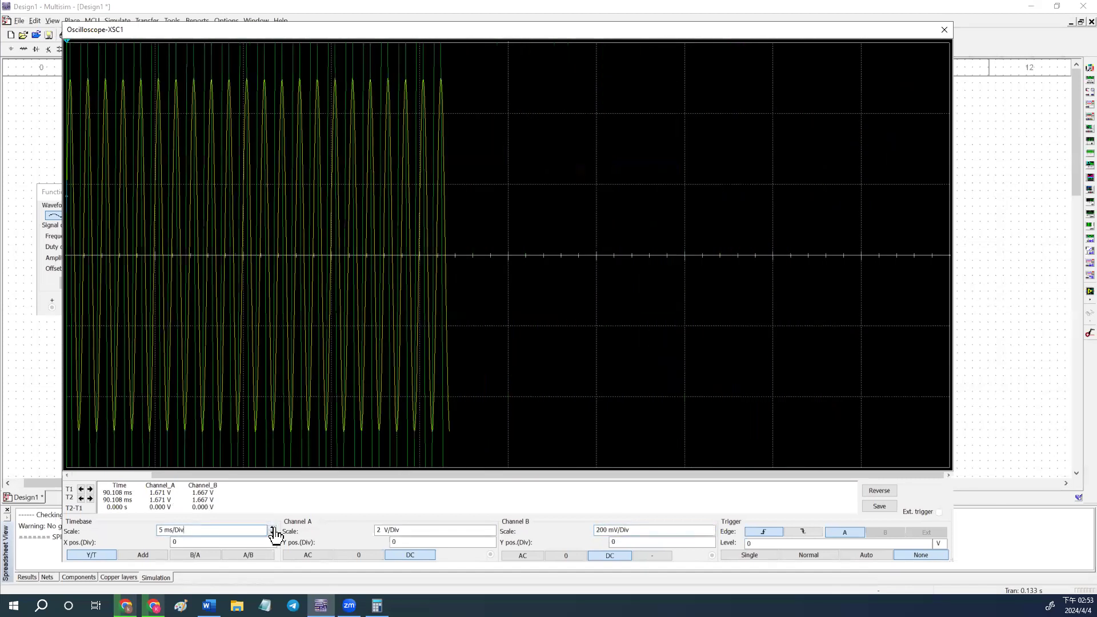
left_click(272, 528)
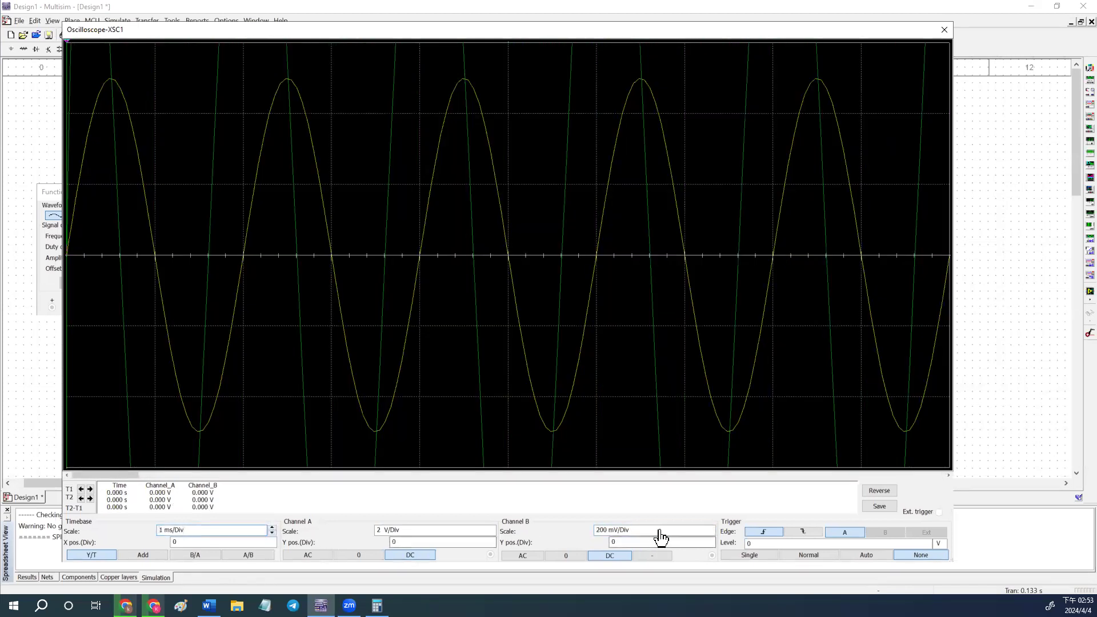
left_click(710, 528)
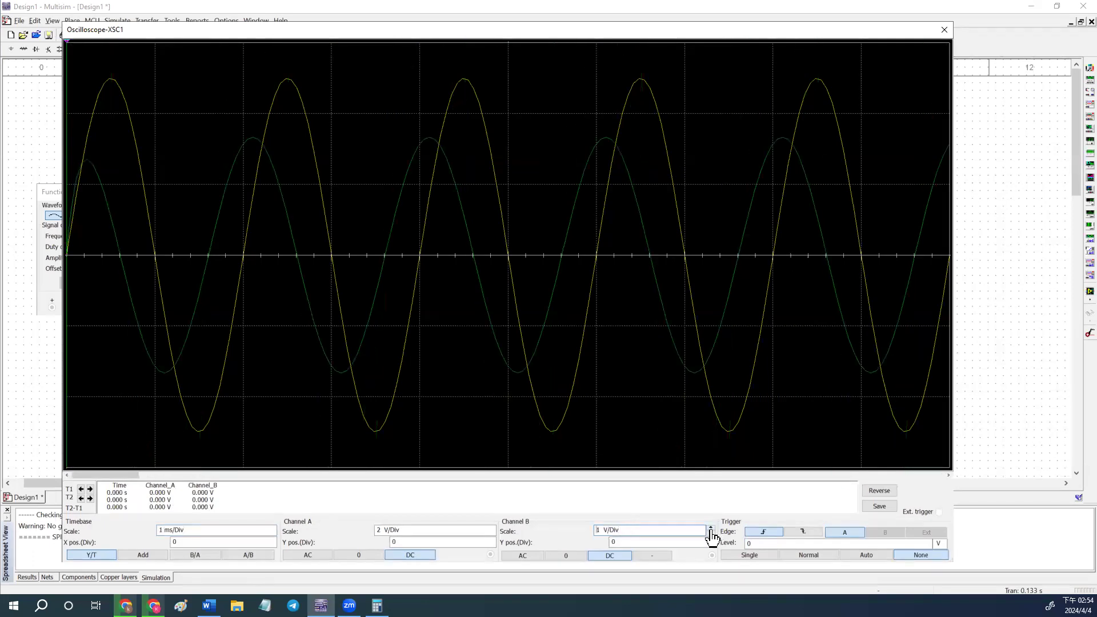
mouse_move(69, 65)
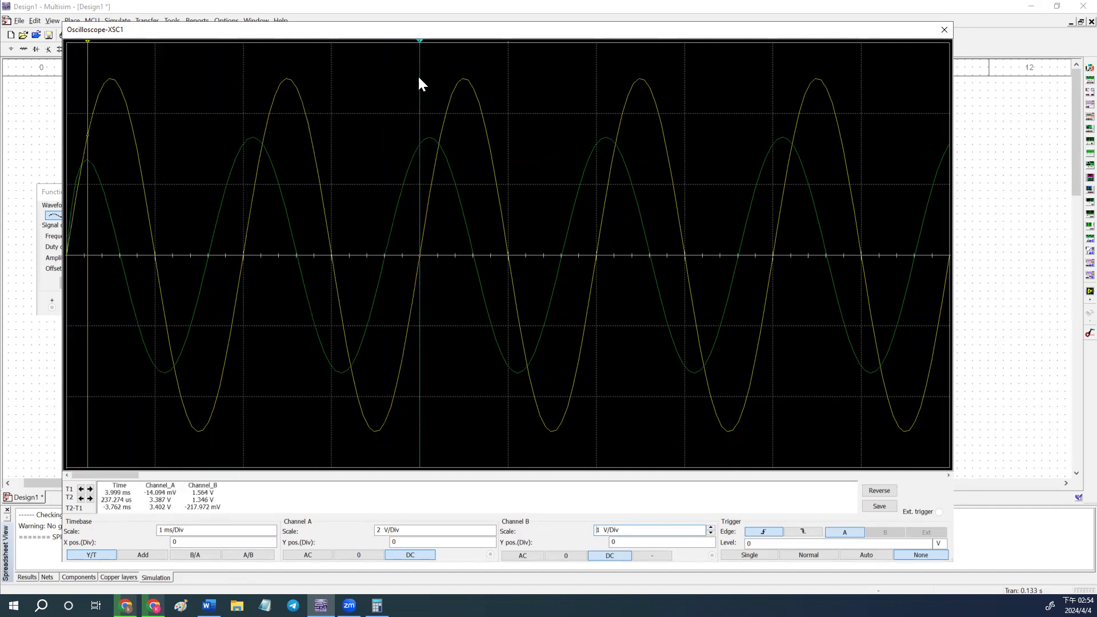
mouse_move(89, 64)
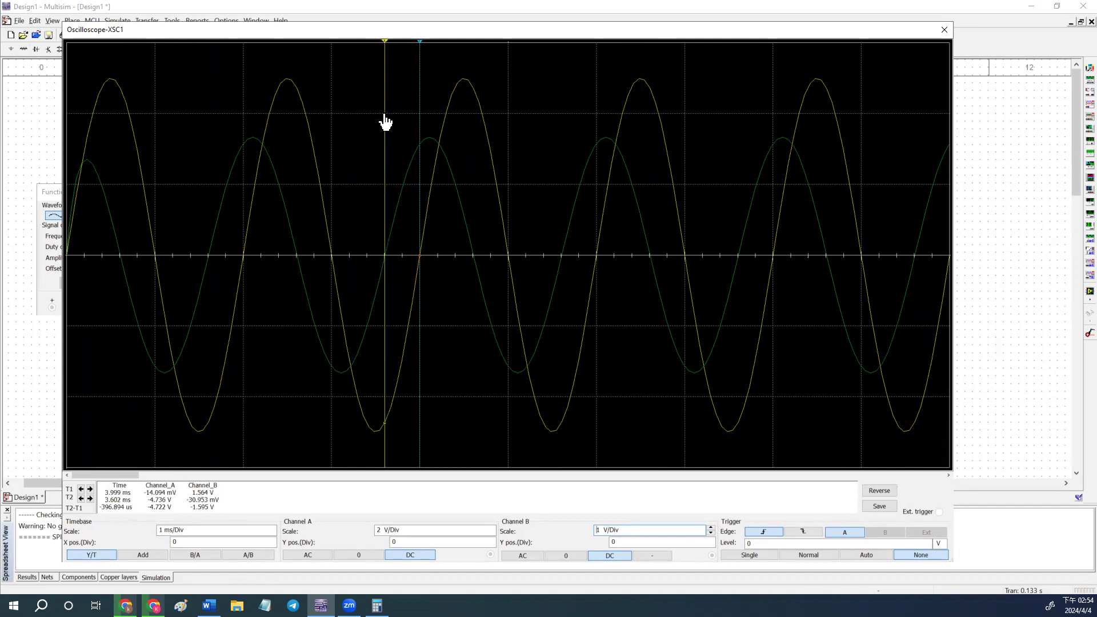
mouse_move(95, 513)
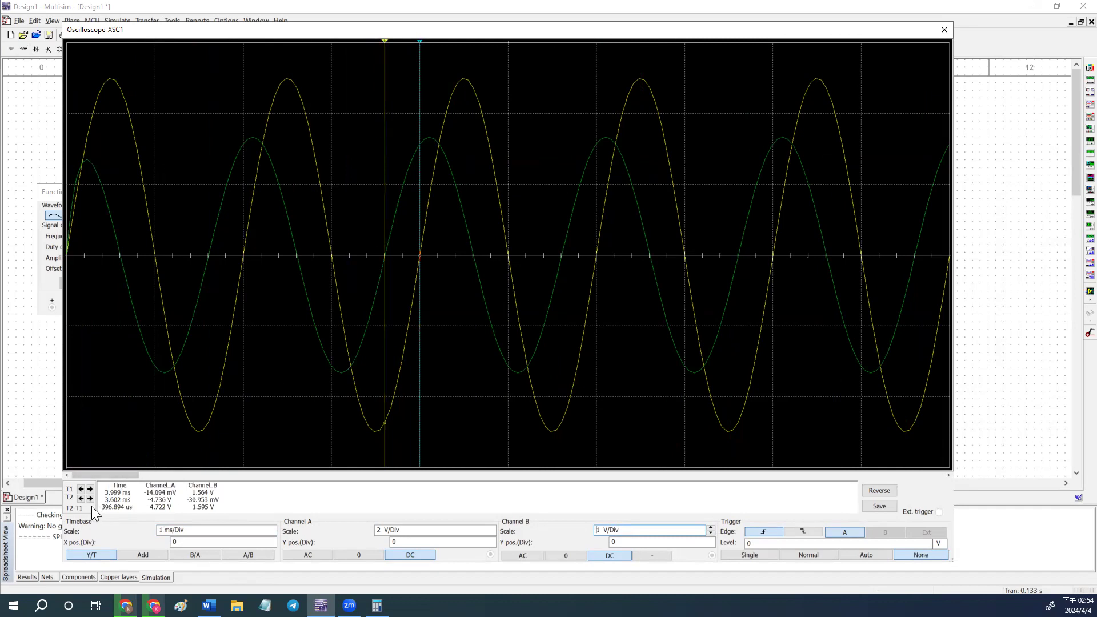
mouse_move(119, 516)
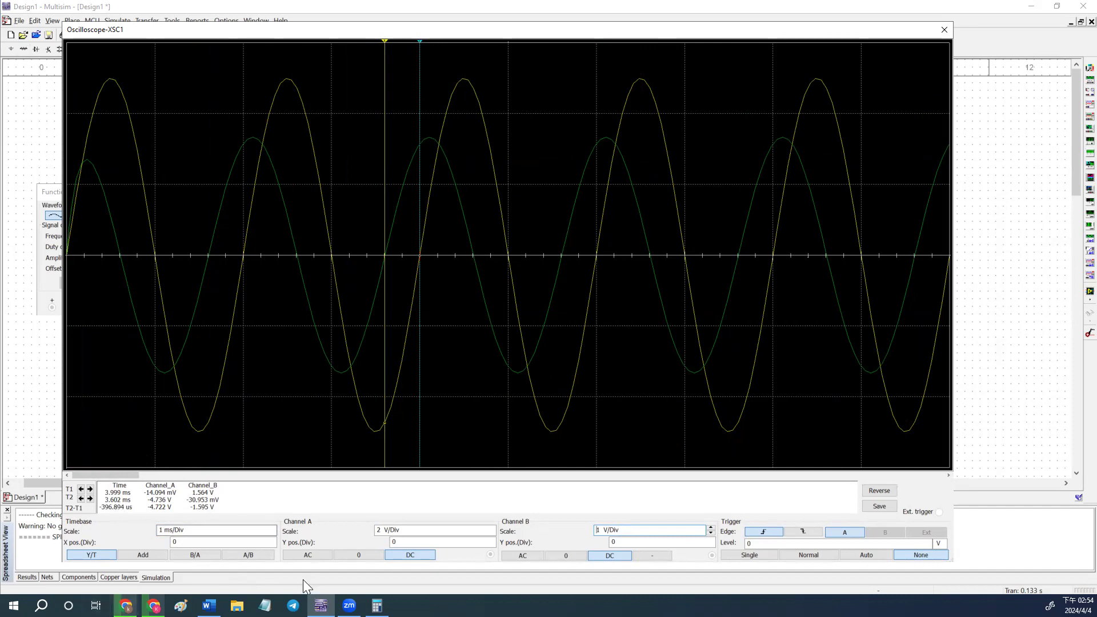
Step: Enter 396.894 so the report's 500 Hz Δt reads −396.894 us
left_click(207, 606)
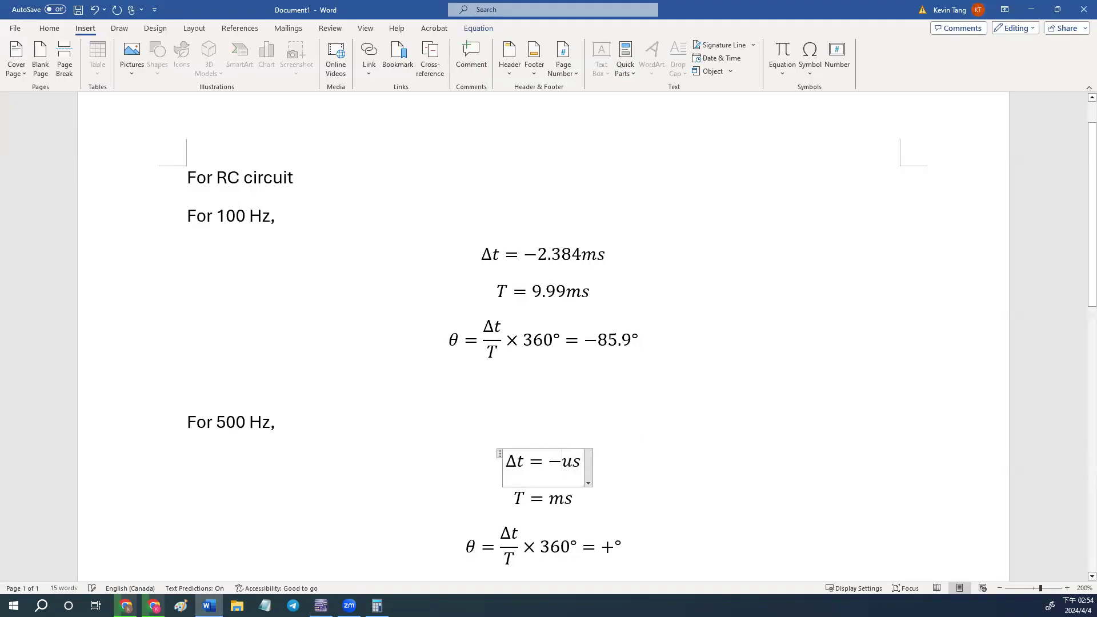
type("396.")
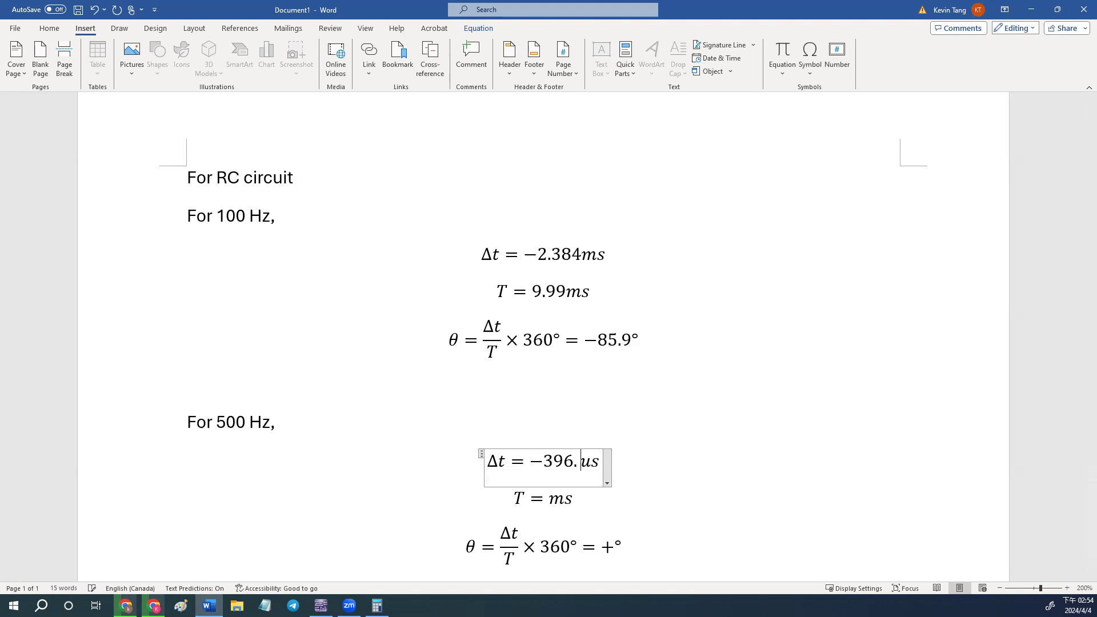
type("894")
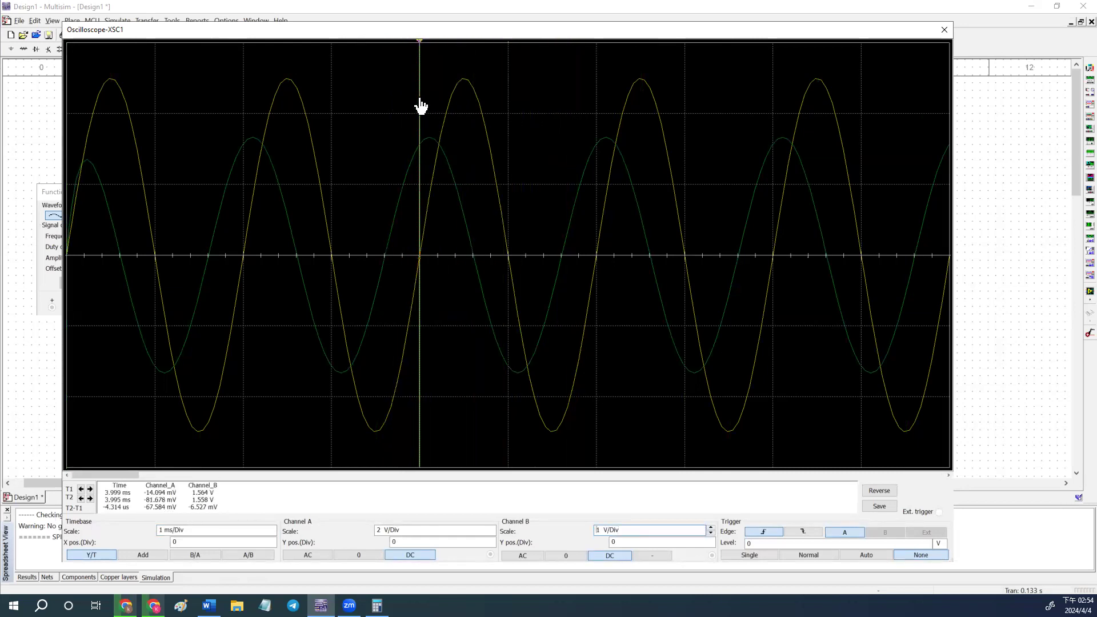
Step: Move cursor T2 one full cycle along to measure the 2.002 ms period, then return to the report
left_click_drag(420, 40, 596, 40)
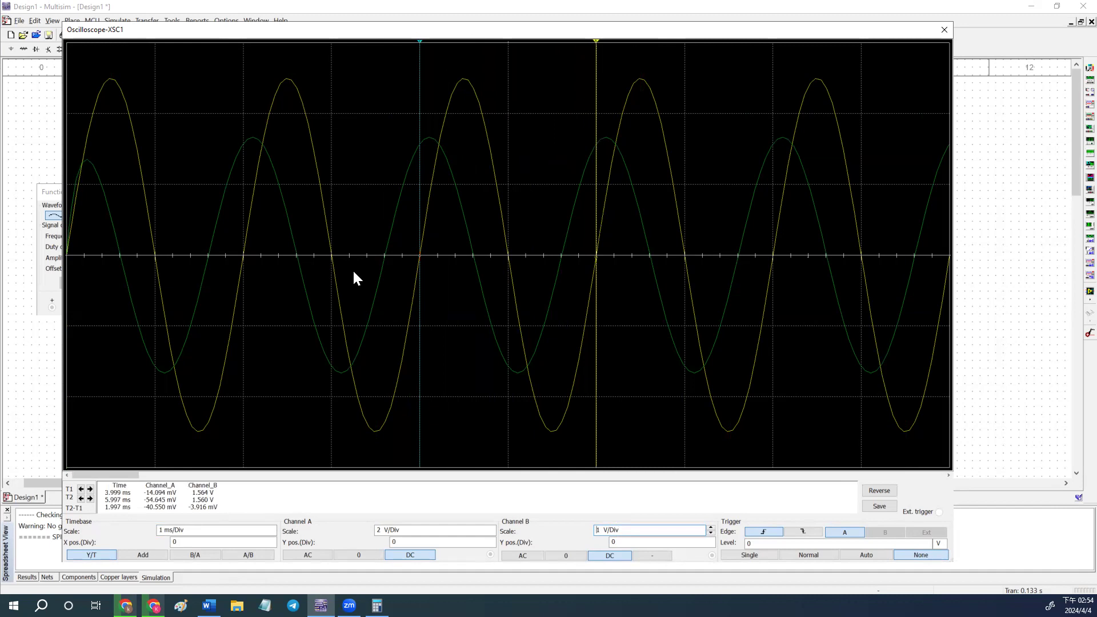
mouse_move(573, 109)
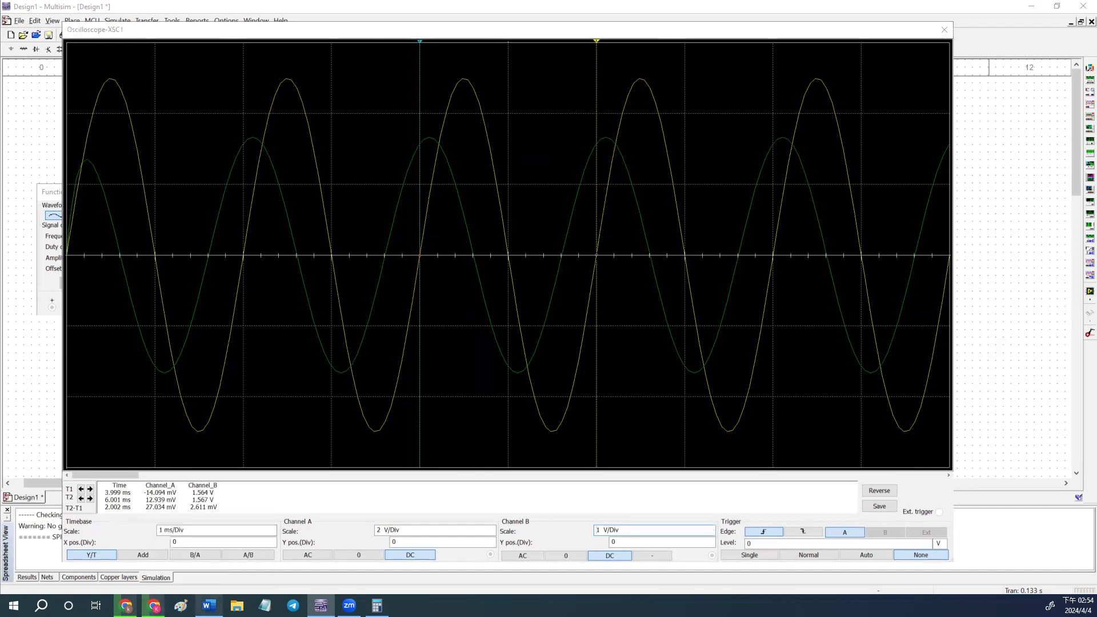
left_click(207, 605)
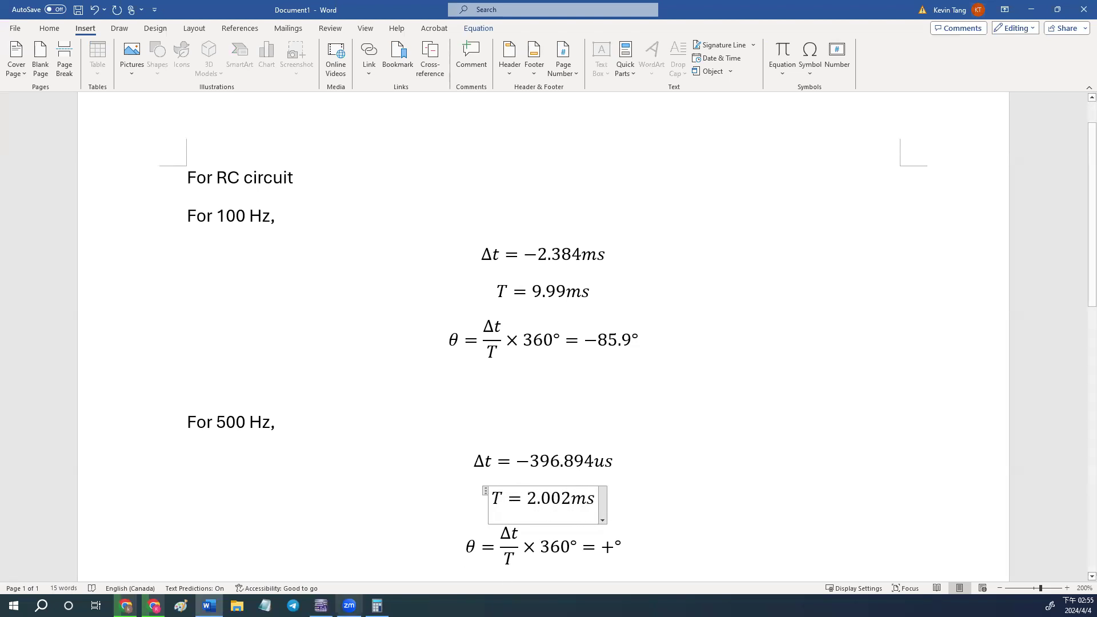
Step: Compute Δt/T × 360 ≈ −71.209° in Calculator and complete θ = −71.208° in the report
left_click(968, 573)
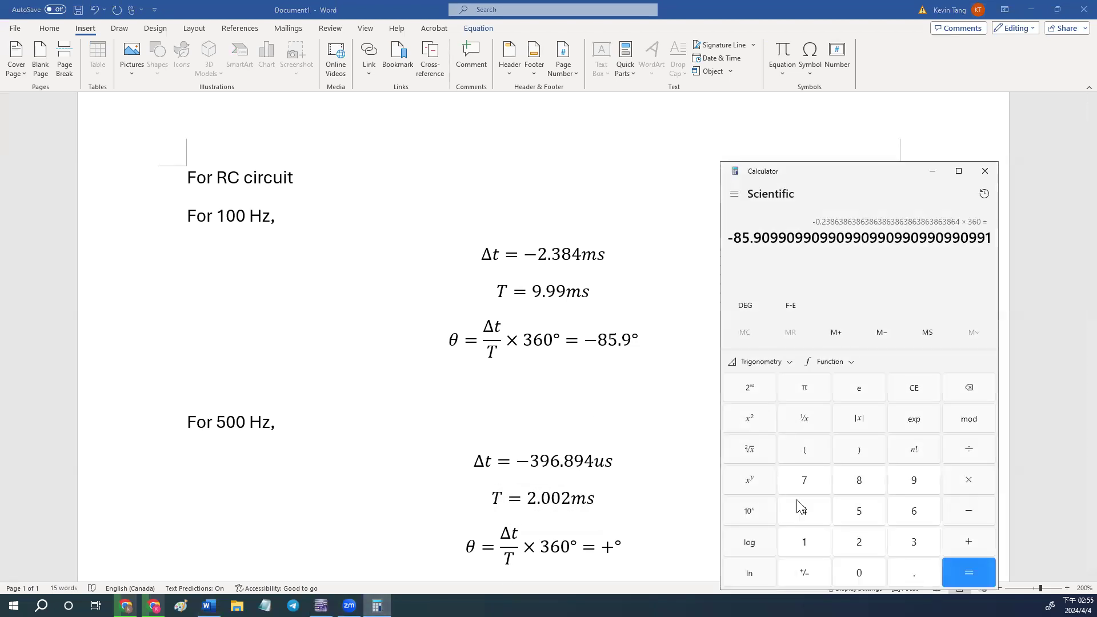
left_click(913, 388)
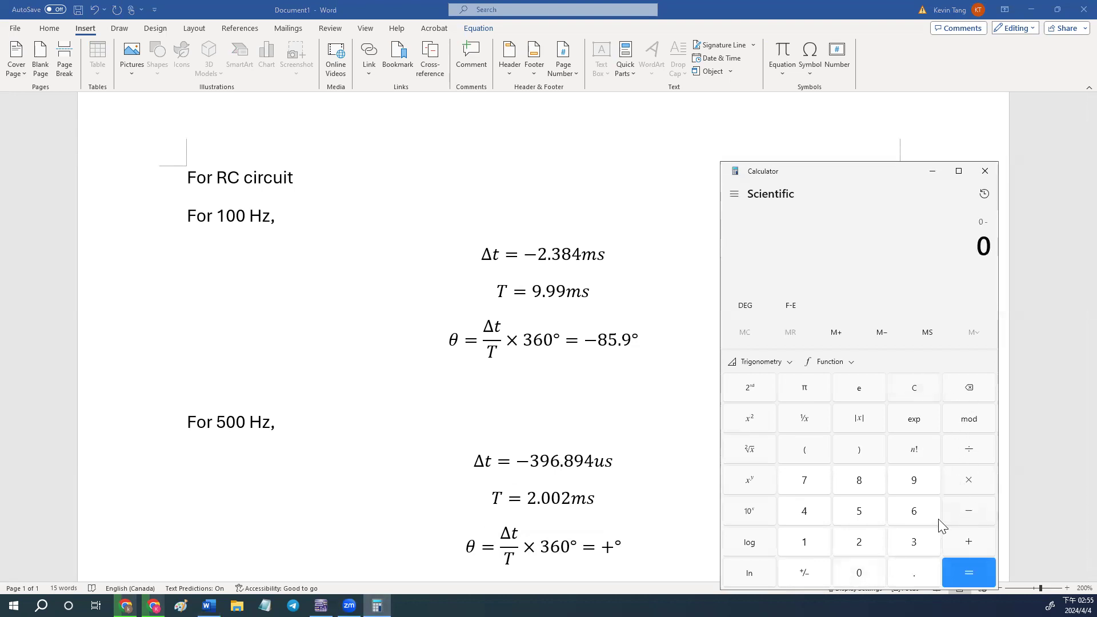
mouse_move(923, 573)
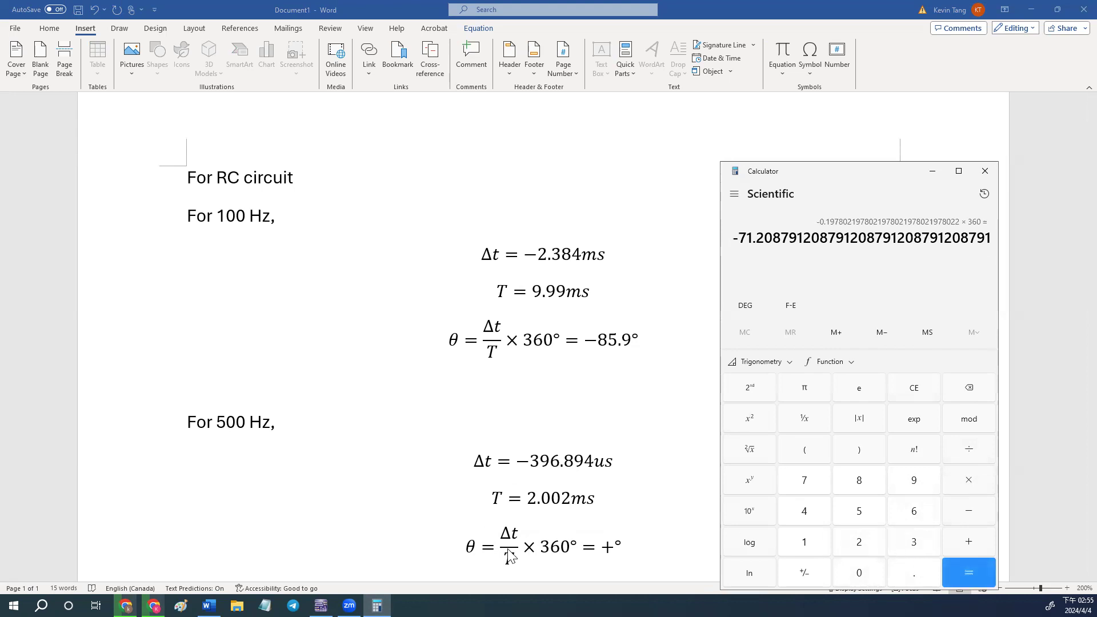
left_click(542, 547)
type("−71")
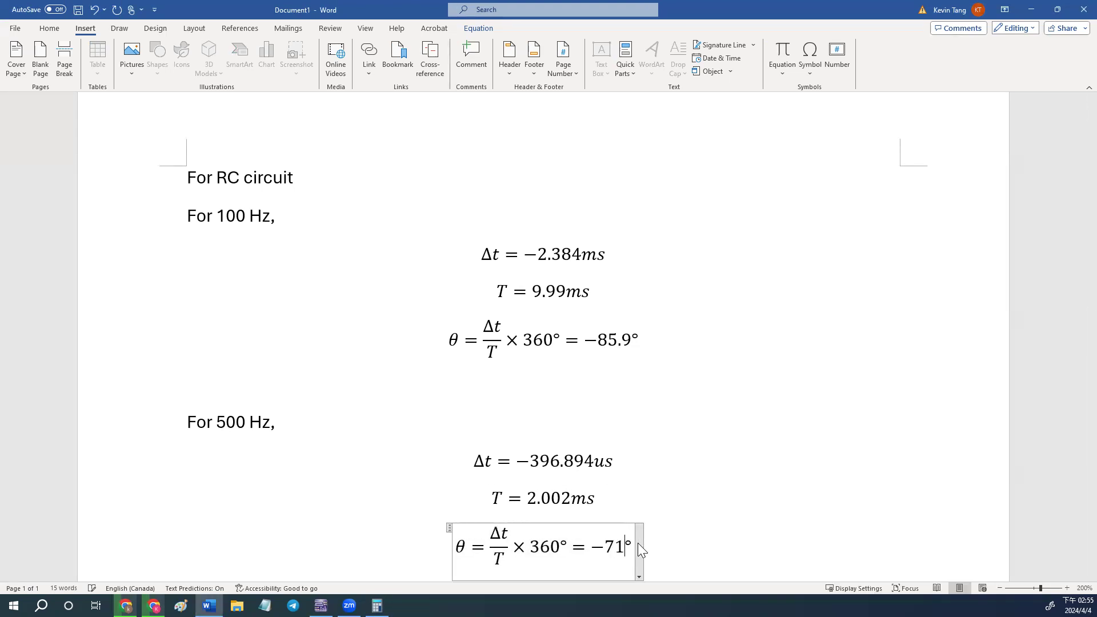
left_click(968, 572)
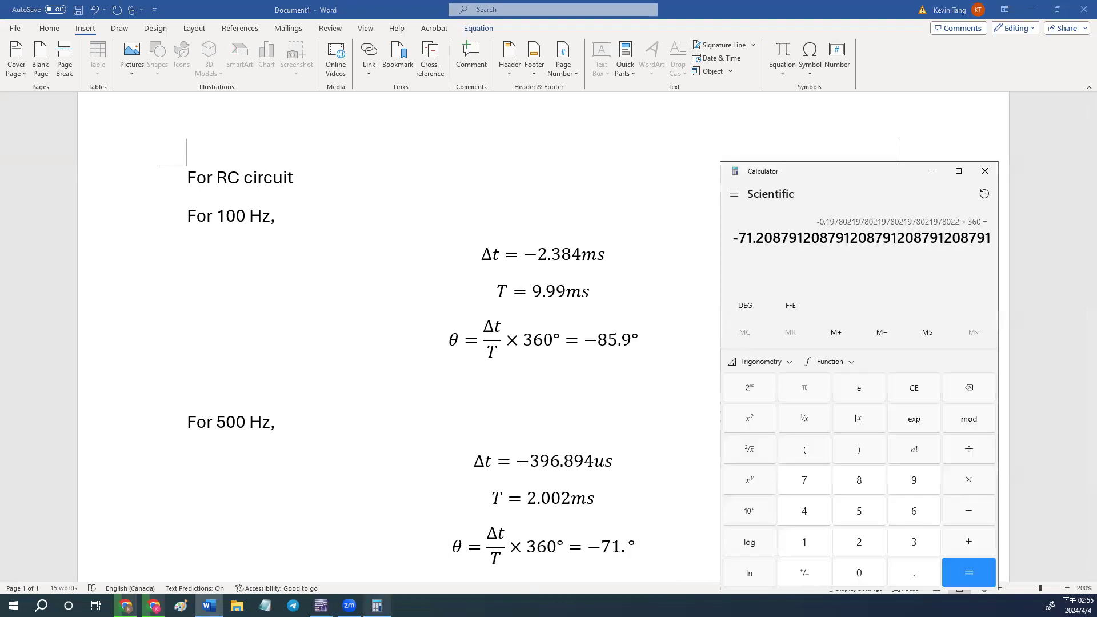
left_click(547, 550)
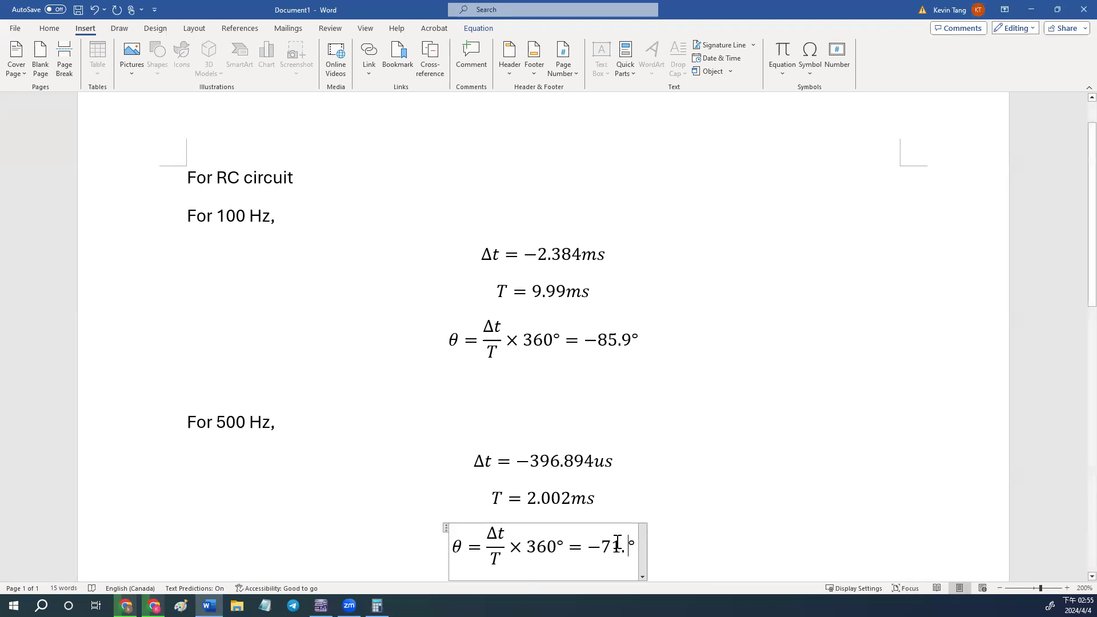
type("208")
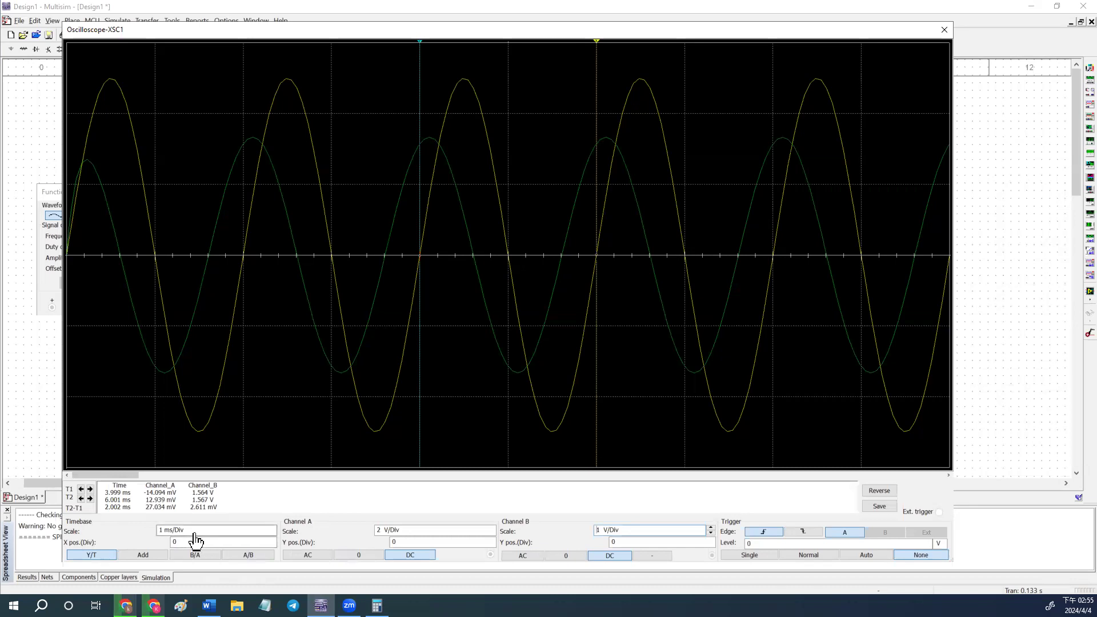
mouse_move(516, 524)
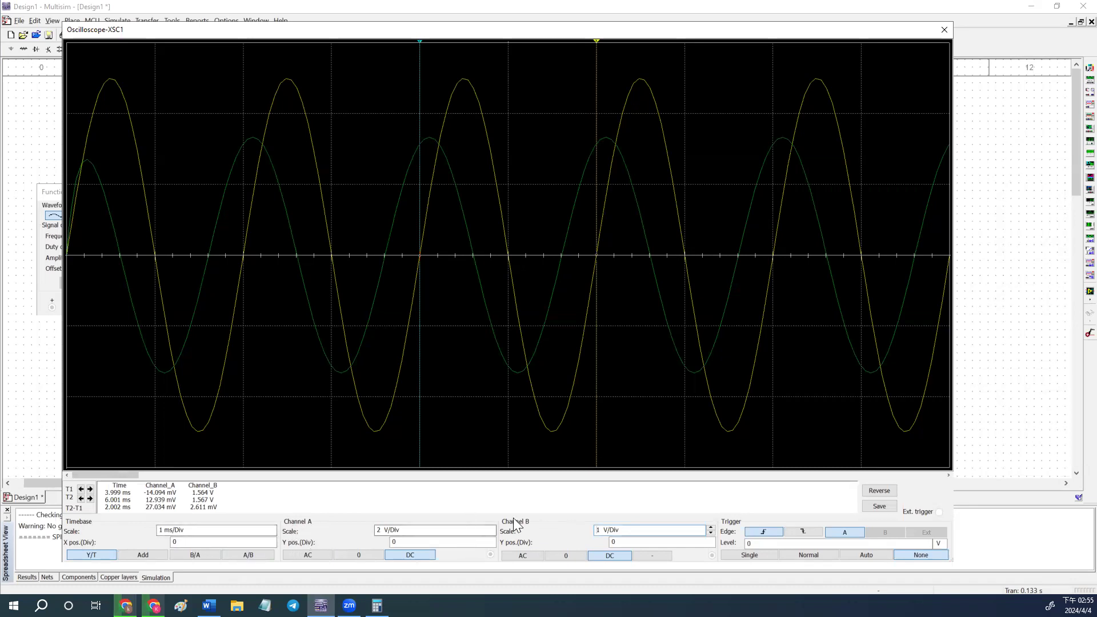
mouse_move(636, 203)
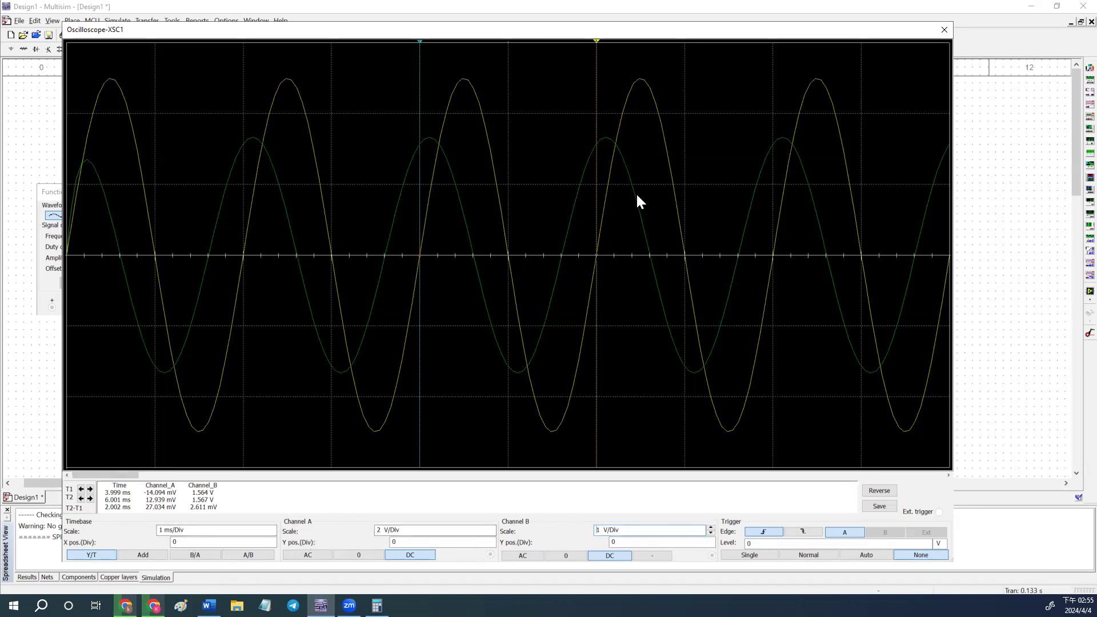
Step: Close the Oscilloscope-XSC1 window, returning to the RC circuit schematic
left_click(944, 30)
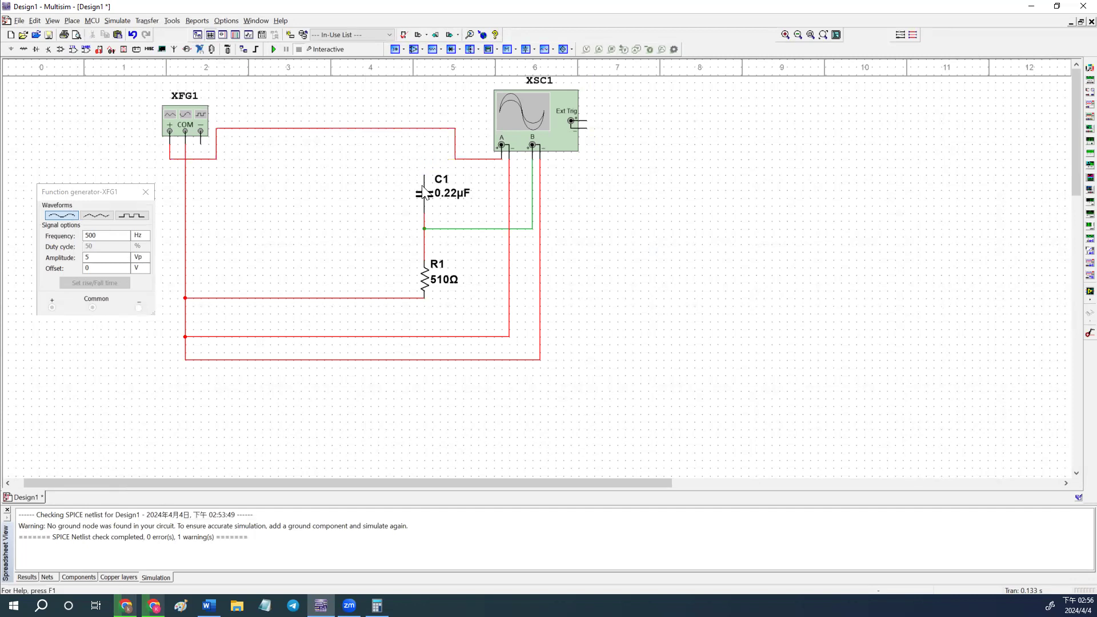
Step: Delete capacitor C1 and wire an upright inductor from the Basic group in series with R1
left_click(425, 192)
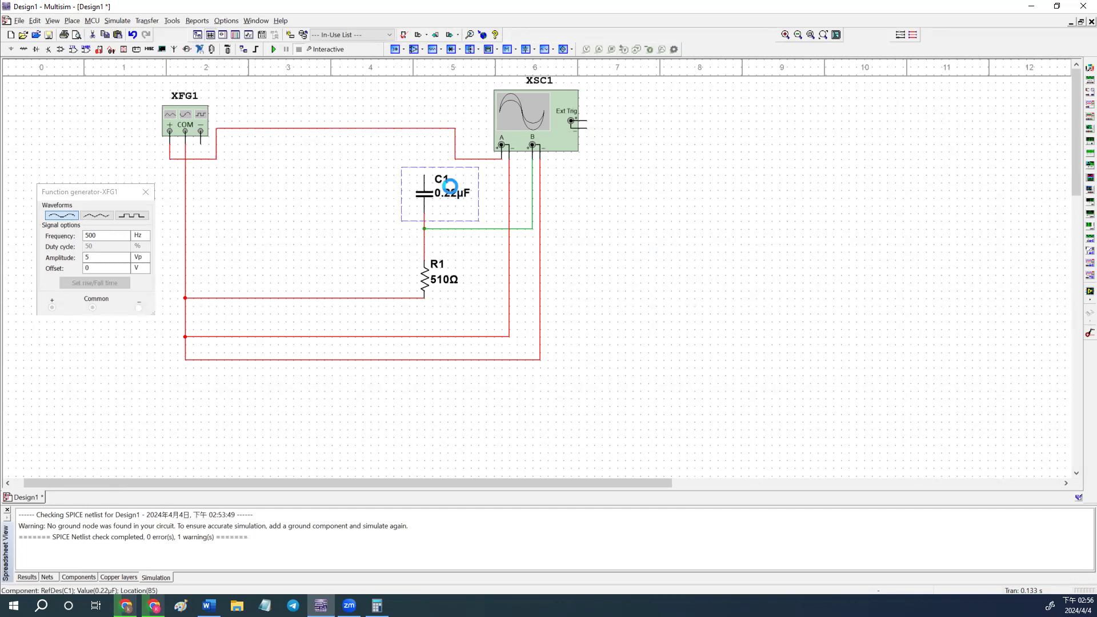
key("Delete")
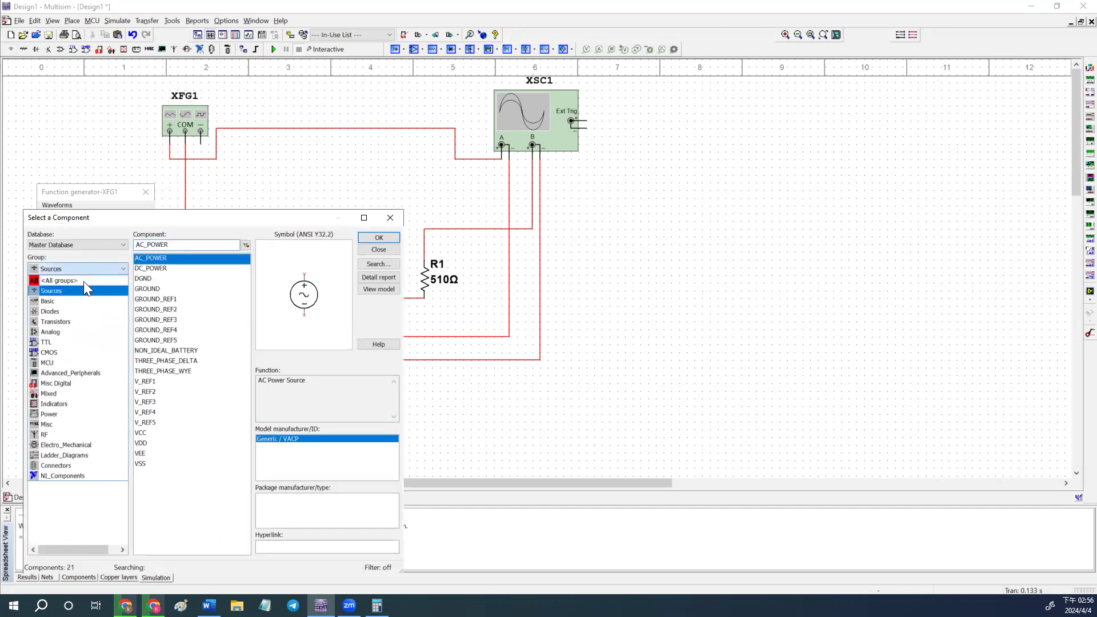
left_click(77, 269)
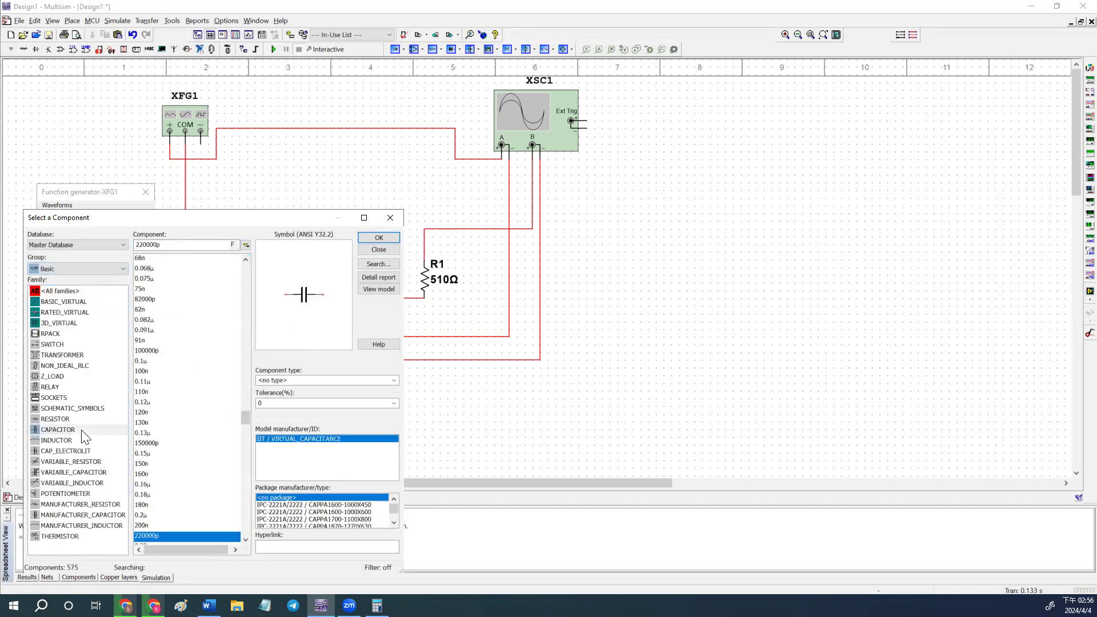
left_click(56, 440)
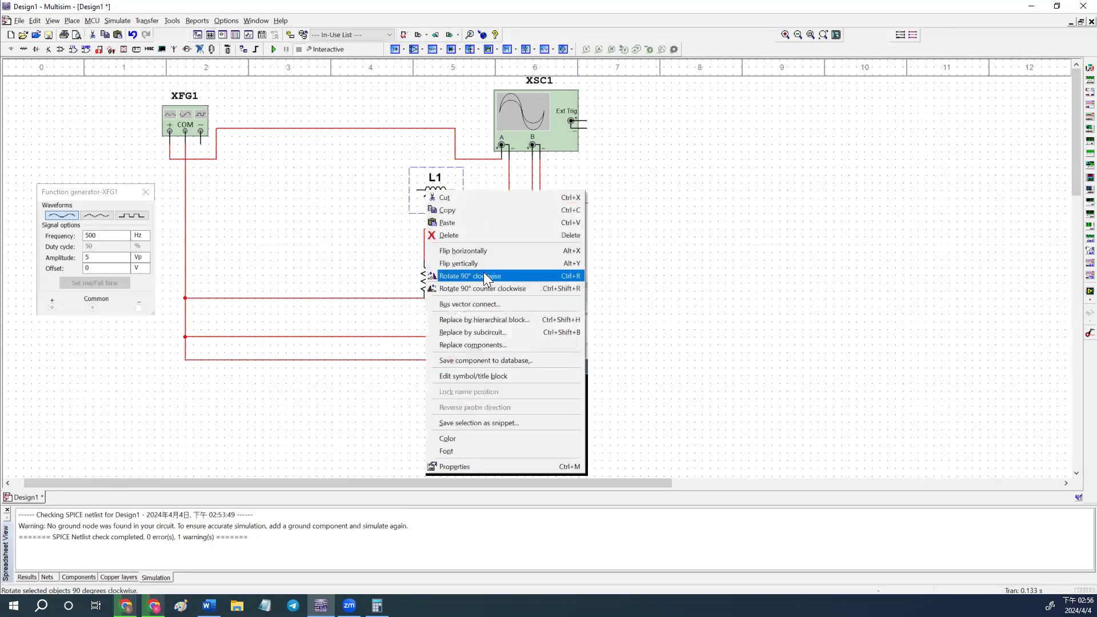
left_click(470, 276)
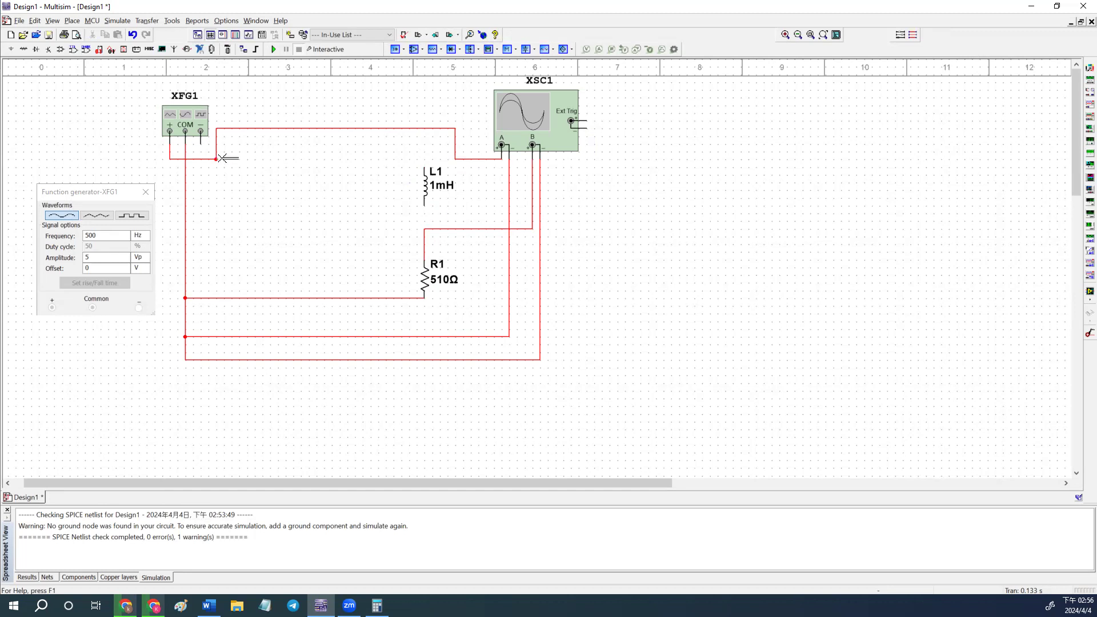
left_click_drag(217, 157, 423, 229)
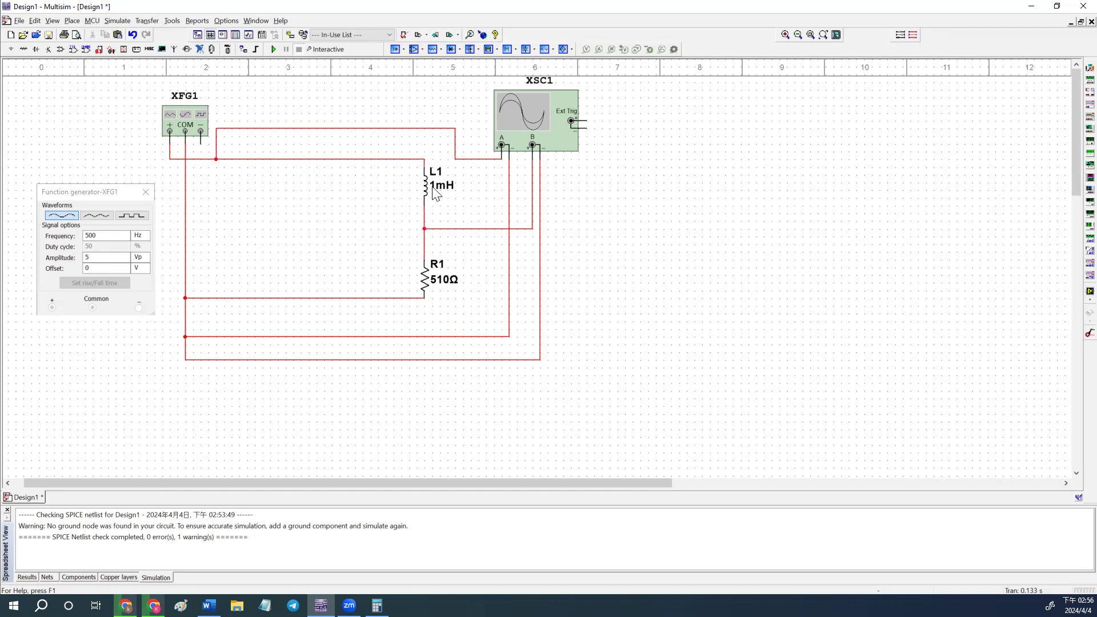
Step: Set L1's inductance to 4.7 mH and recolour the scope leads yellow and green
double_click(423, 185)
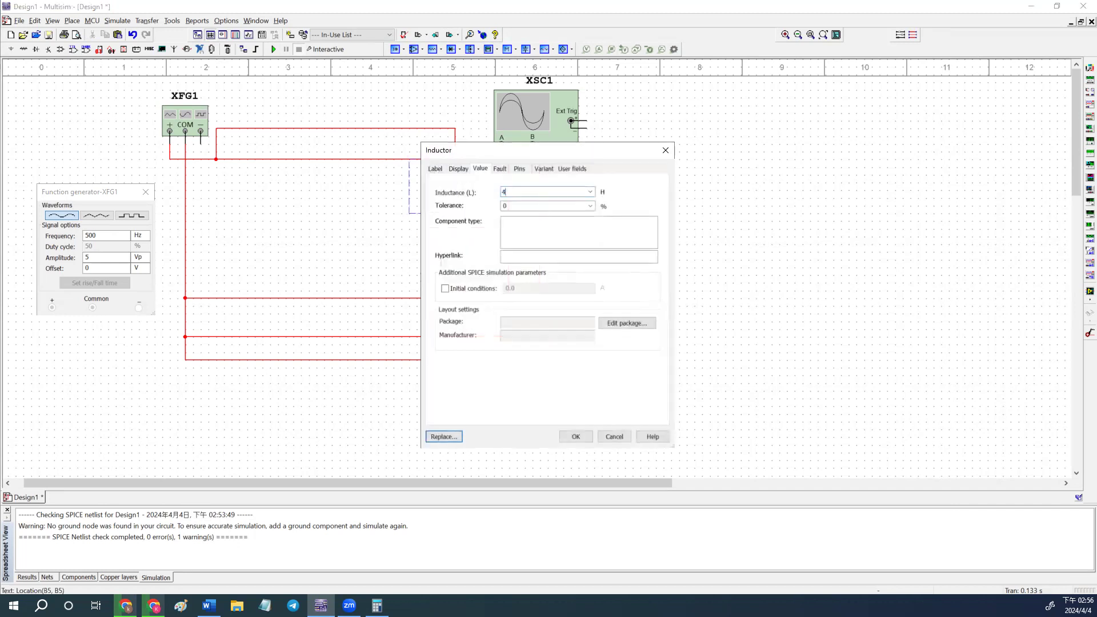
type(".7m")
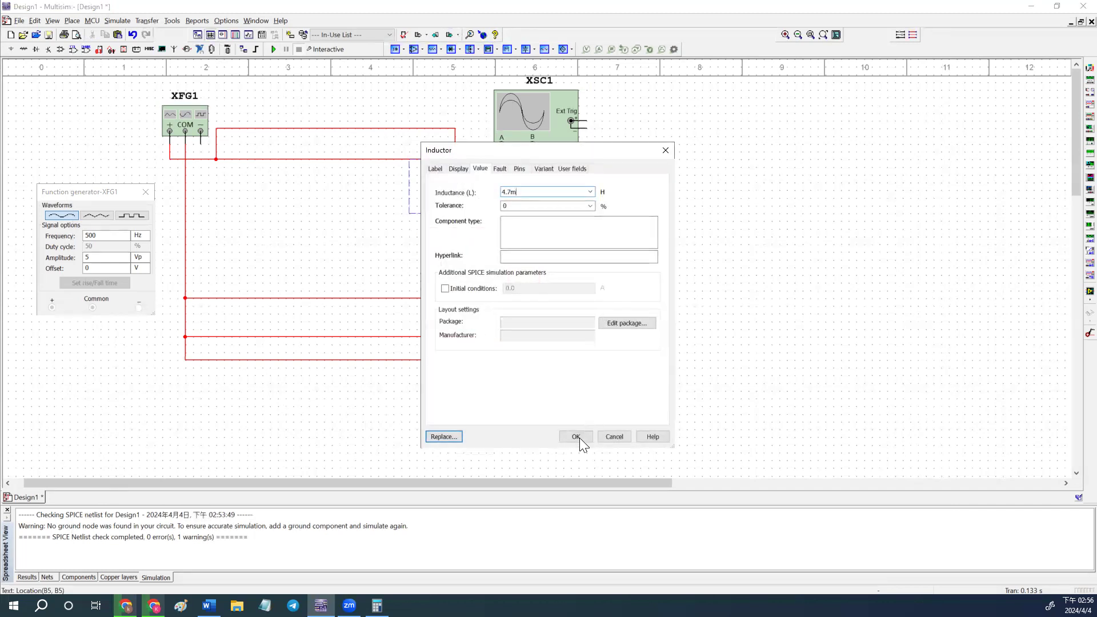
left_click(575, 437)
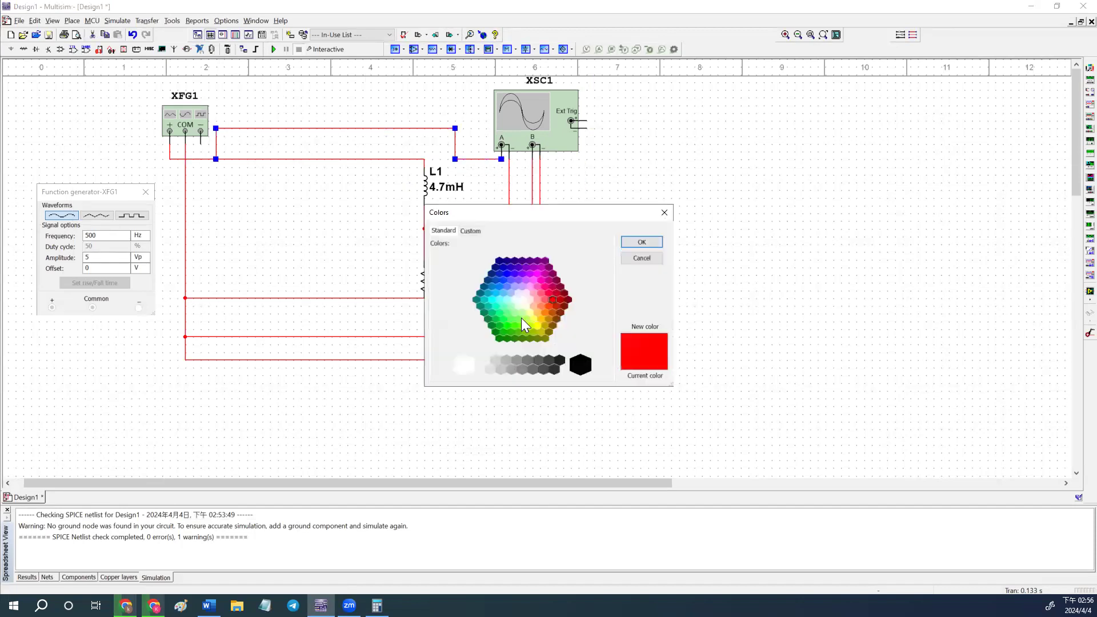
left_click(640, 241)
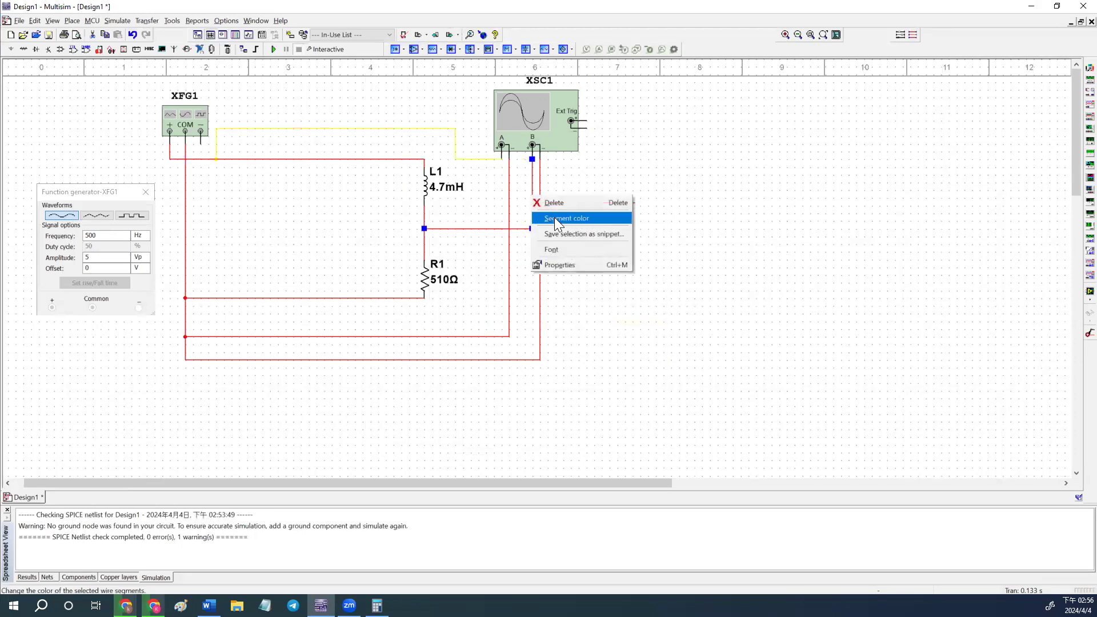
left_click(565, 218)
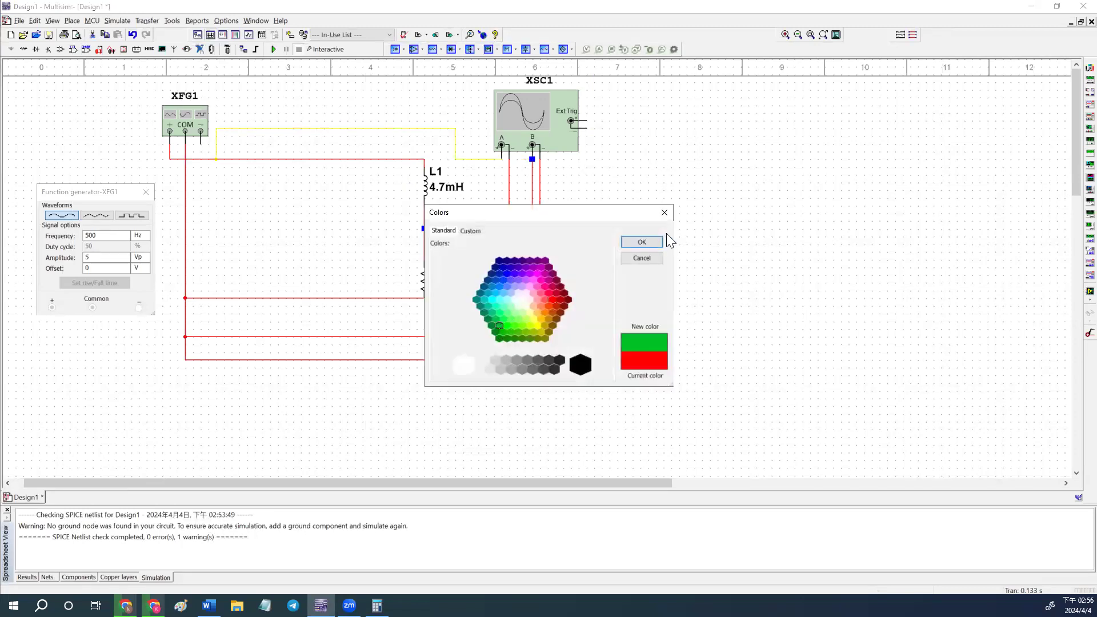
left_click(641, 241)
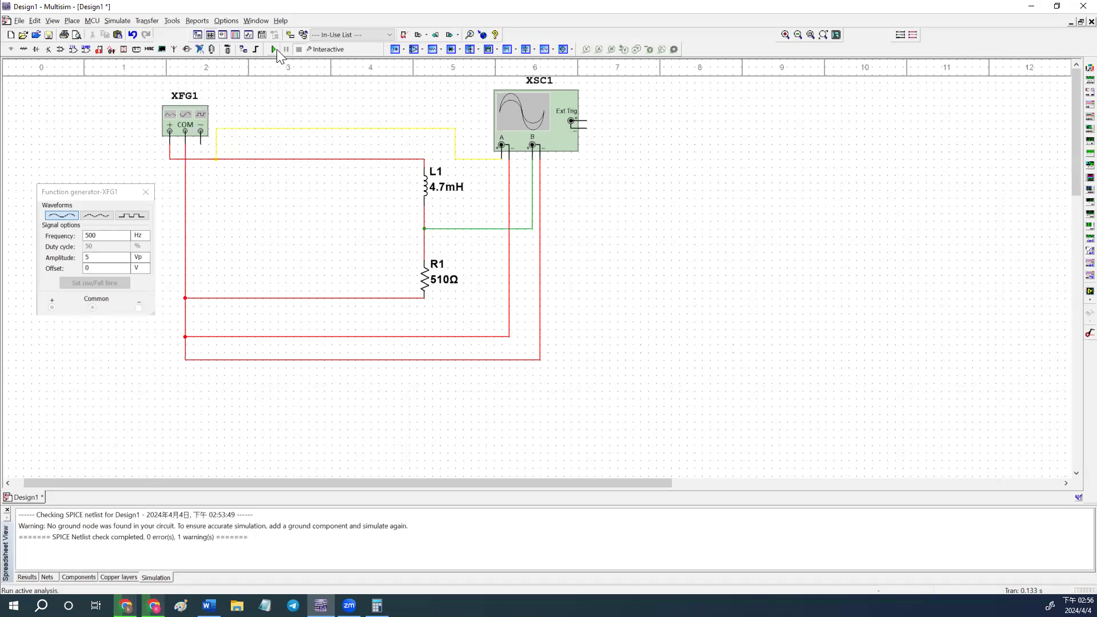
Step: Run the simulation and show both scope channels at 500 us/Div with A and B at 5 V/Div
left_click(273, 49)
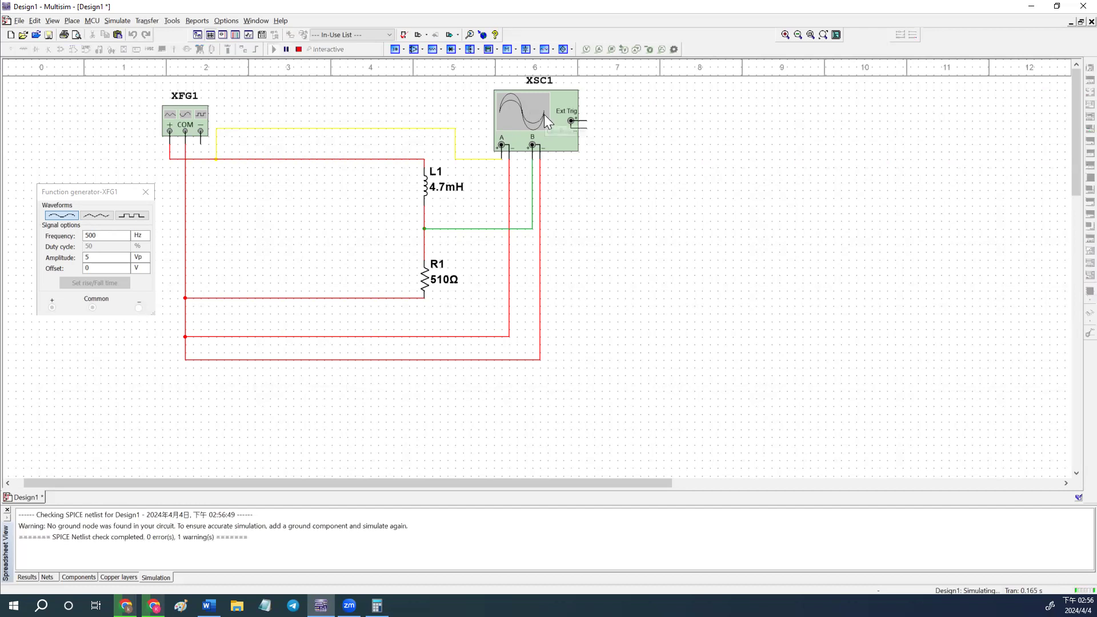
double_click(534, 123)
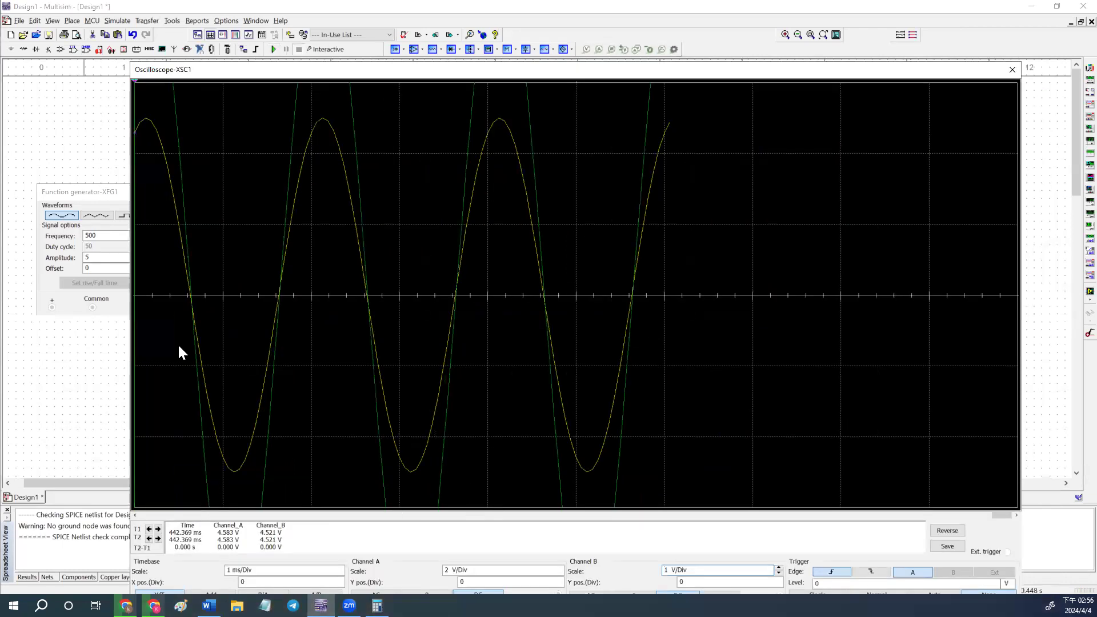
mouse_move(371, 84)
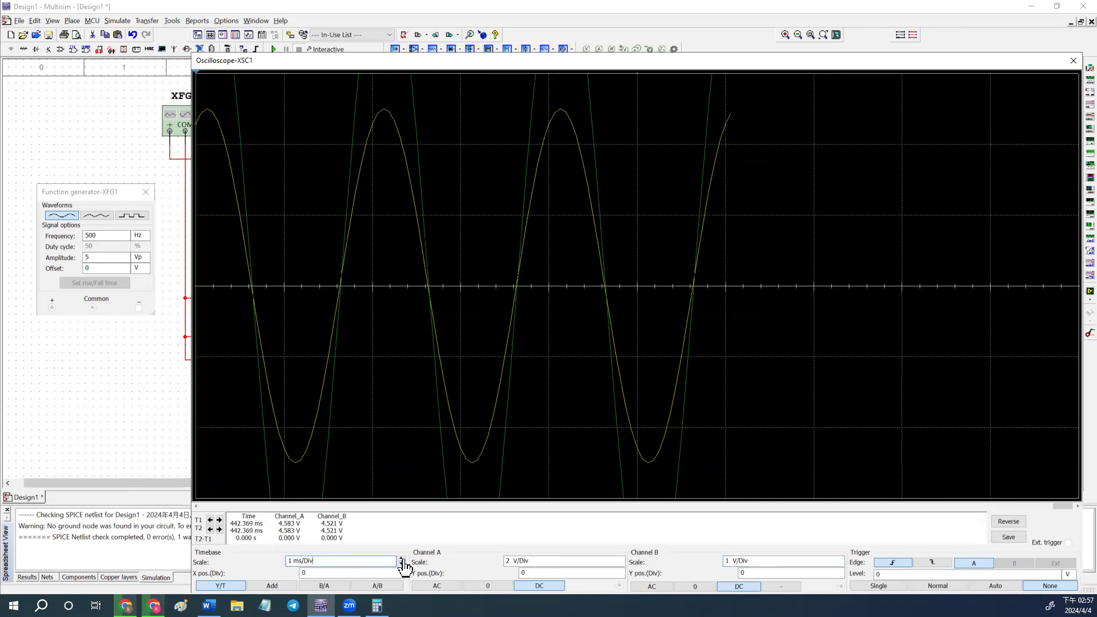
left_click(403, 559)
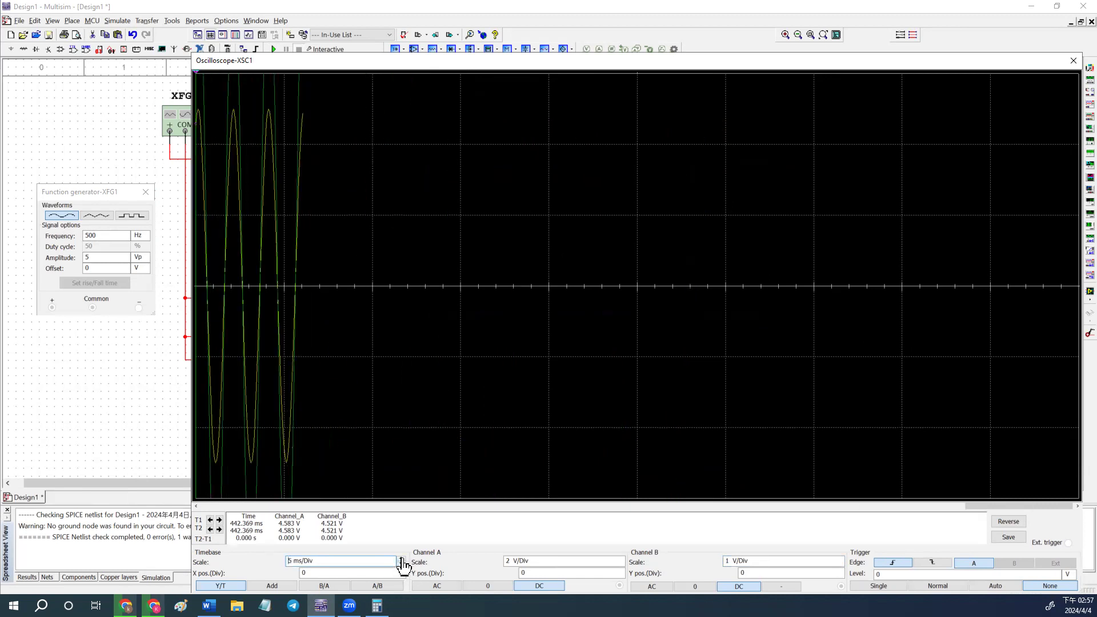
left_click(401, 563)
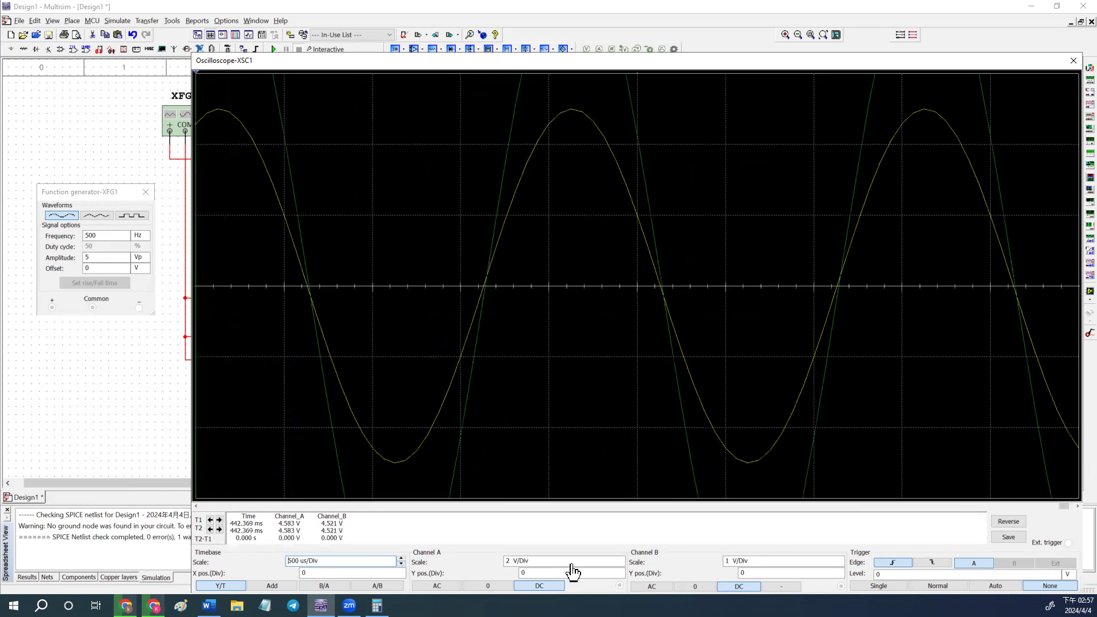
left_click(619, 563)
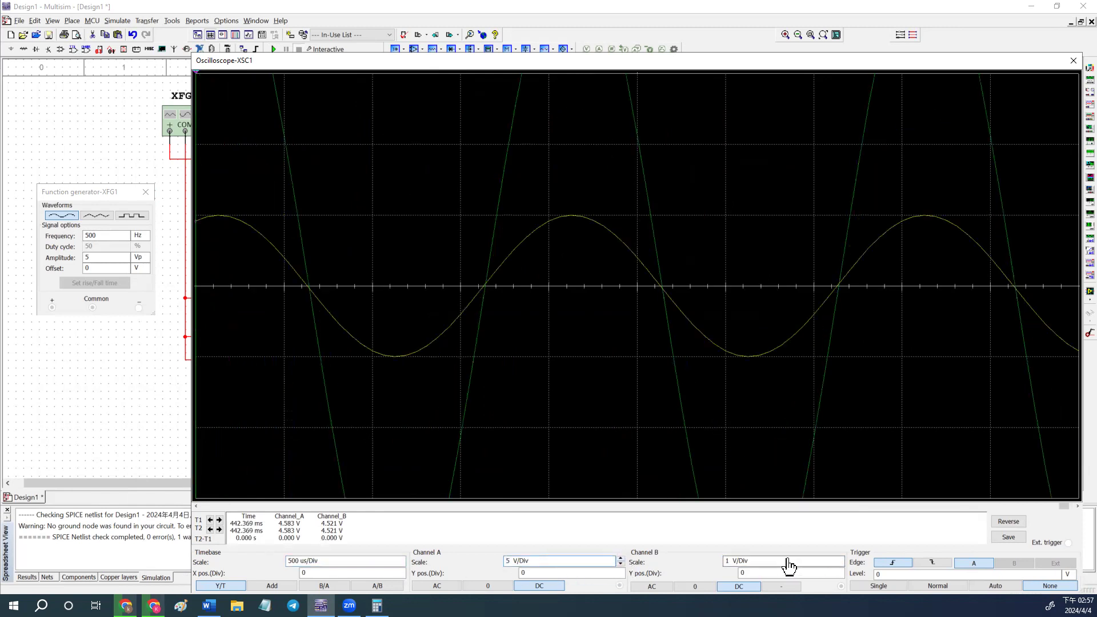
left_click(840, 562)
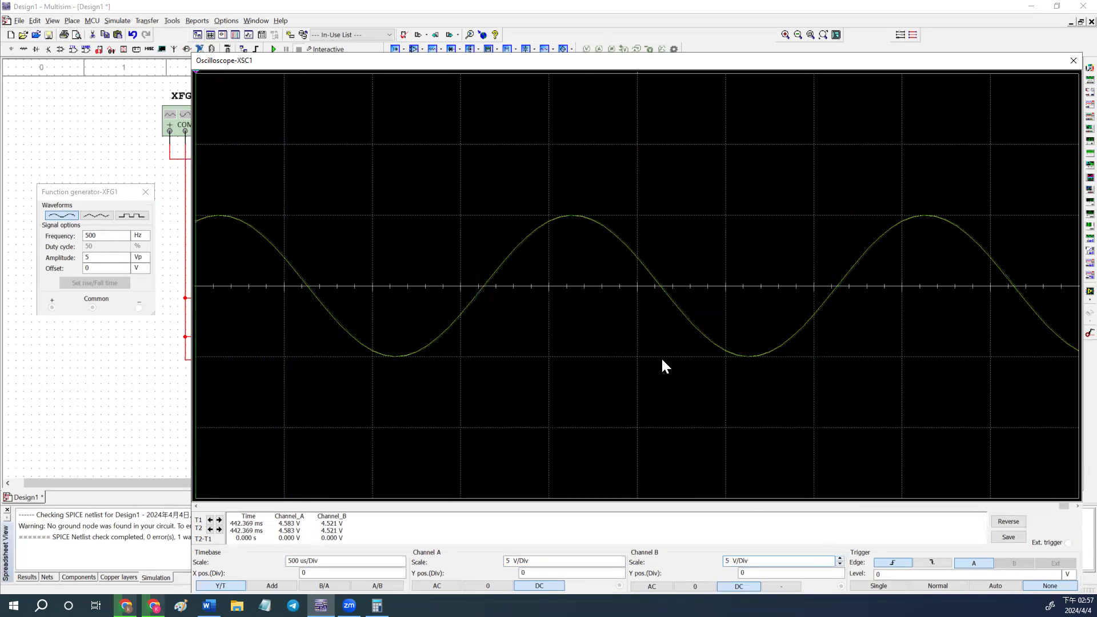
mouse_move(510, 254)
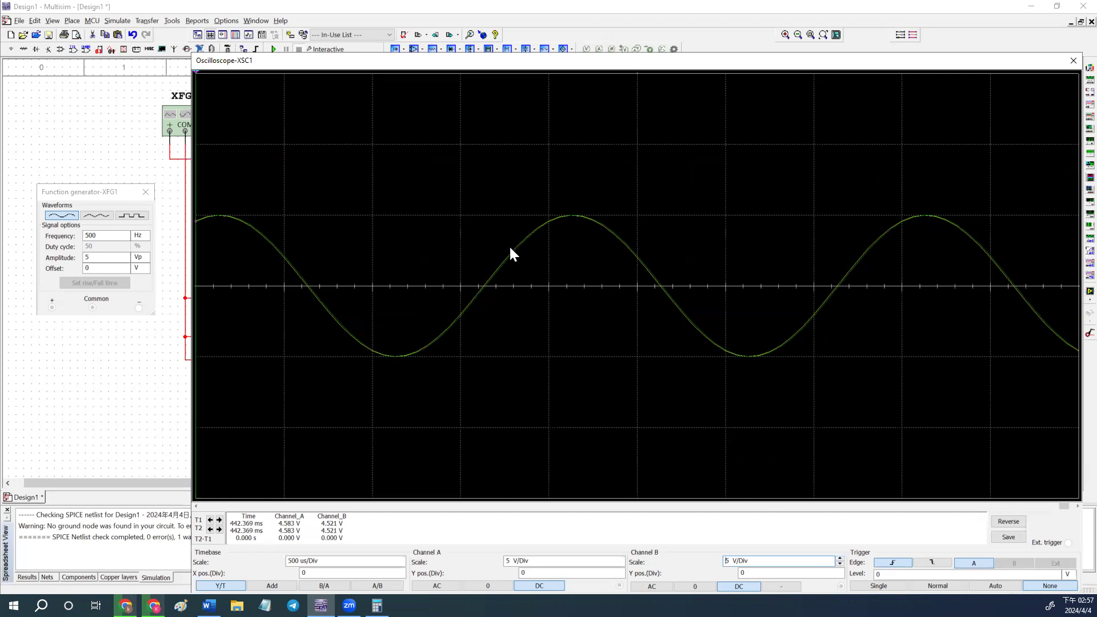
mouse_move(537, 67)
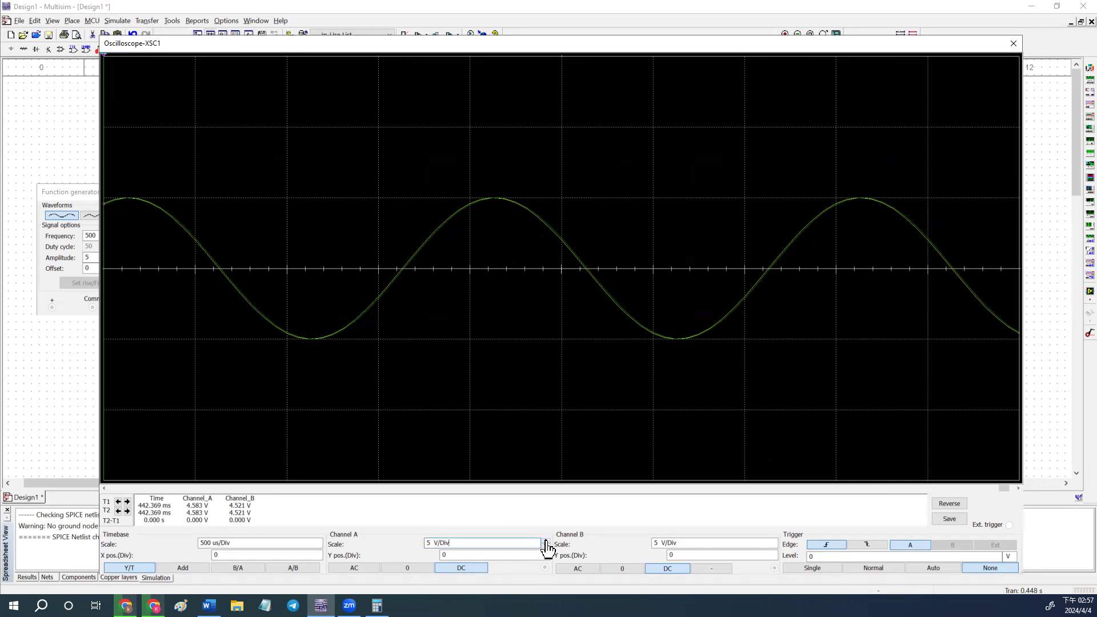
Step: Adjust the channel scales and timebase so the cursors read a time difference of about 269.663 us
left_click(545, 540)
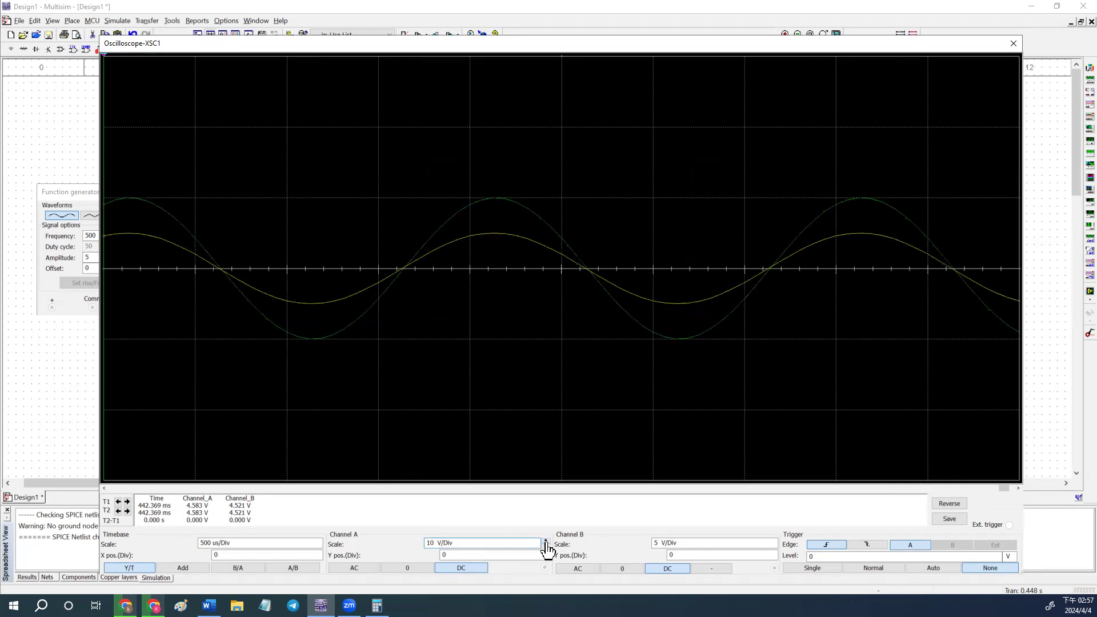
left_click(545, 546)
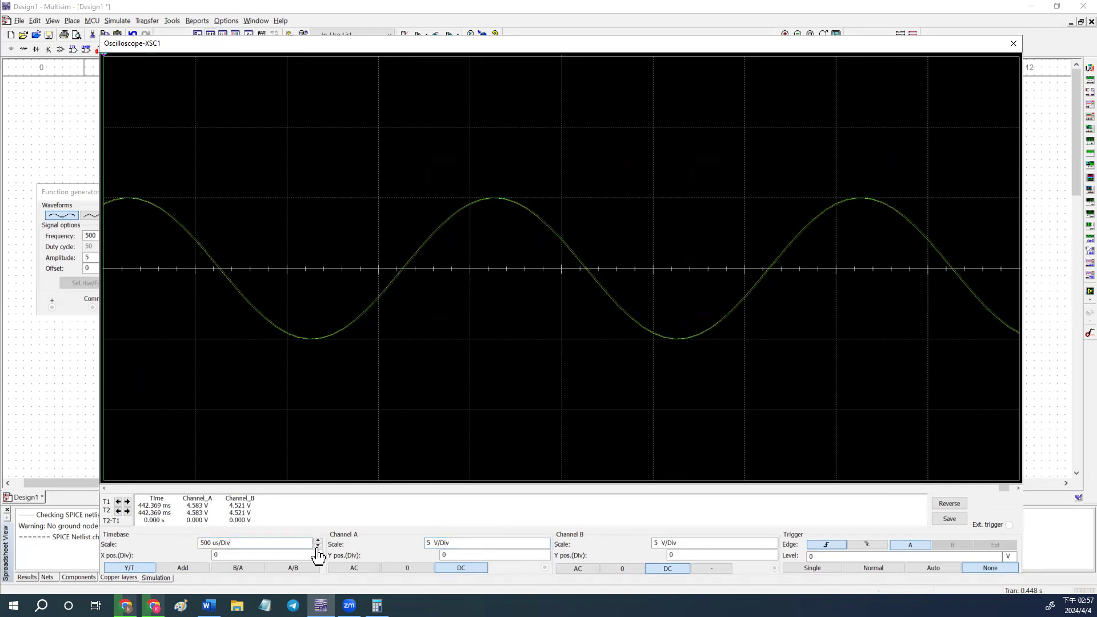
left_click(316, 546)
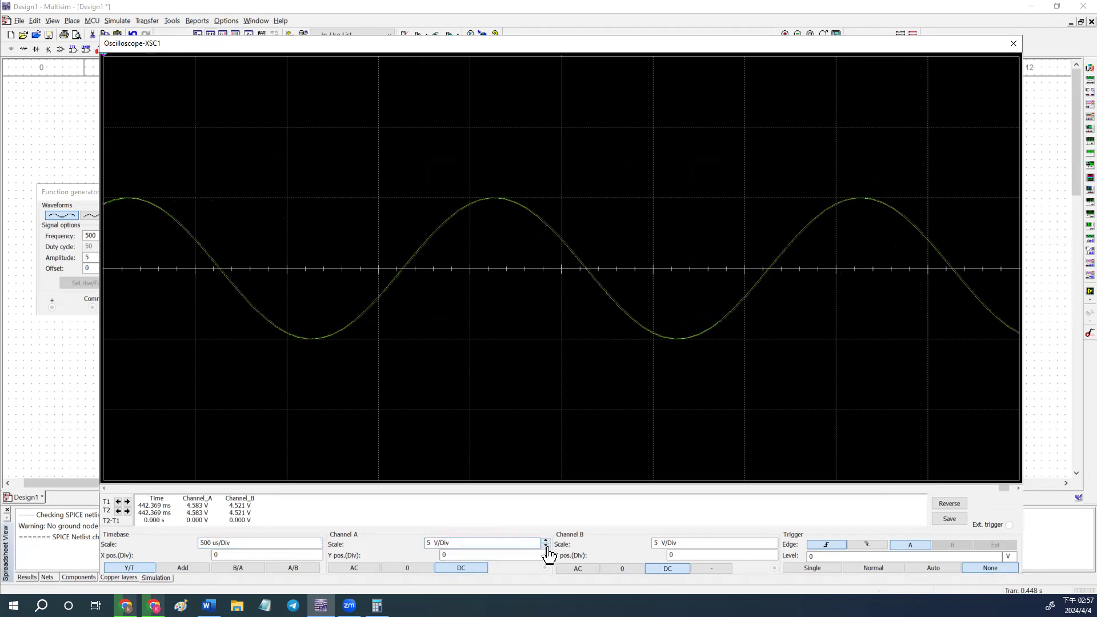
left_click(546, 540)
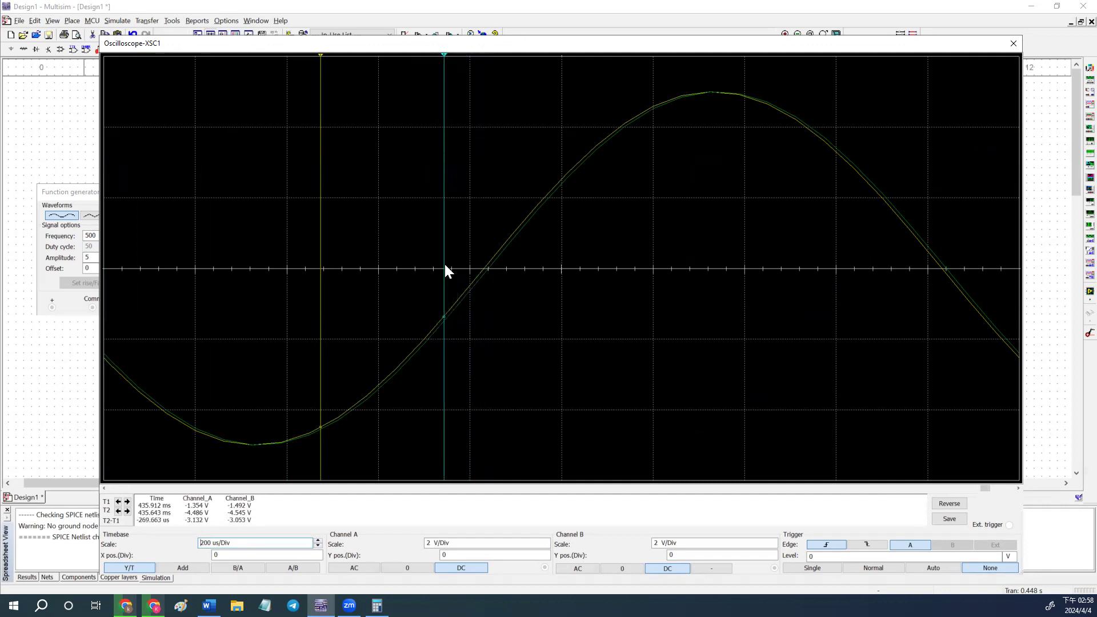
Step: Set the first cursor to the 0 V crossing and nudge the second cursor earlier
right_click(446, 270)
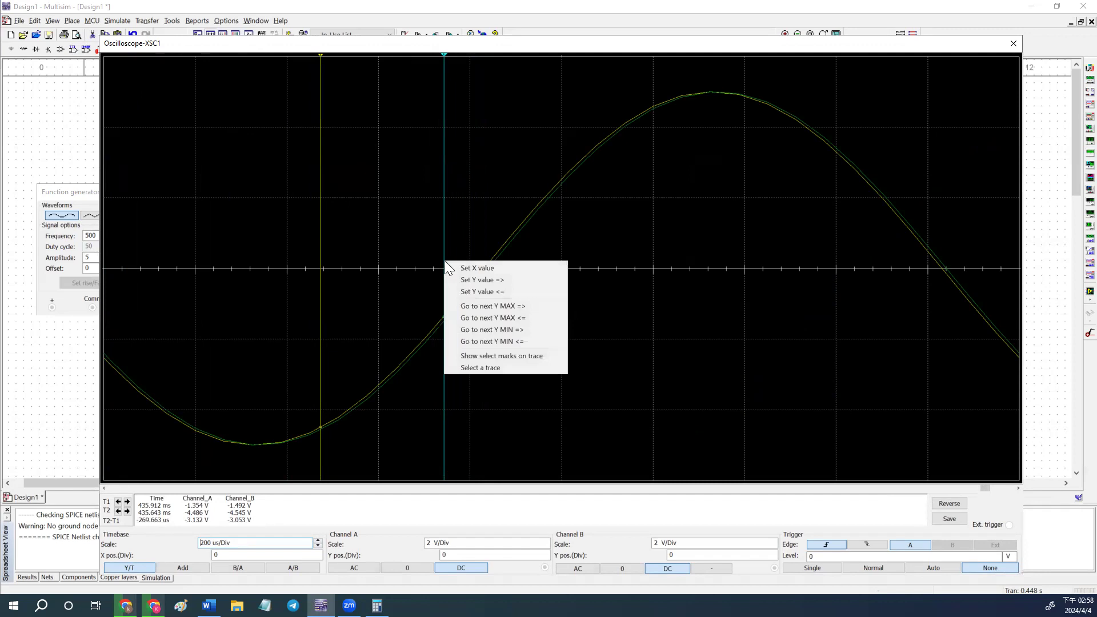
left_click(481, 280)
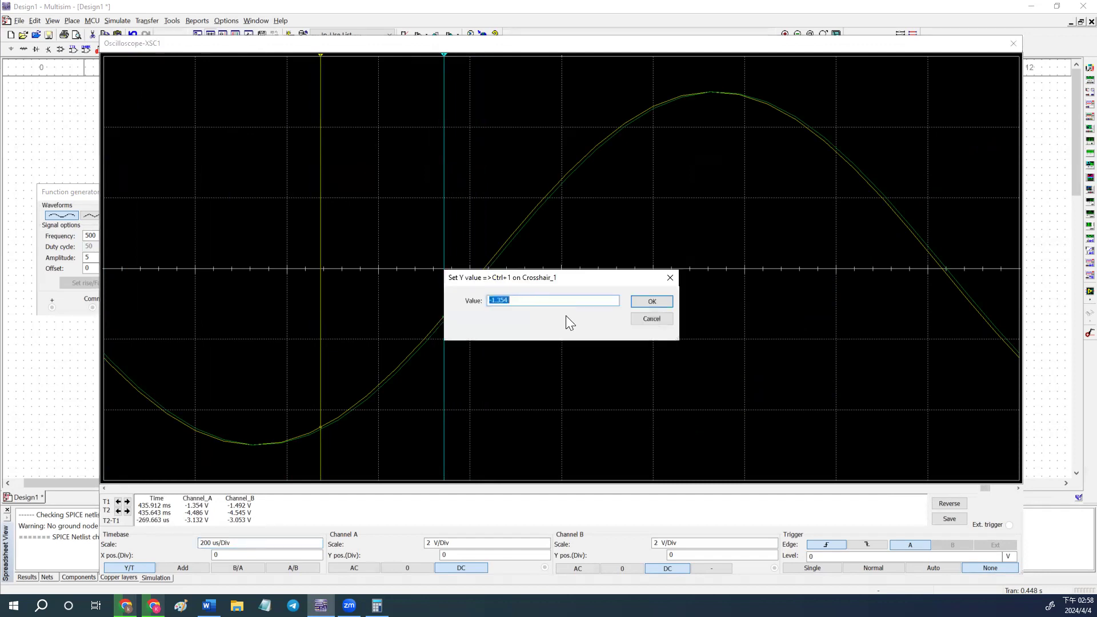
left_click(650, 300)
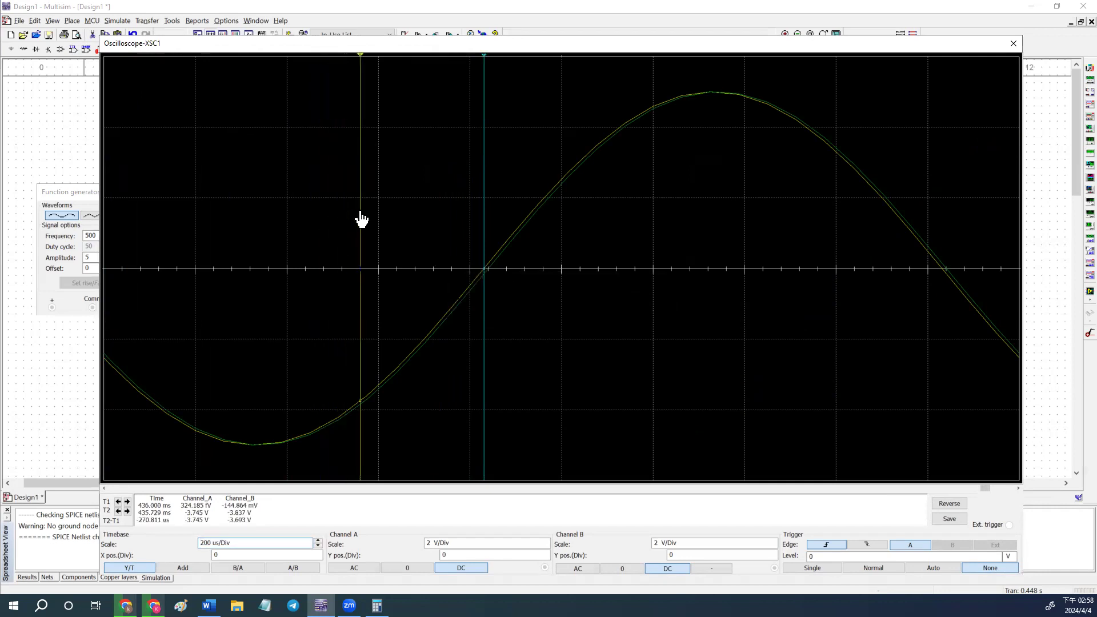
left_click_drag(360, 221, 355, 220)
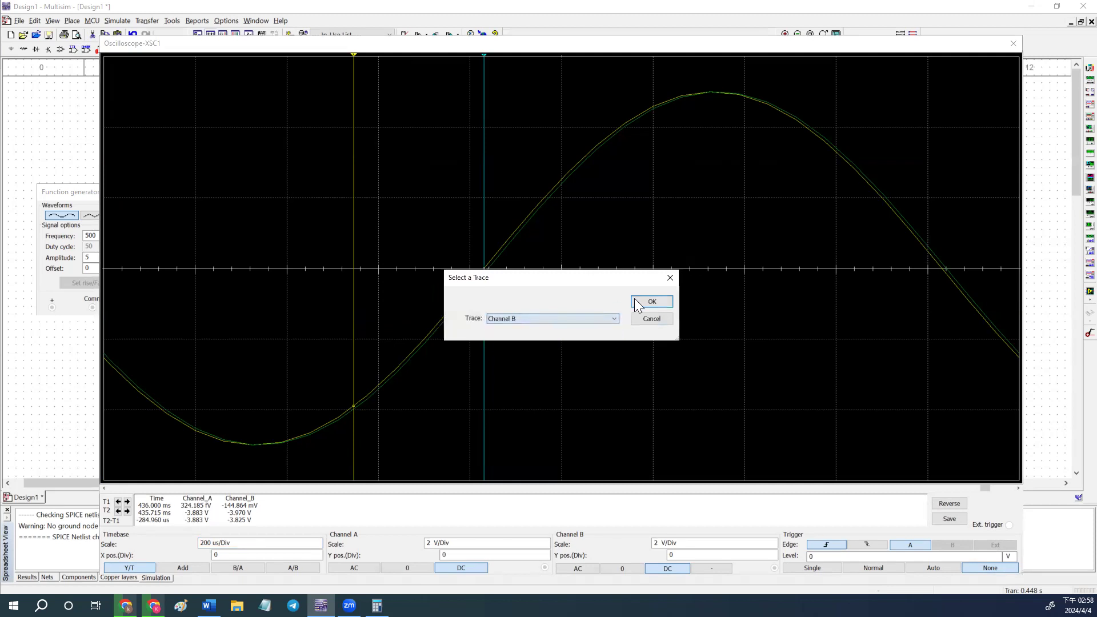
Step: Attach the second cursor to Channel B and set it to 0 V, giving a 9.253 us difference
left_click(651, 302)
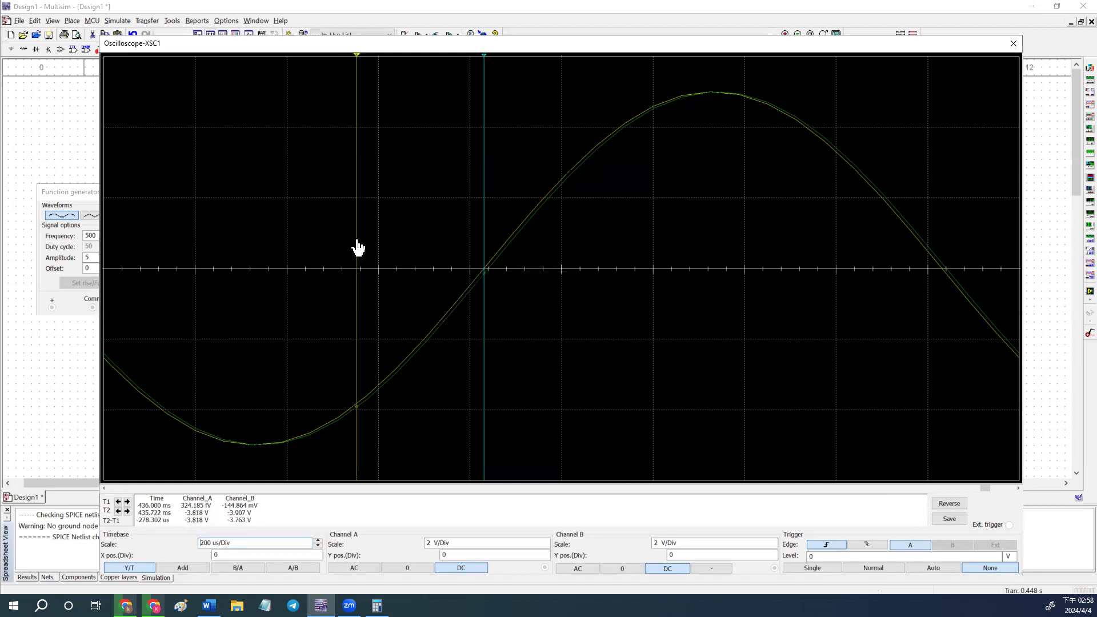
right_click(357, 248)
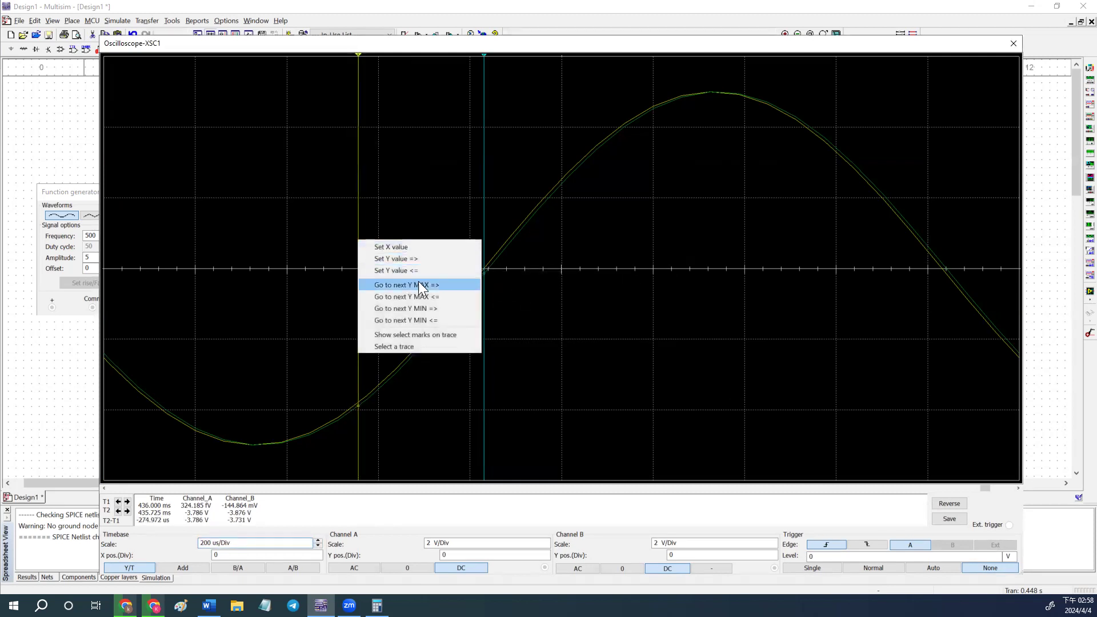
mouse_move(426, 258)
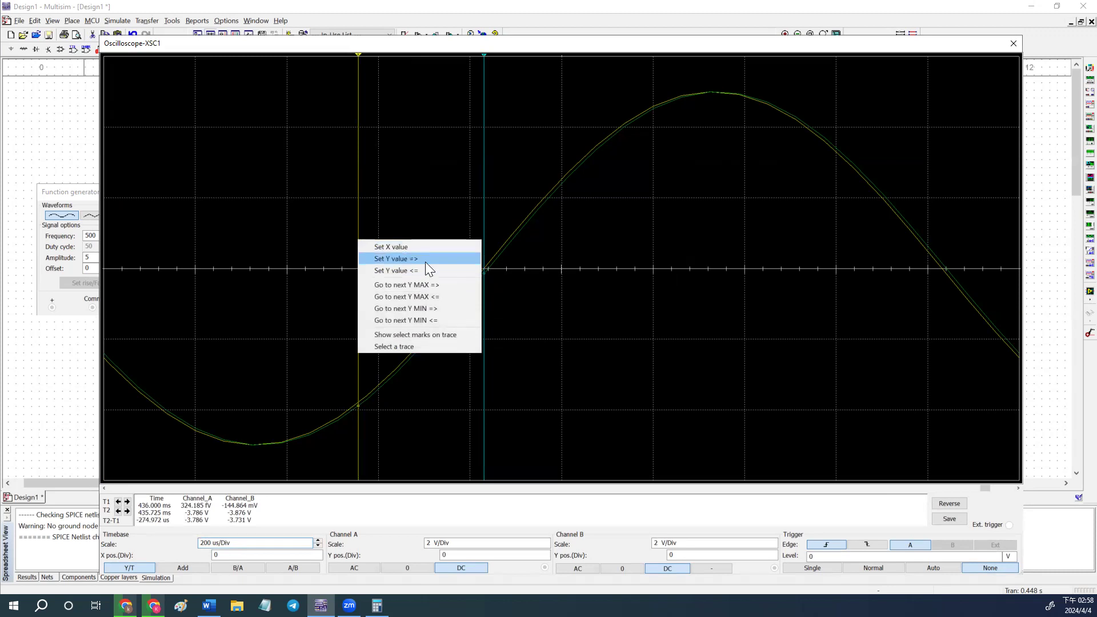
left_click(394, 258)
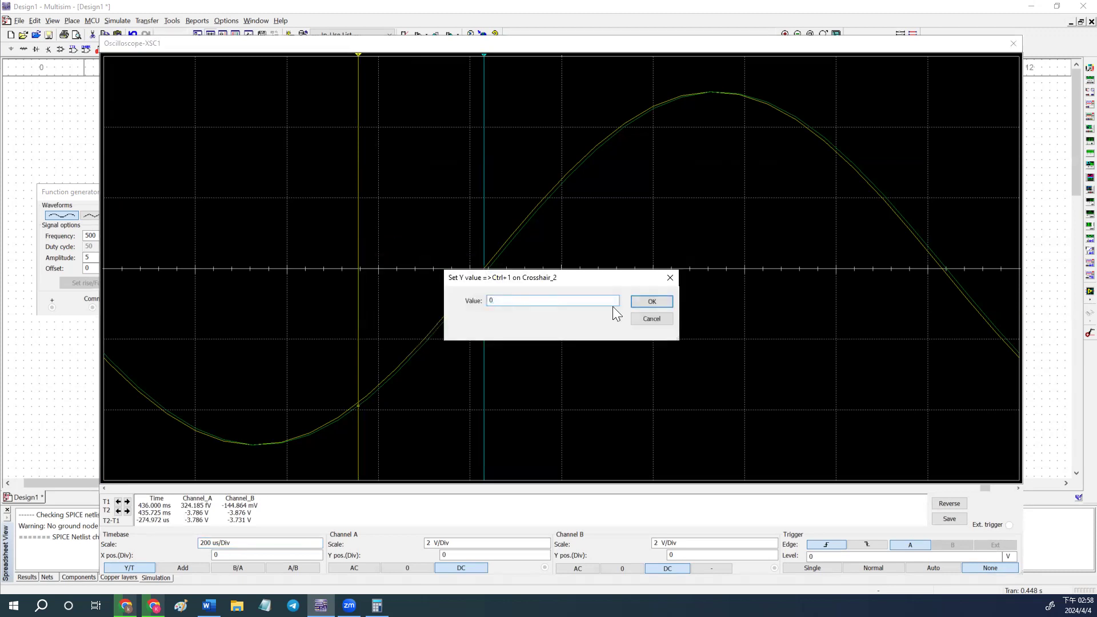
left_click(650, 301)
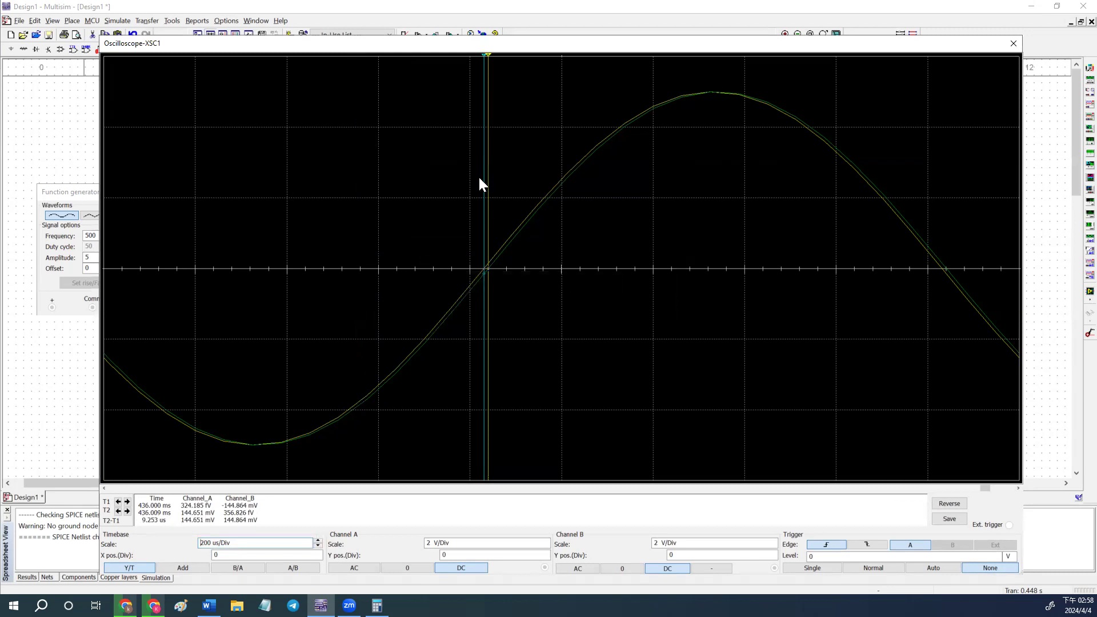
mouse_move(490, 73)
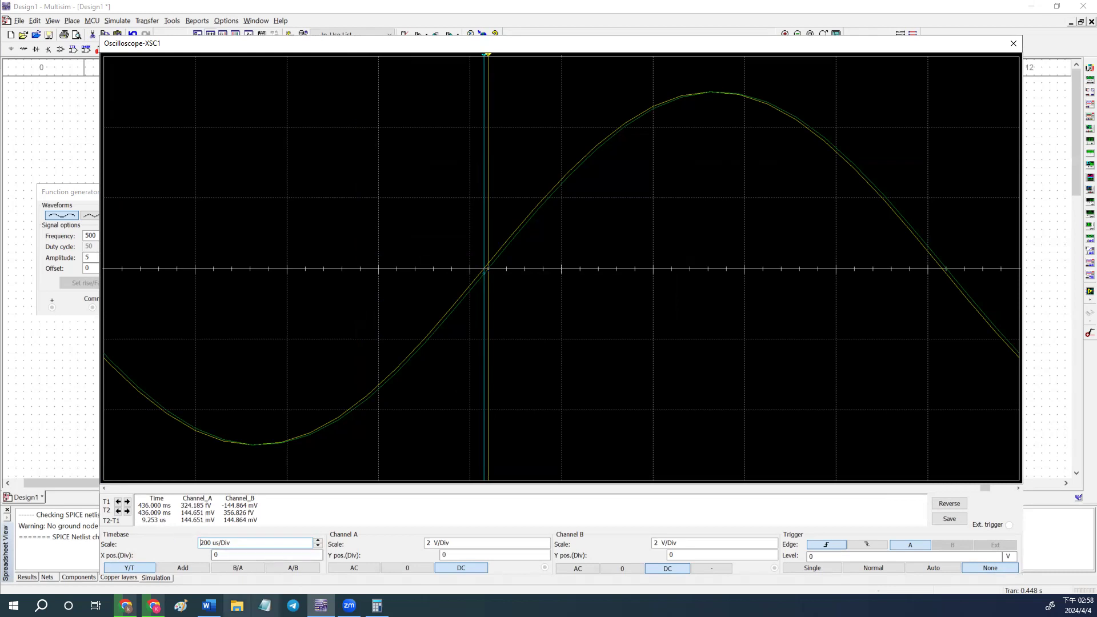
Step: In the Word report, re-enter the 100 Hz RL time difference value
left_click(207, 606)
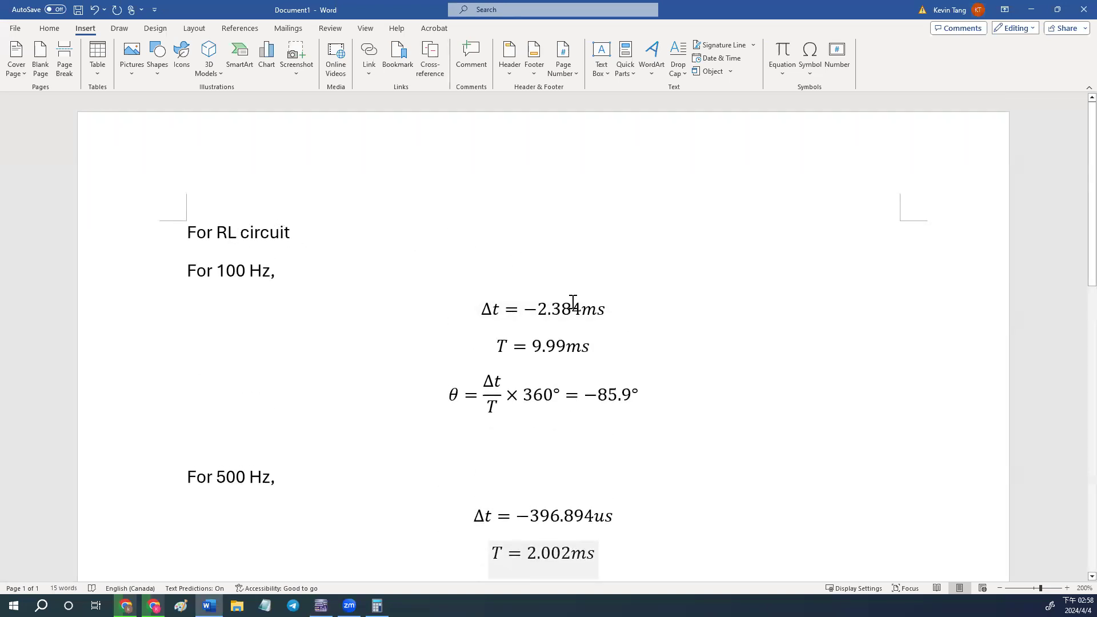
left_click(543, 309)
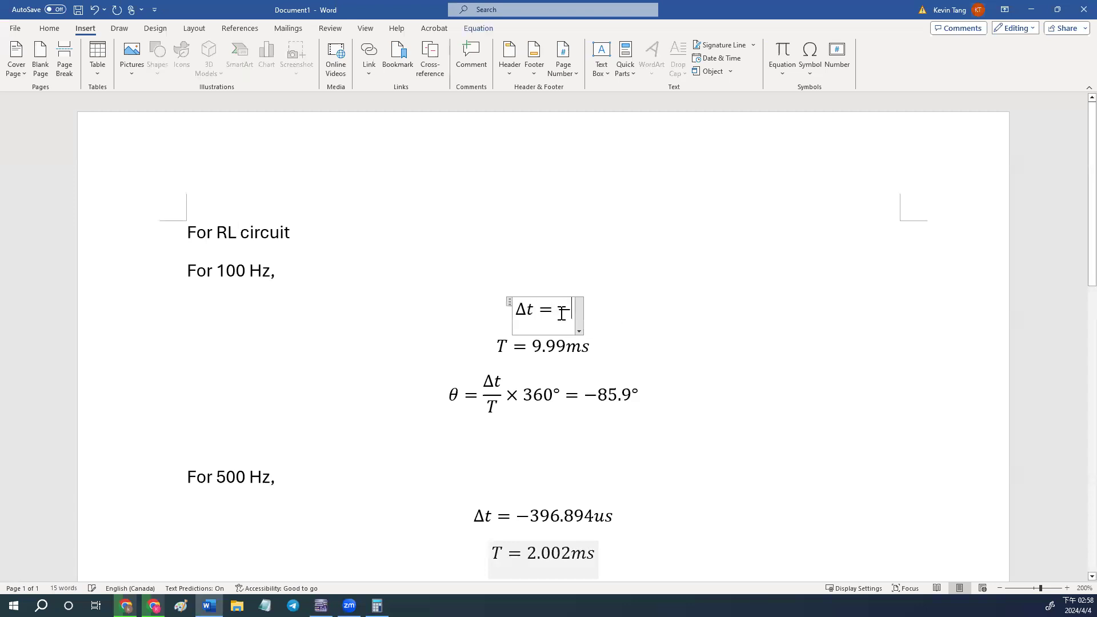
type("9")
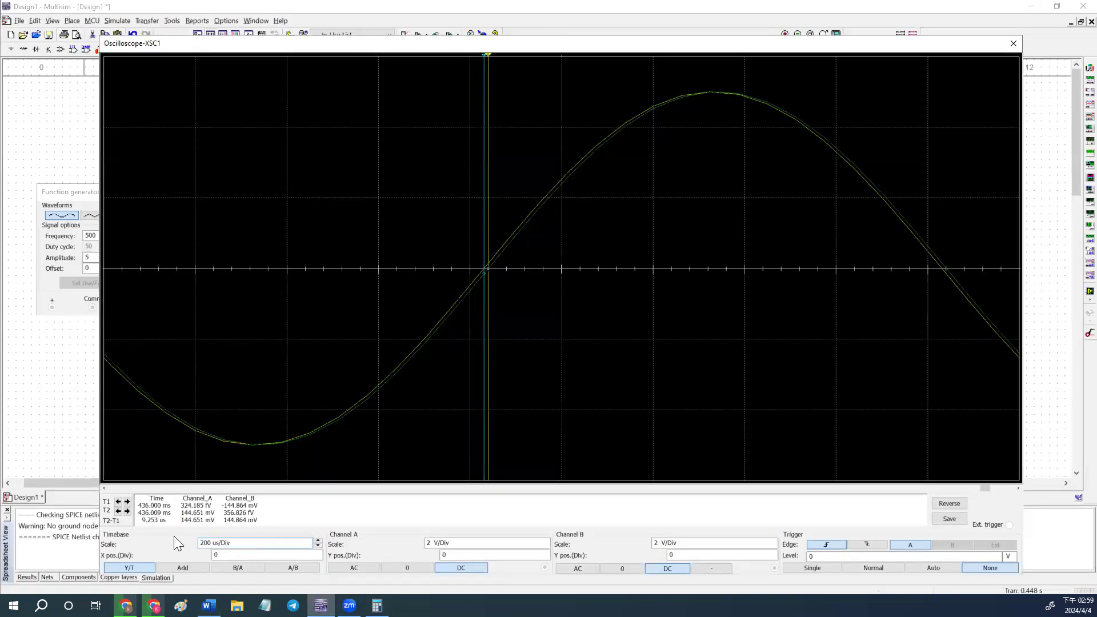
Step: Enter the 500 Hz Δt as 9.253us in the report, checking against the scope readout
left_click(207, 606)
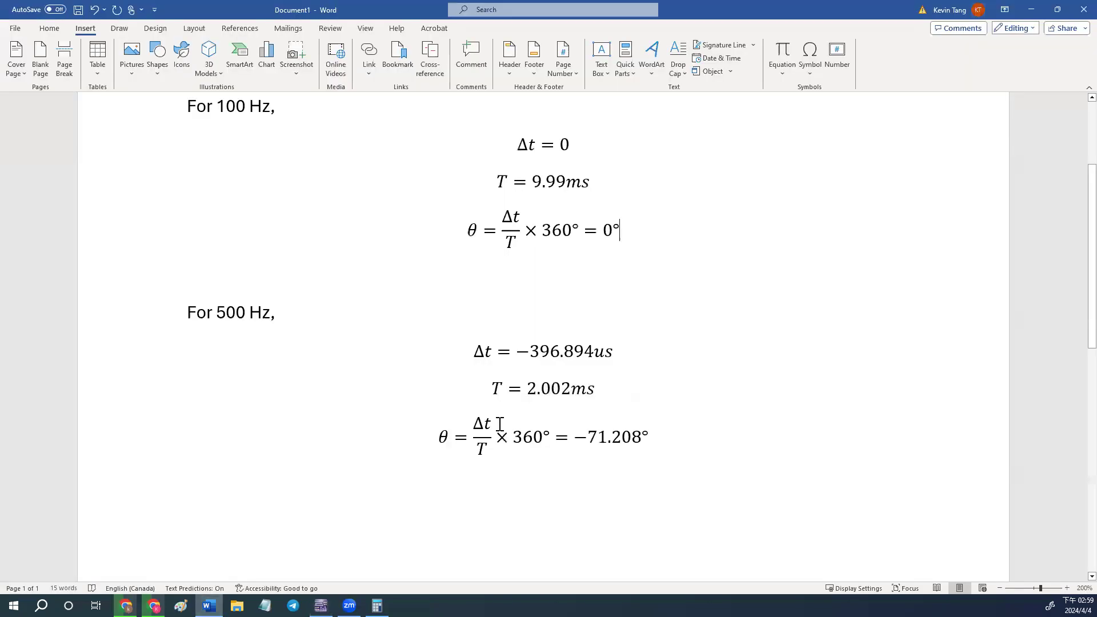
left_click(541, 351)
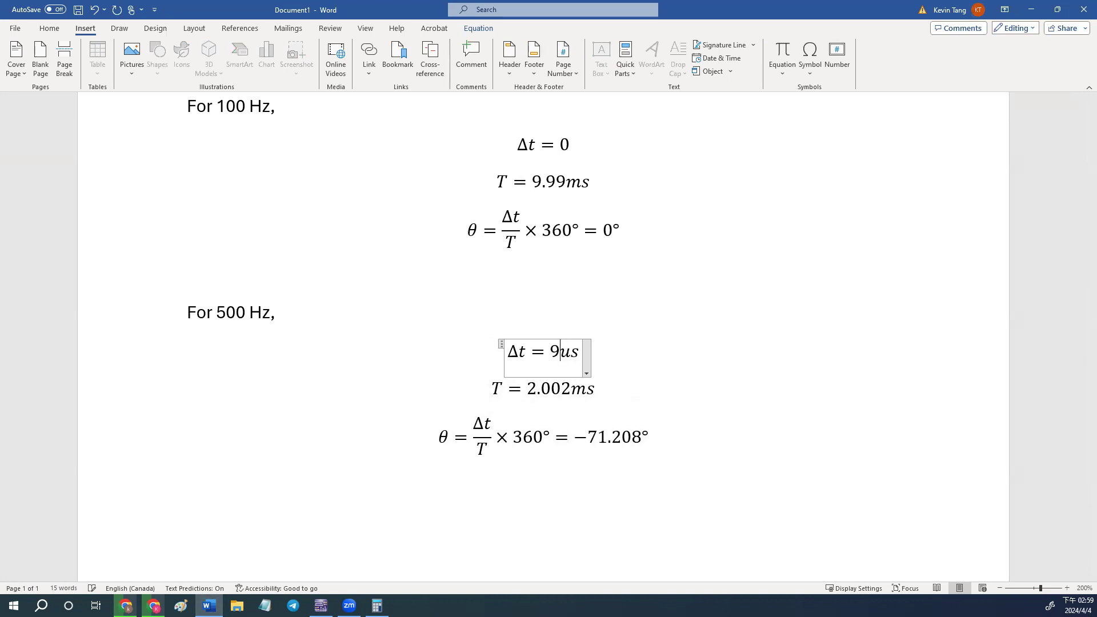
type(".253")
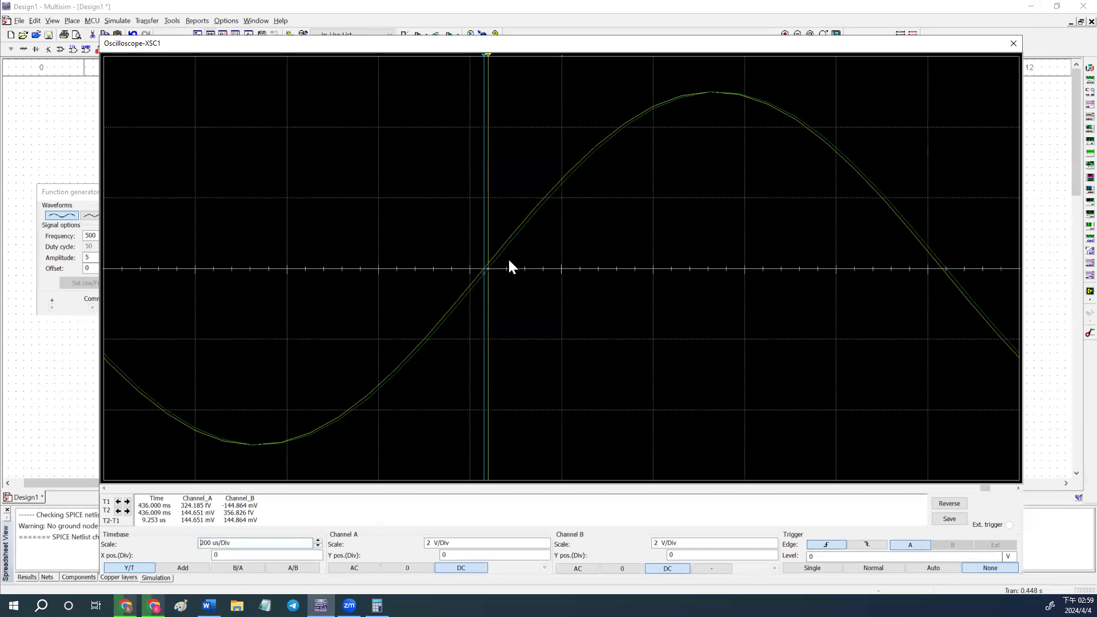
mouse_move(495, 264)
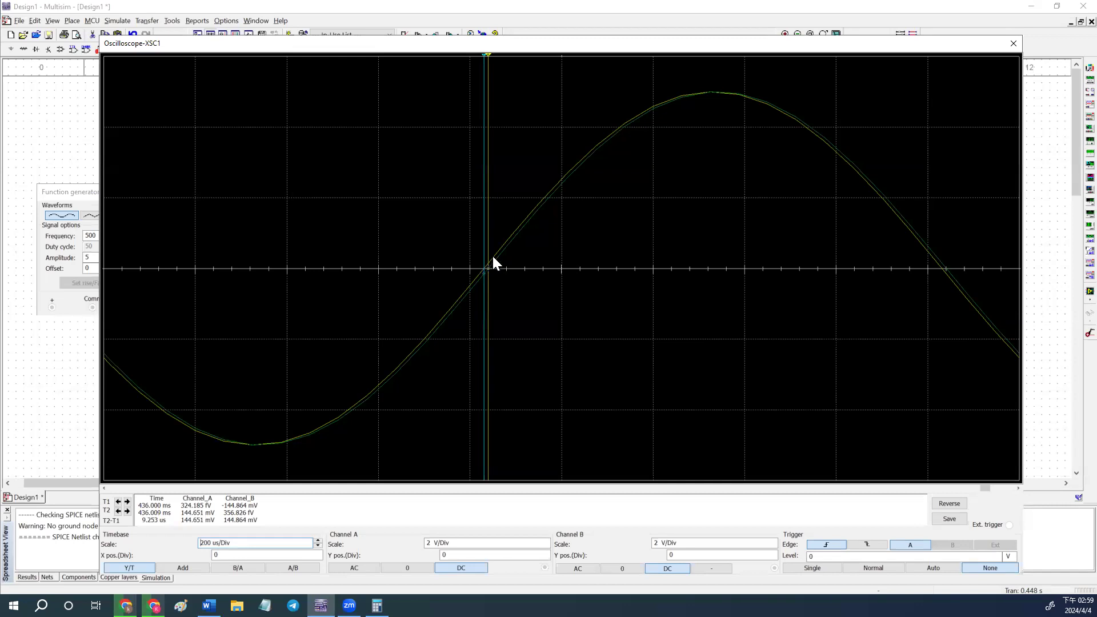
mouse_move(490, 272)
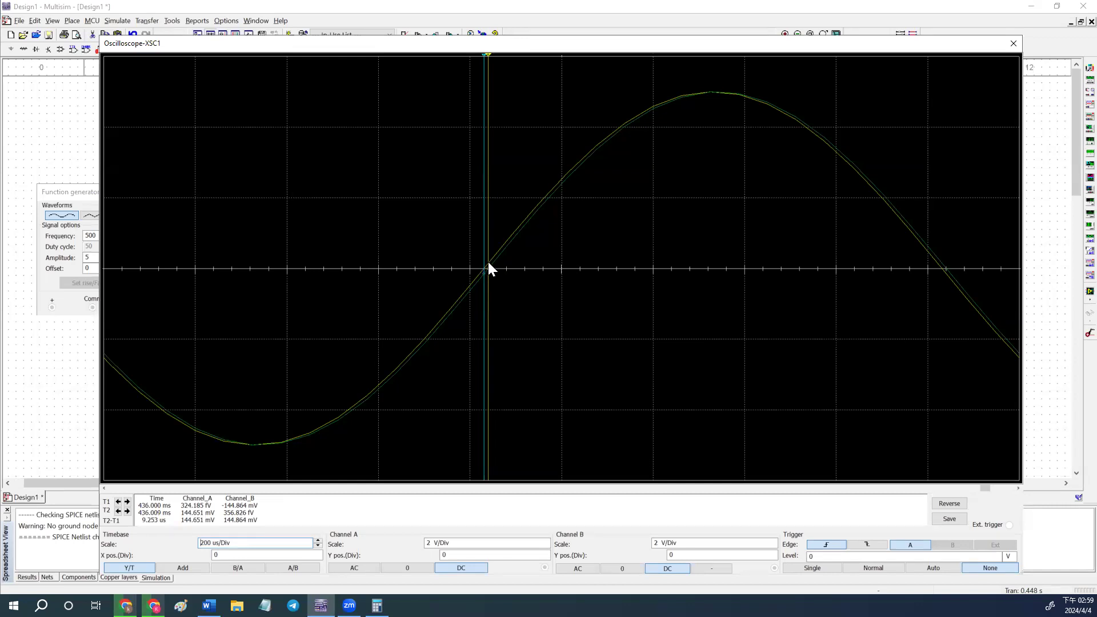
mouse_move(507, 273)
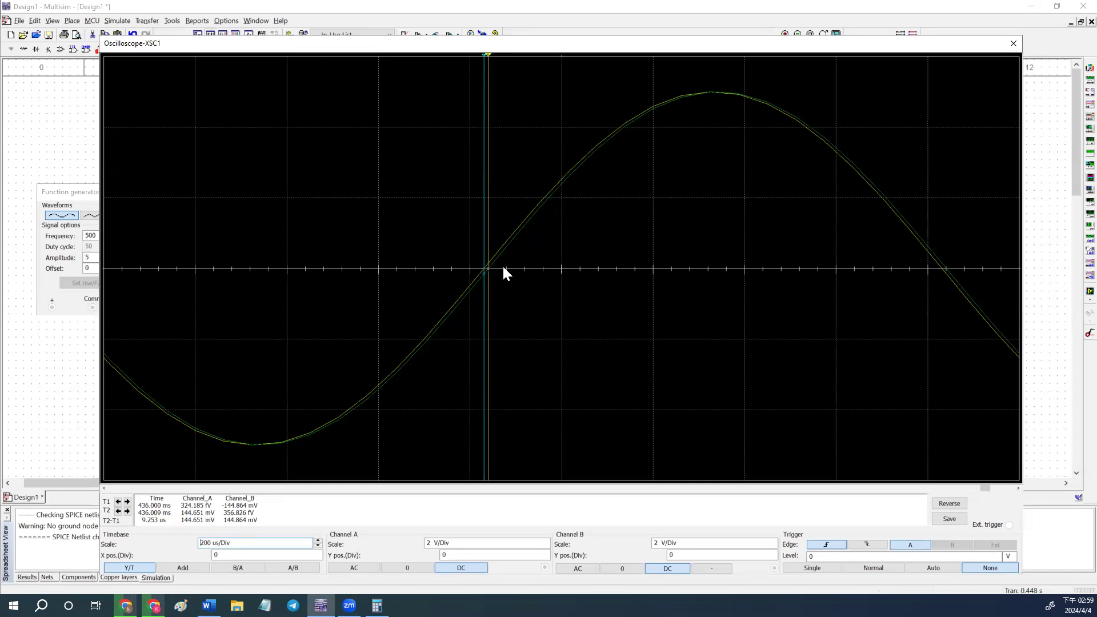
mouse_move(482, 270)
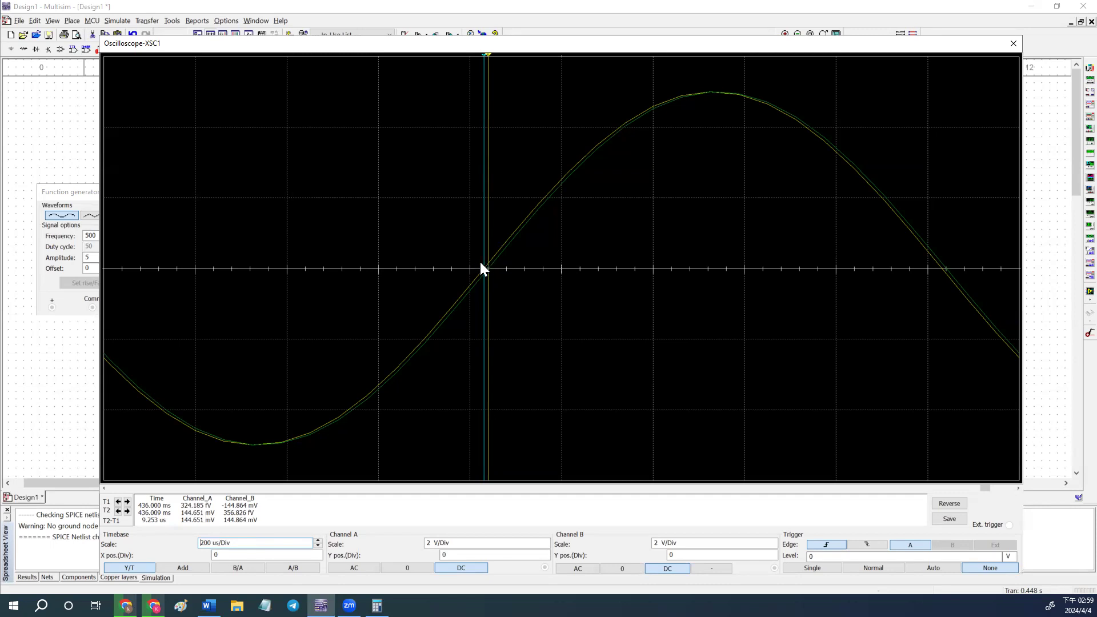
left_click(207, 605)
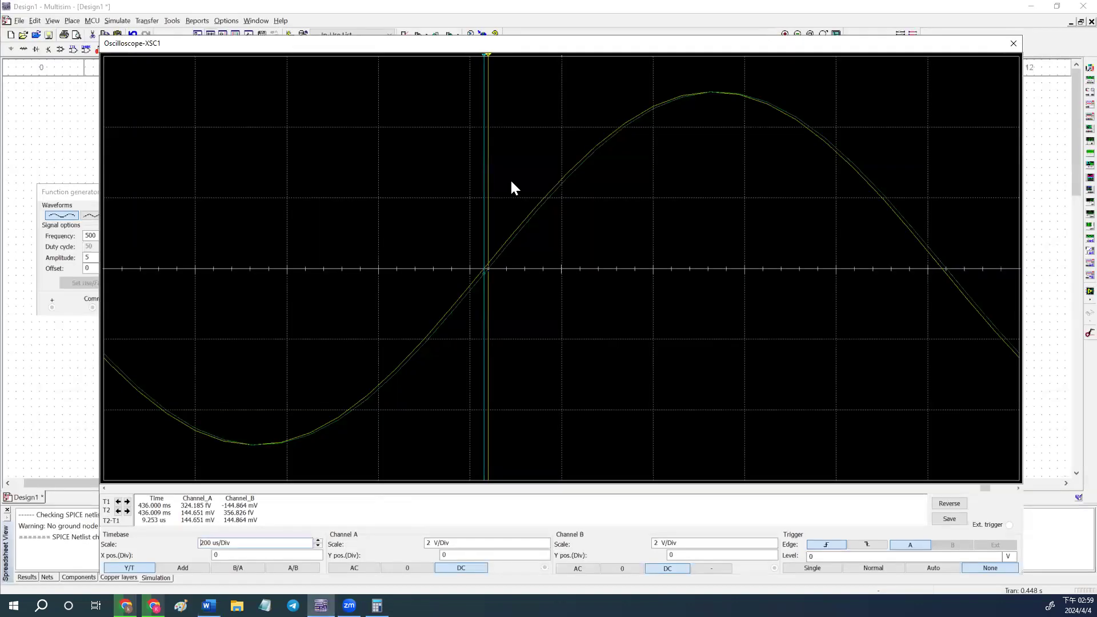
mouse_move(280, 486)
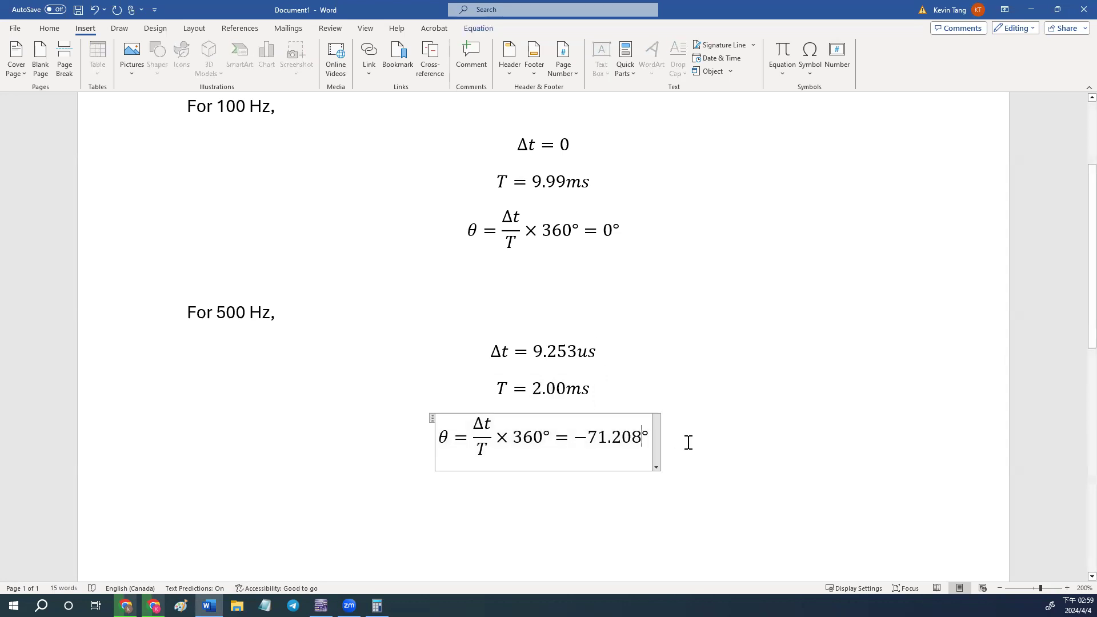
Step: Compute 0.004625 × 360 = 1.665 in Calculator and record the 500 Hz phase angle as +1.665
key("backspace")
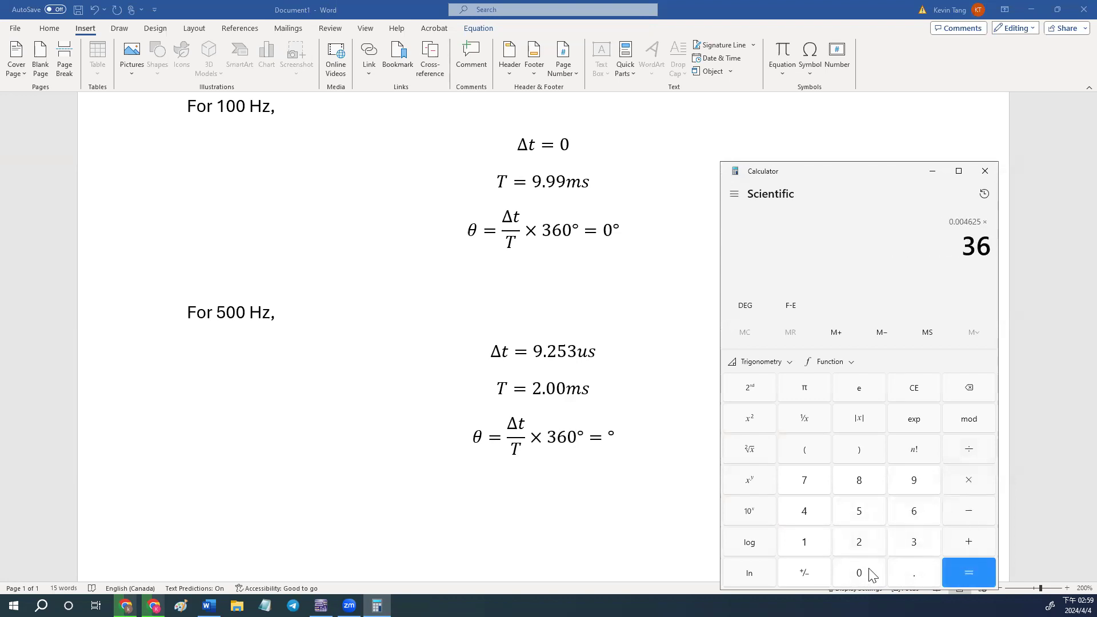
left_click(967, 572)
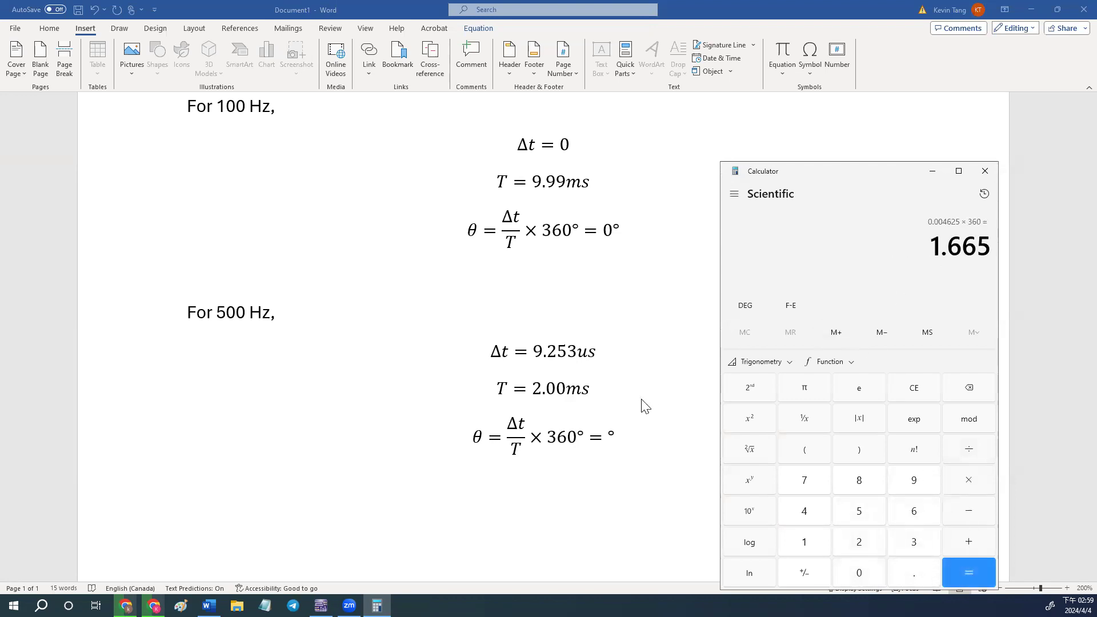
left_click(542, 438)
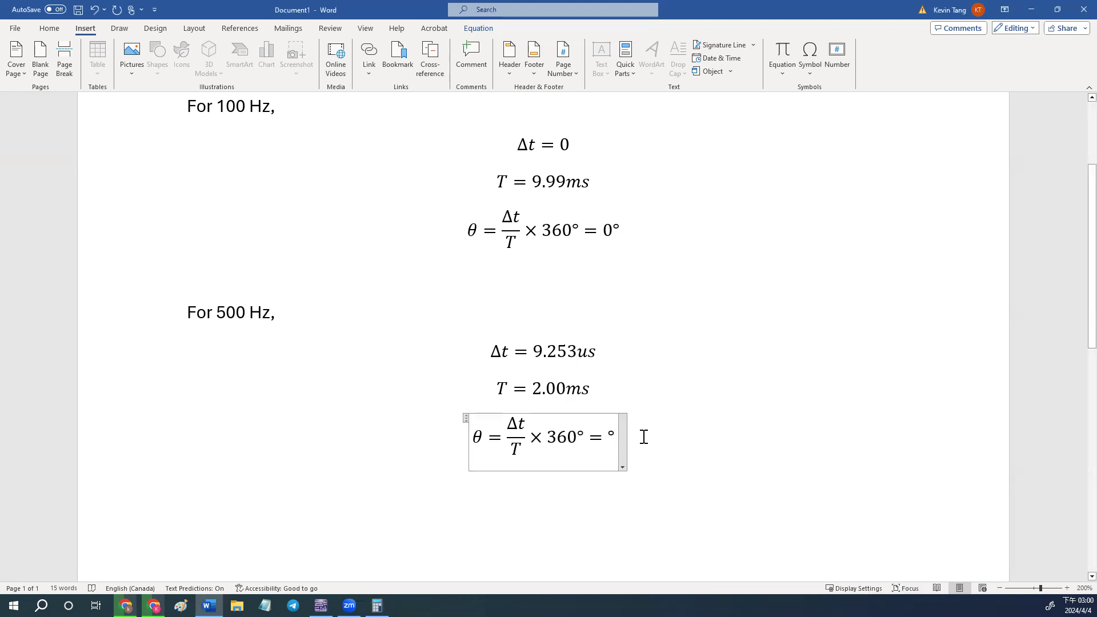
type("+1.66")
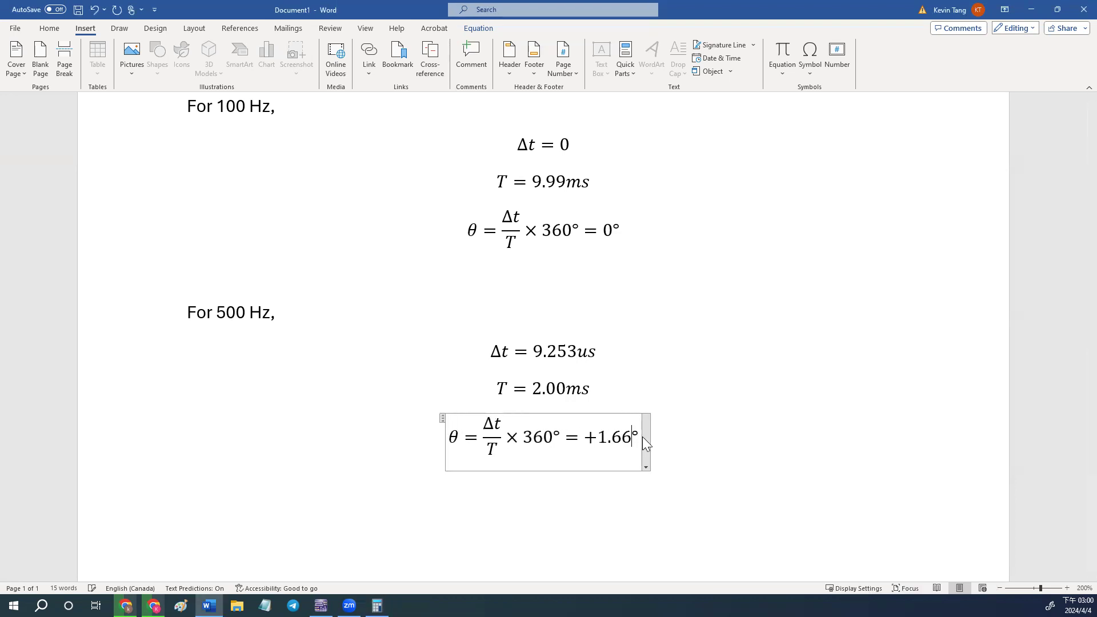
type("5")
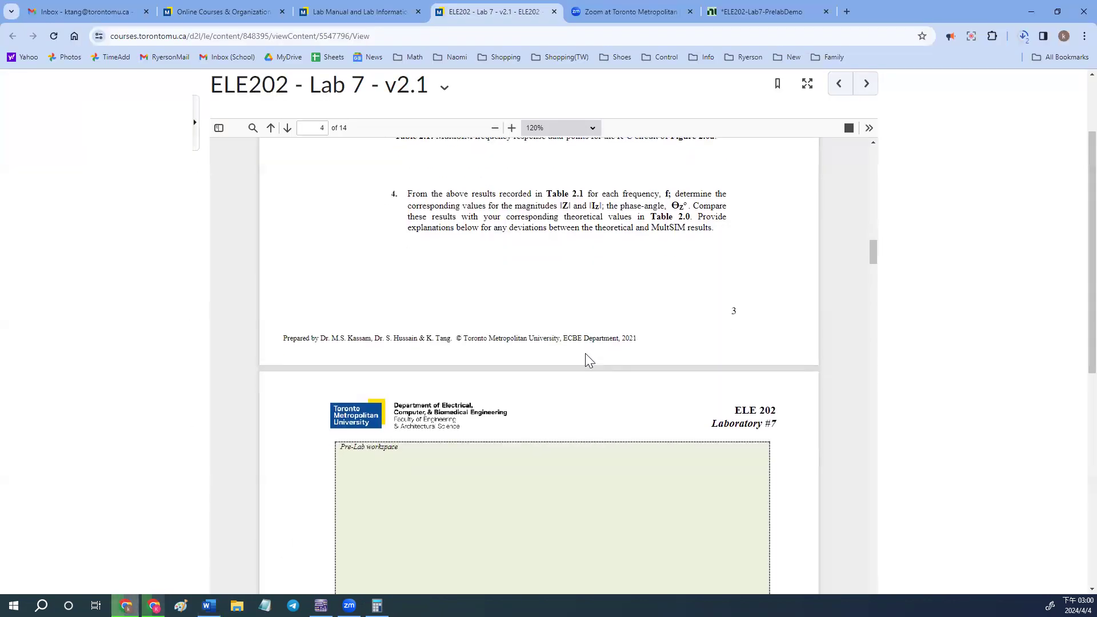
Step: Scroll the Lab 7 manual down to Table 3.0 for the R-L circuit
scroll("down", 3)
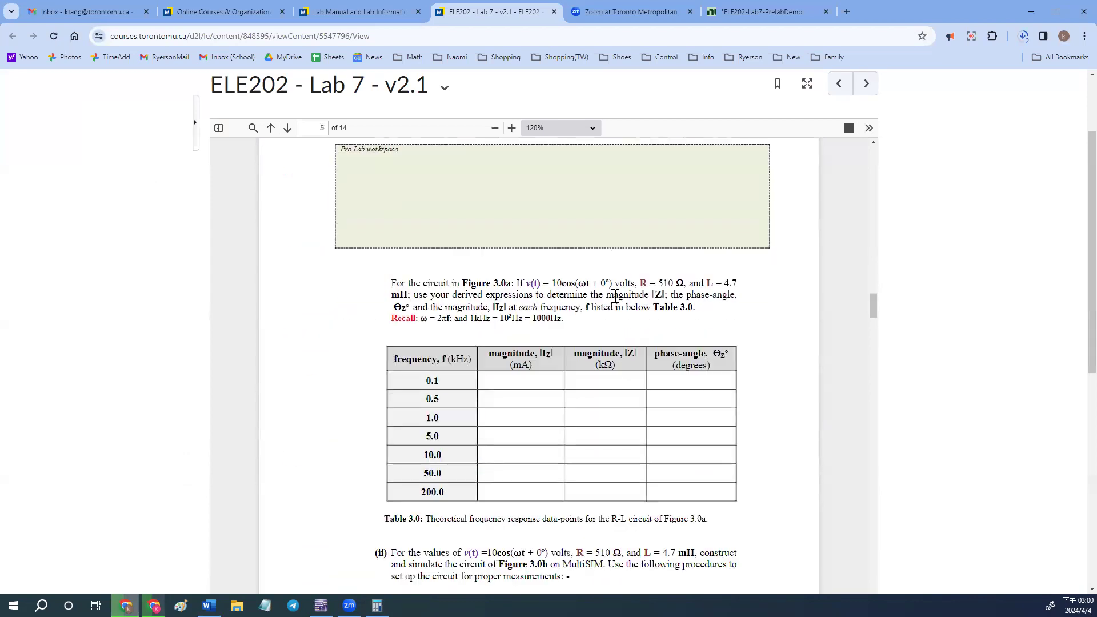